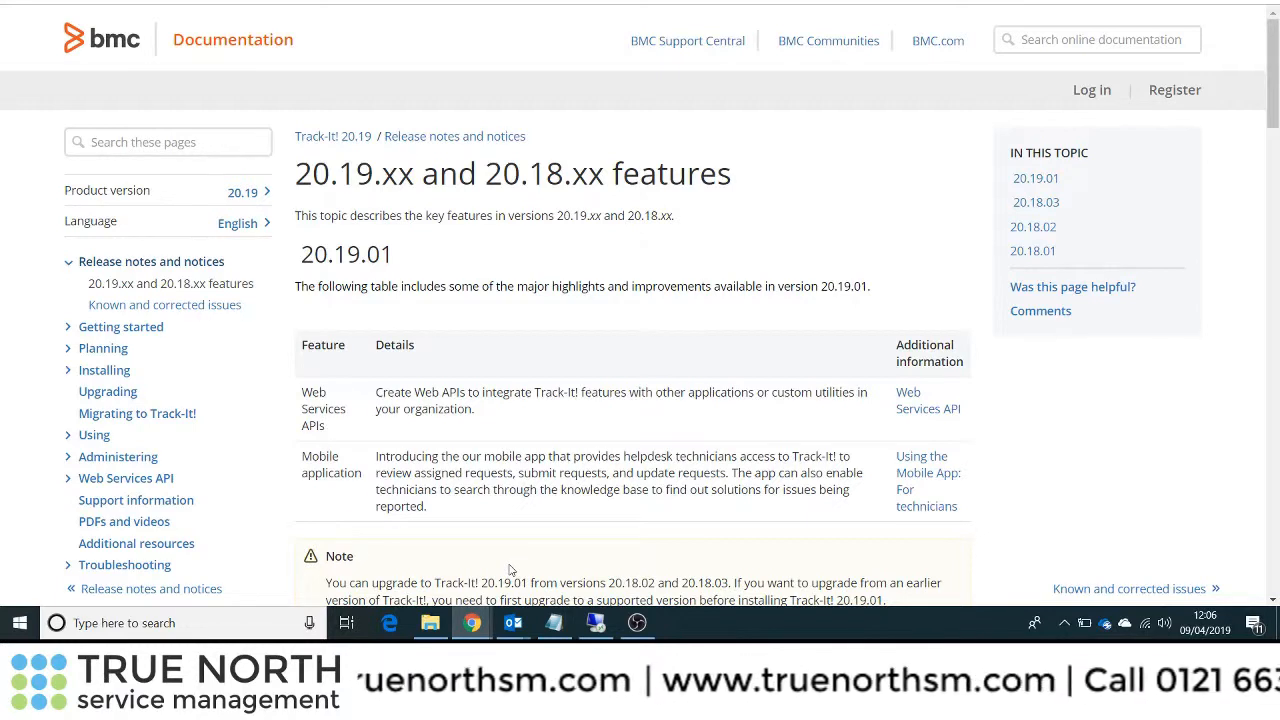
mouse_move(886, 194)
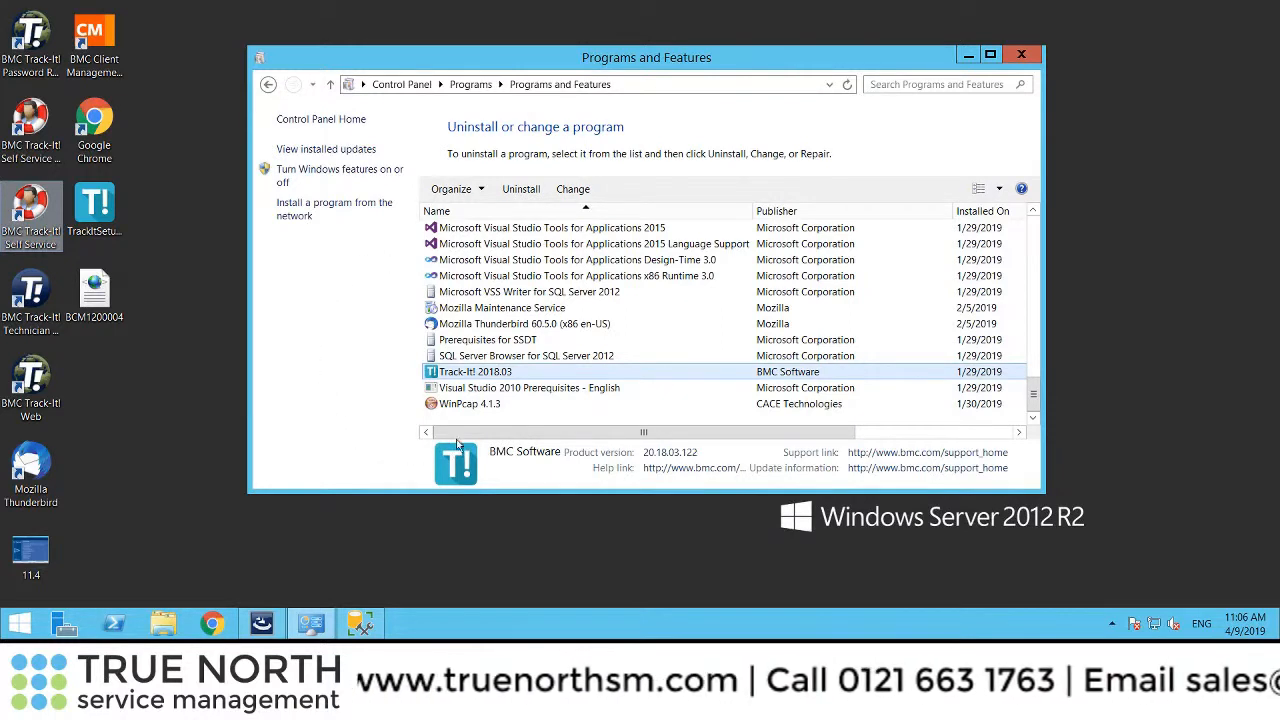
mouse_move(640, 418)
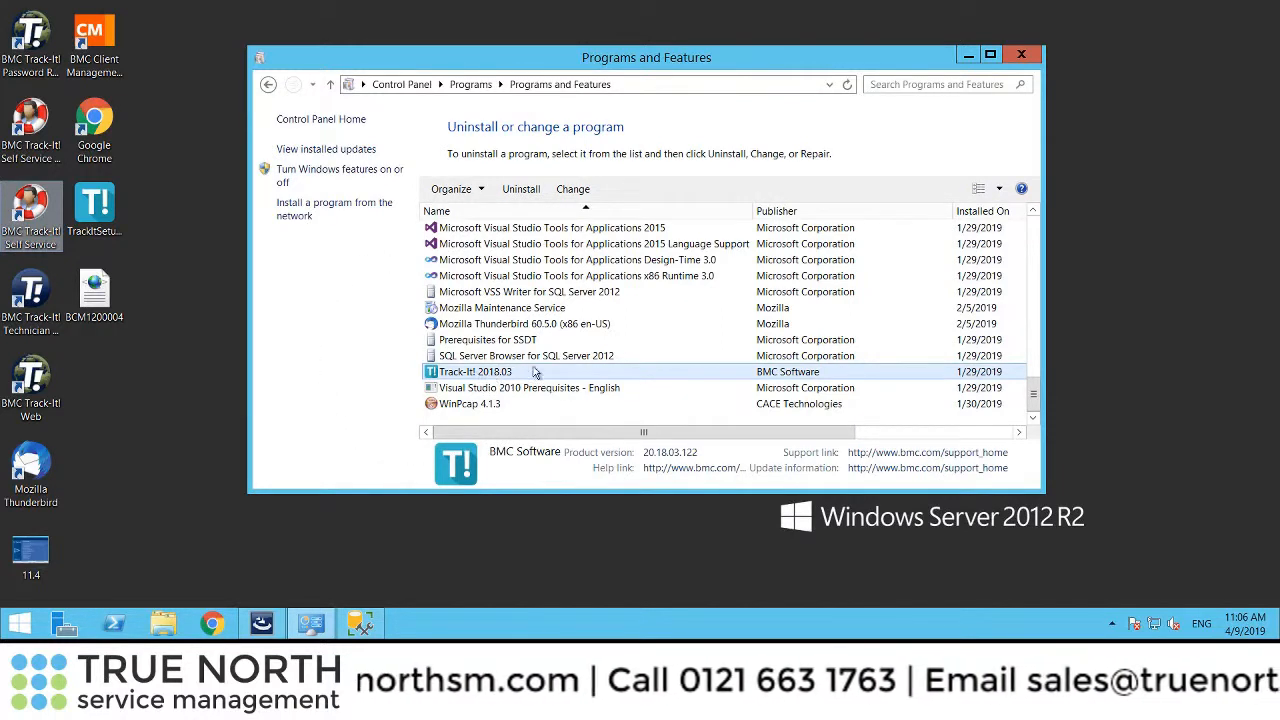
mouse_move(1064, 260)
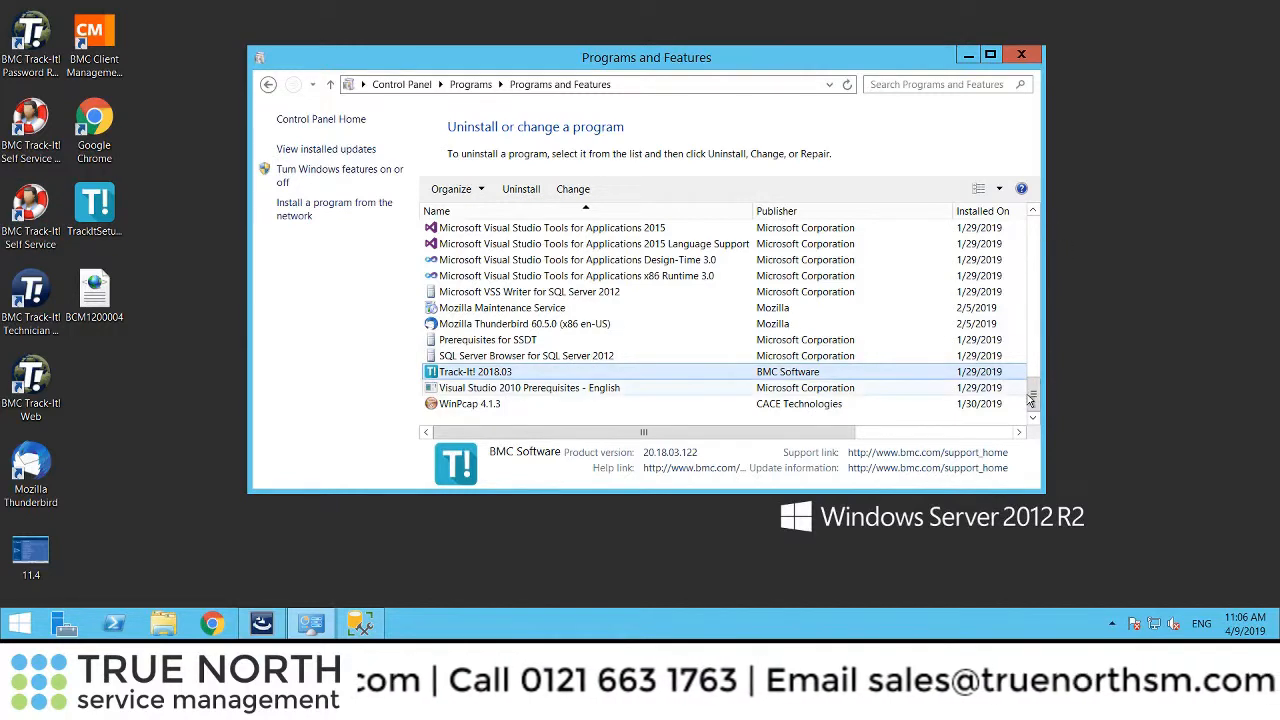
- Move past the upgrade welcome page and accept the Track-It! 2019 license agreement
scroll("up", 3)
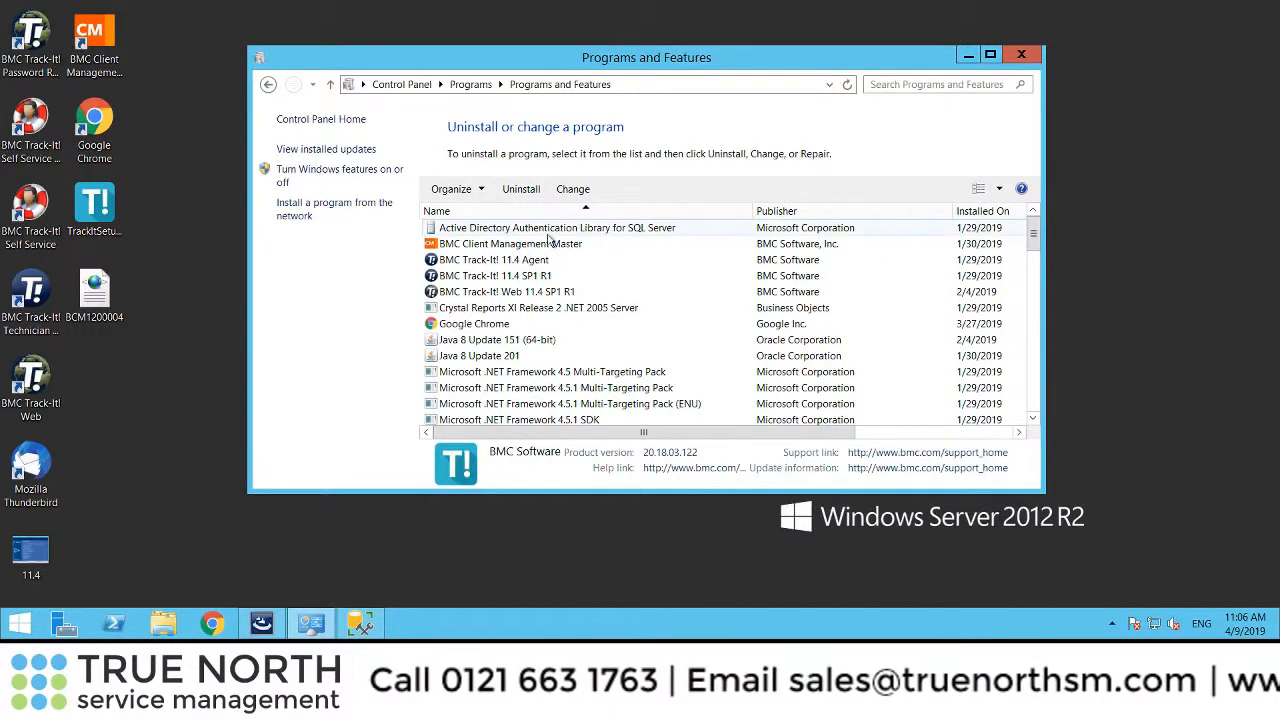
left_click(510, 244)
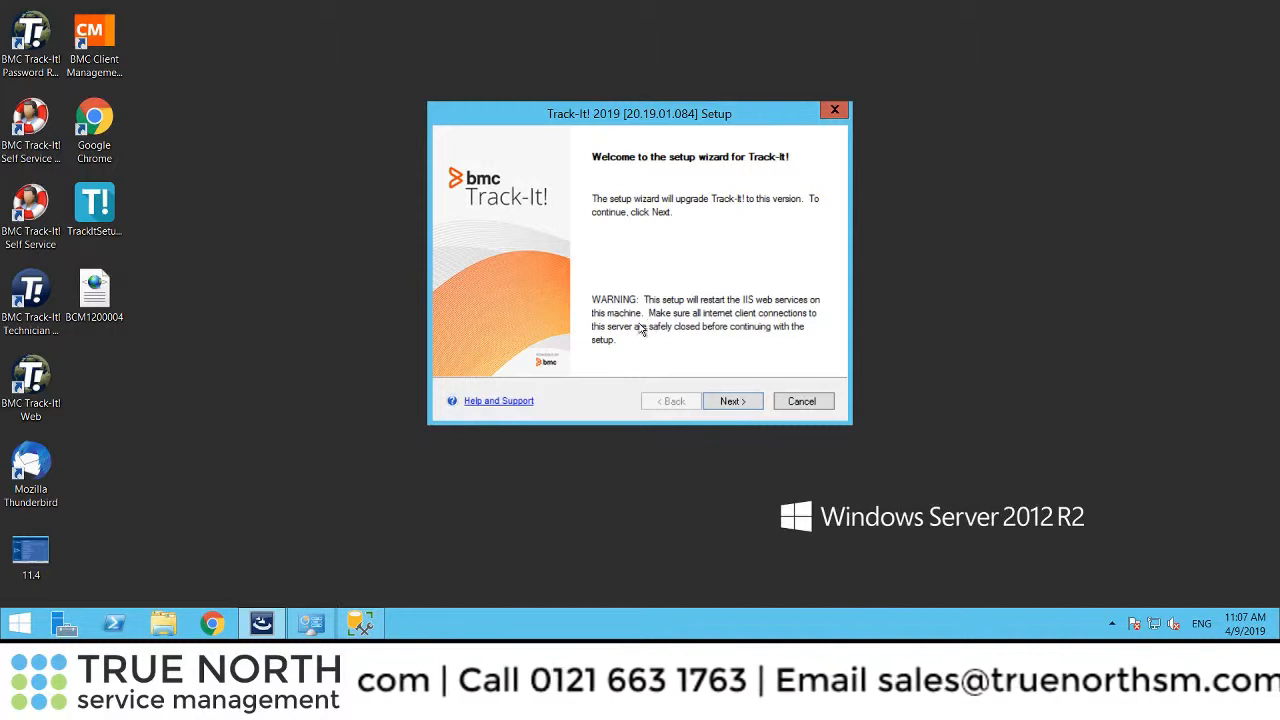
mouse_move(764, 458)
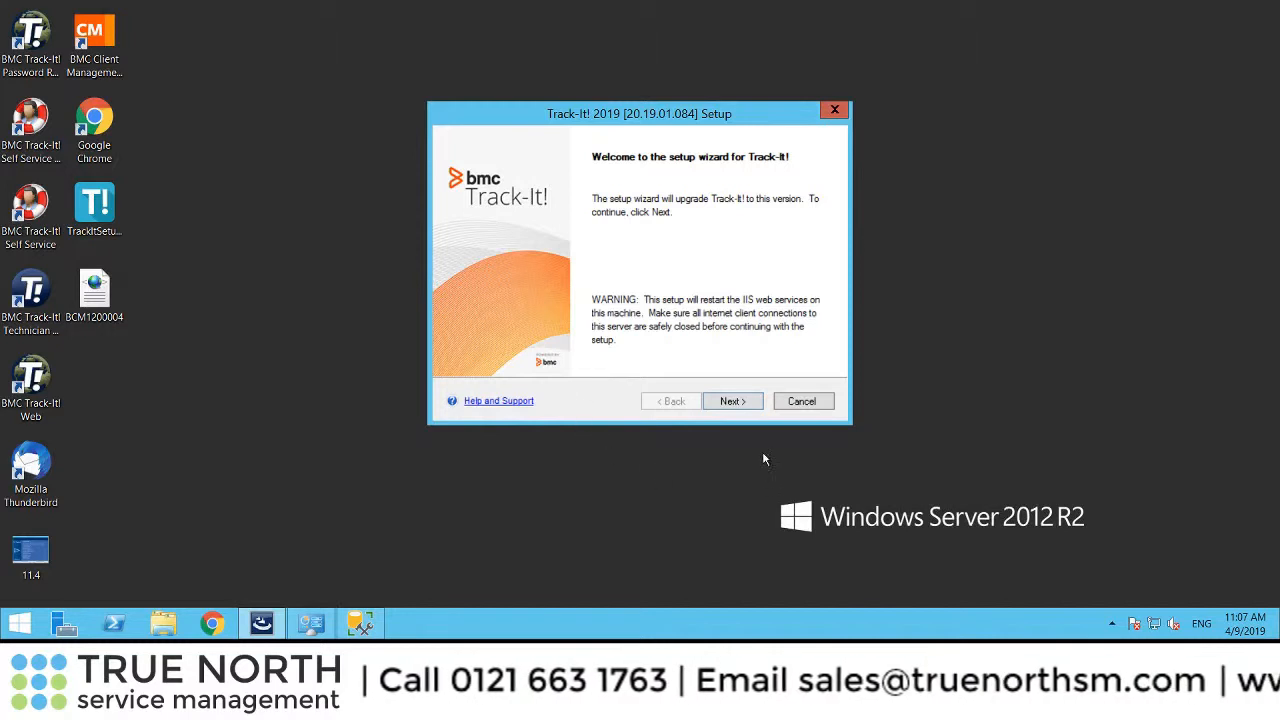
mouse_move(732, 400)
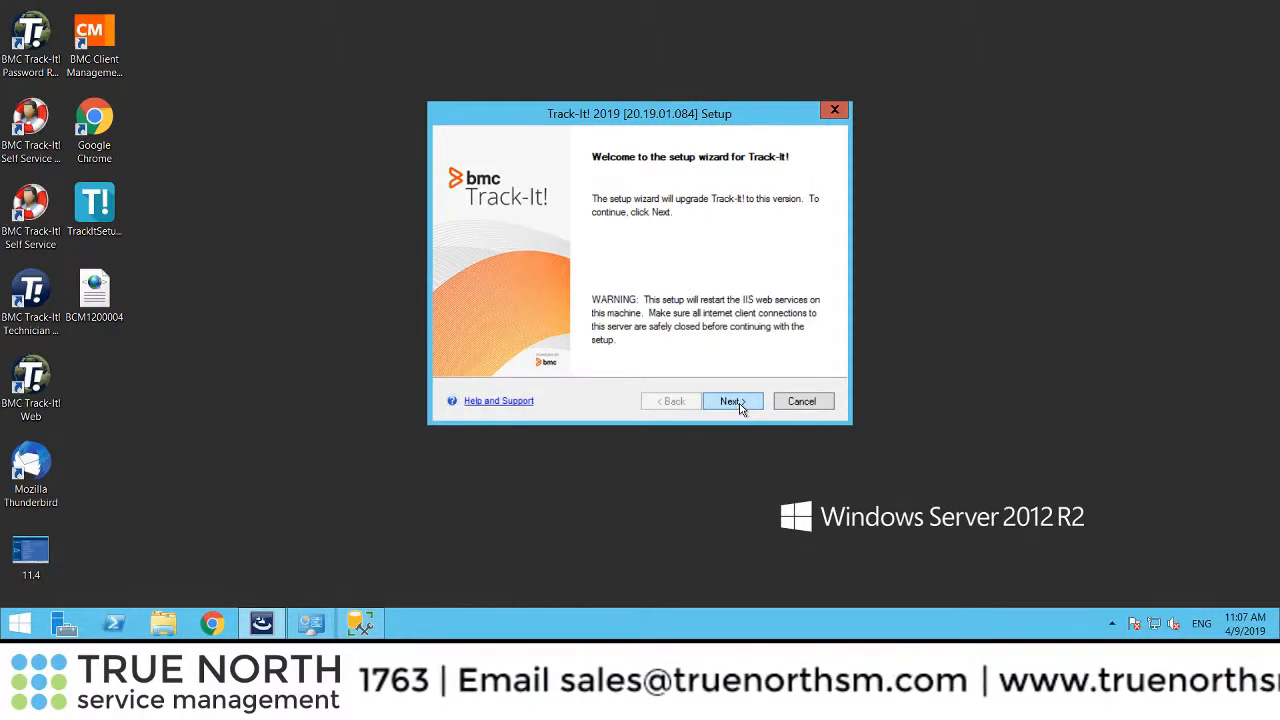
left_click(732, 400)
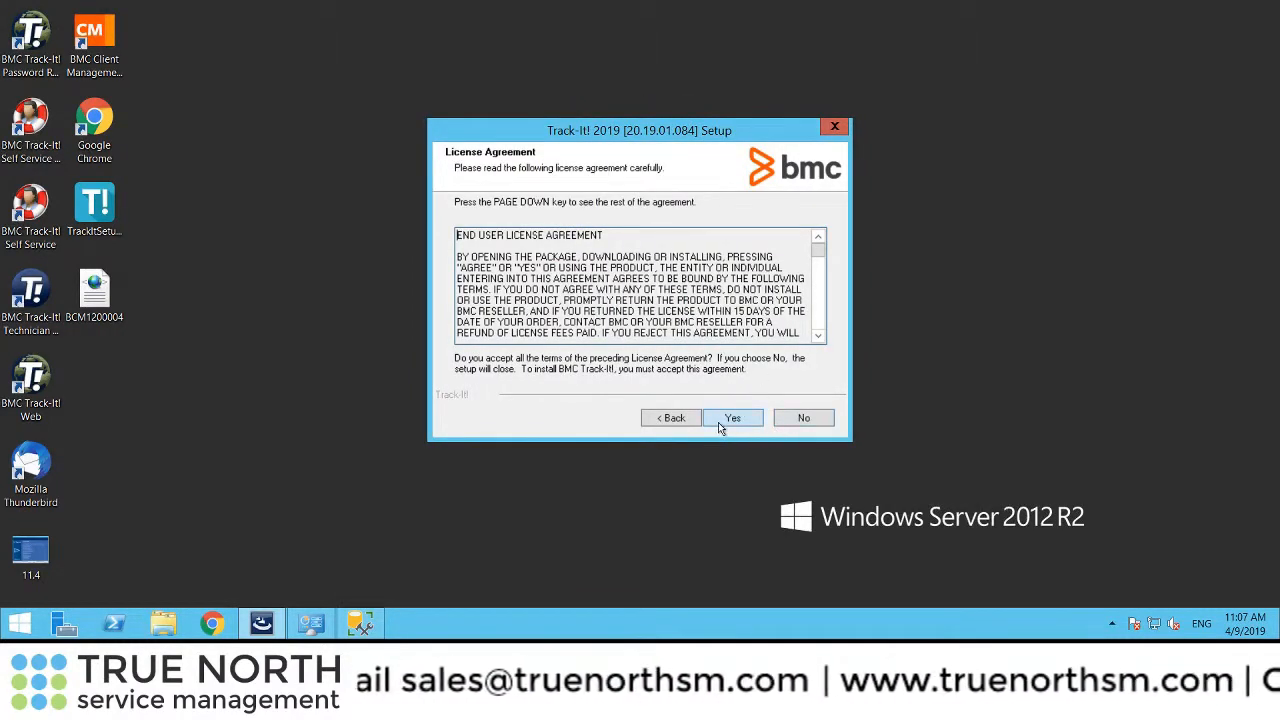
left_click(732, 418)
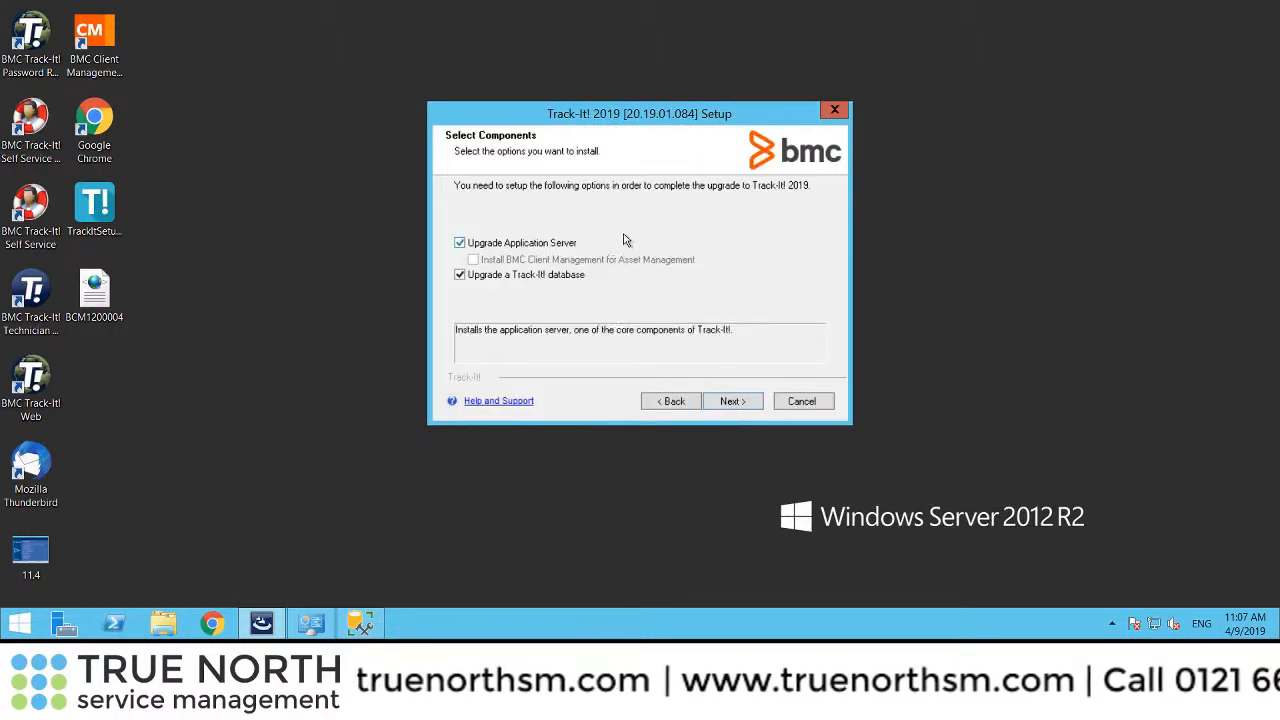
mouse_move(712, 252)
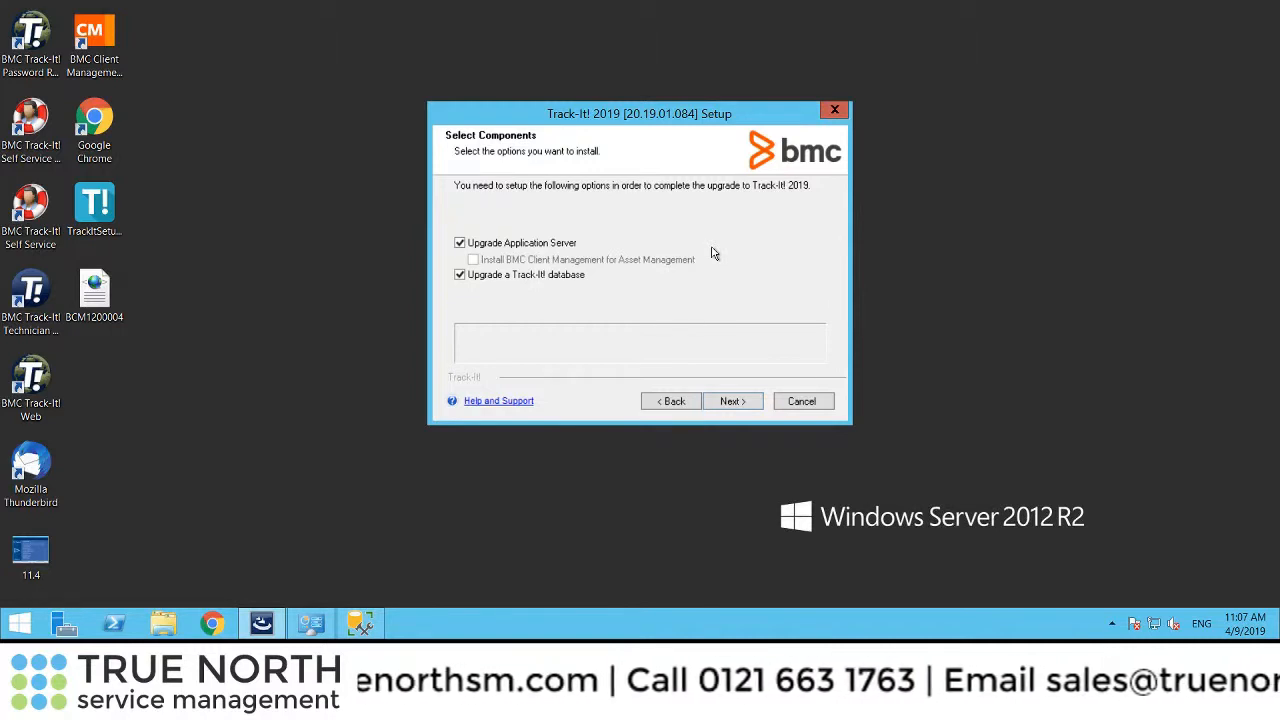
mouse_move(536, 308)
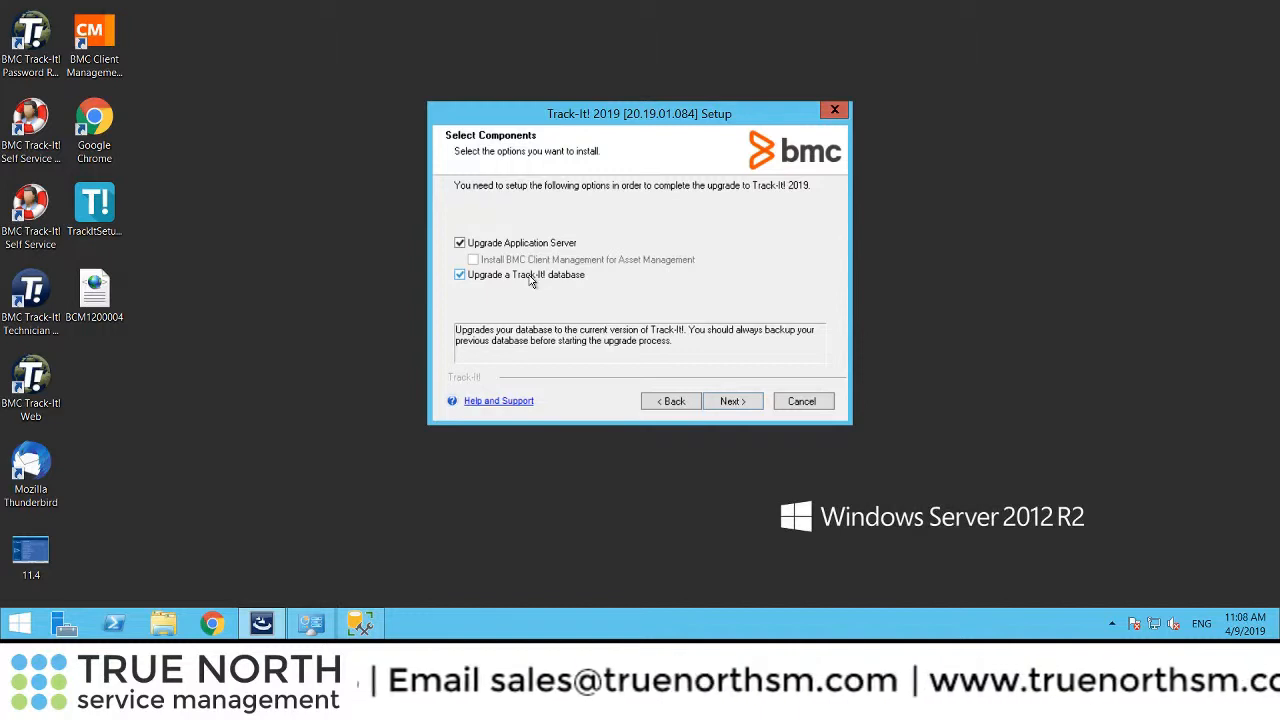
- Keep the components and TrackIt database details, force users off, and continue without a verified backup
left_click(732, 400)
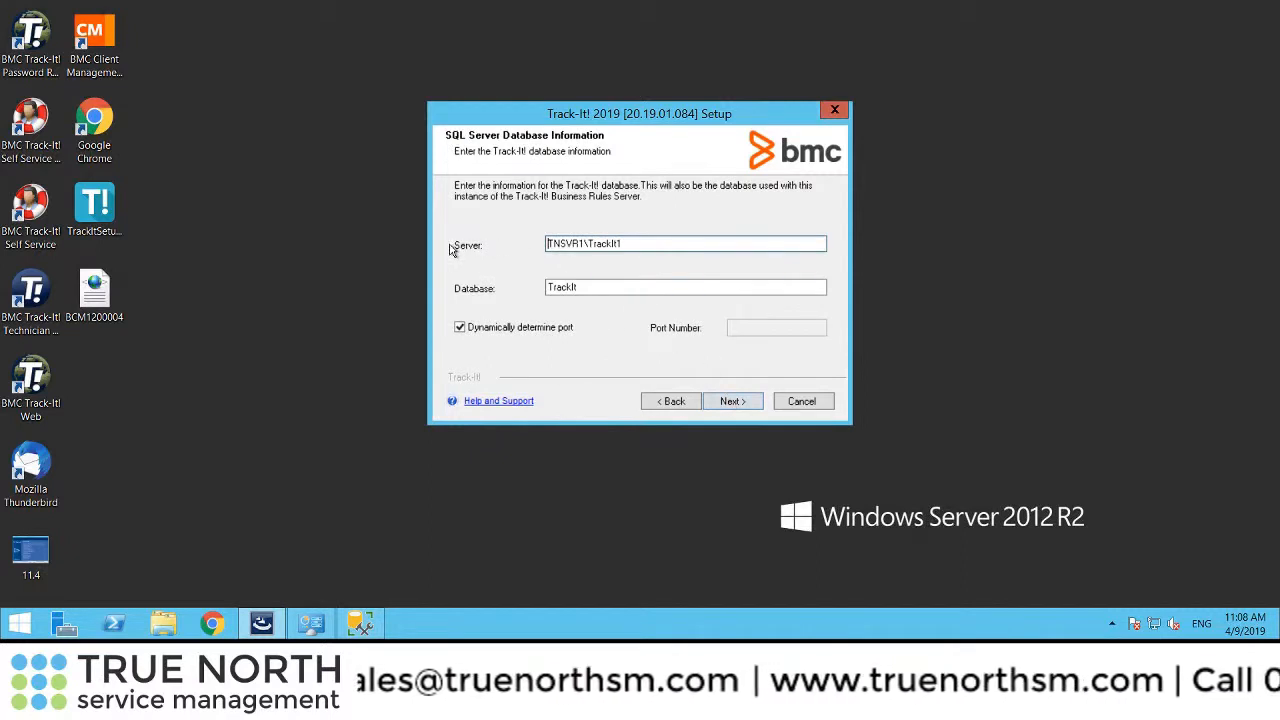
mouse_move(700, 210)
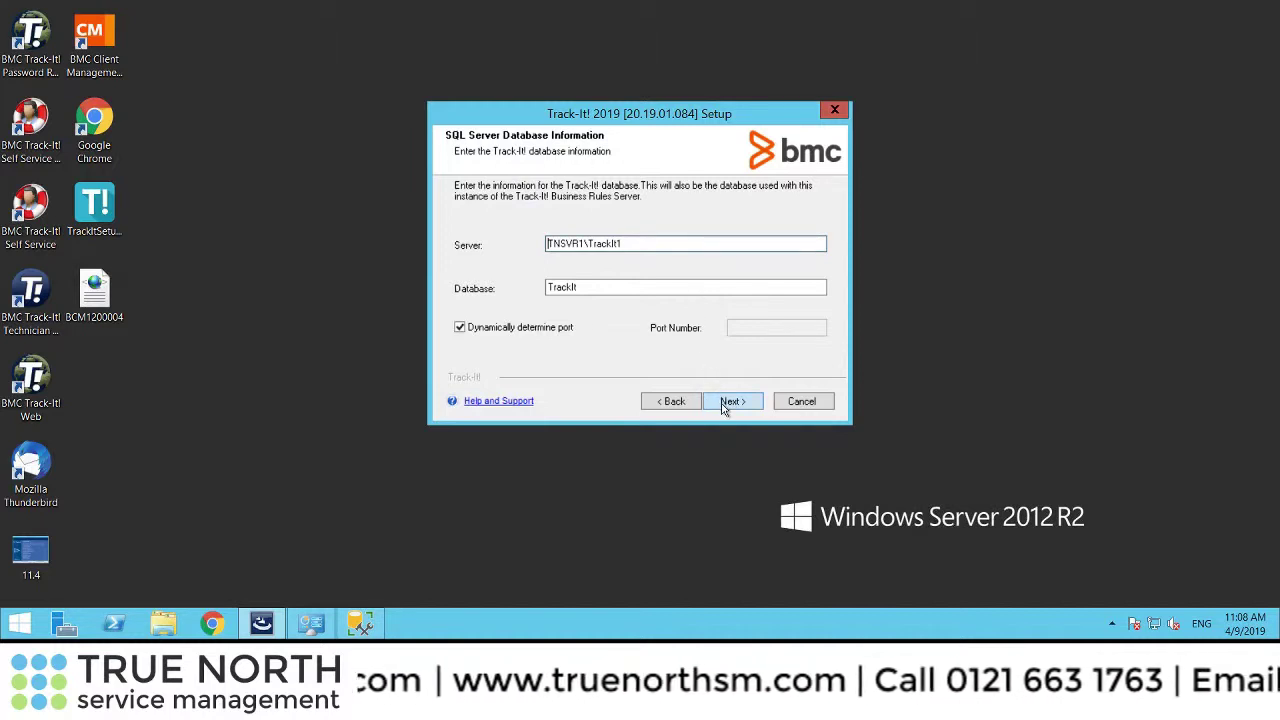
left_click(732, 400)
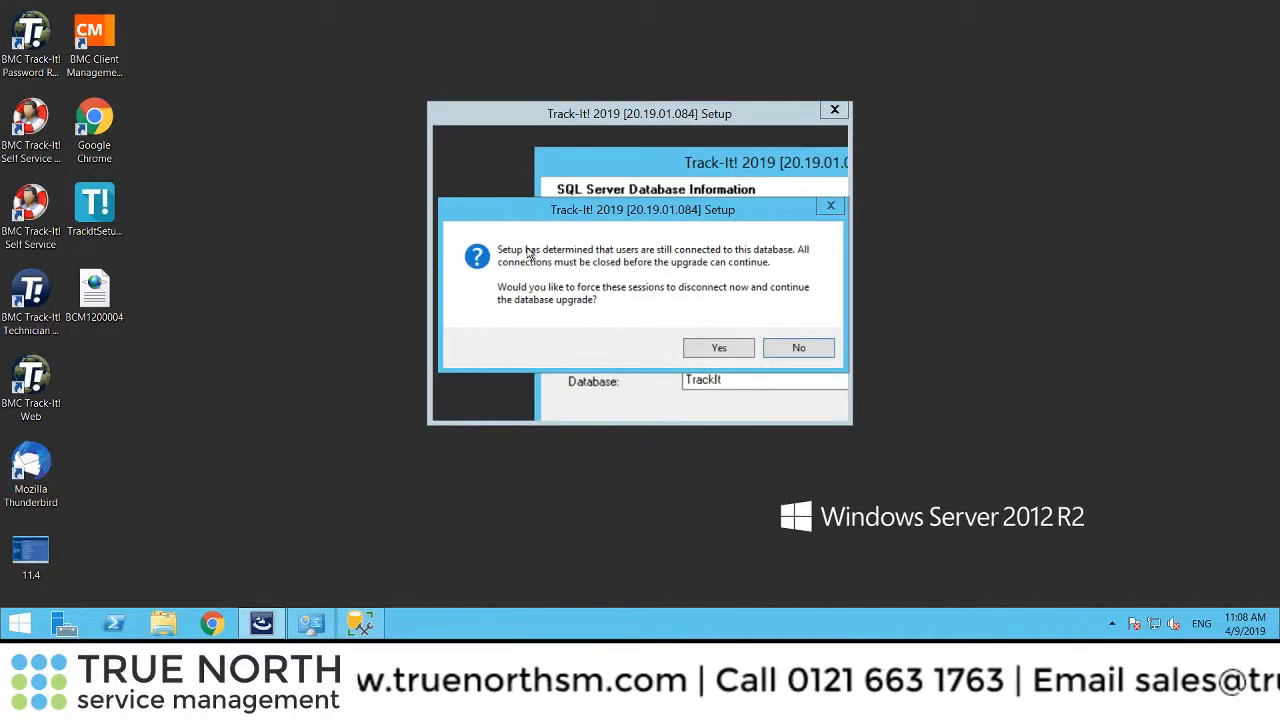
mouse_move(710, 336)
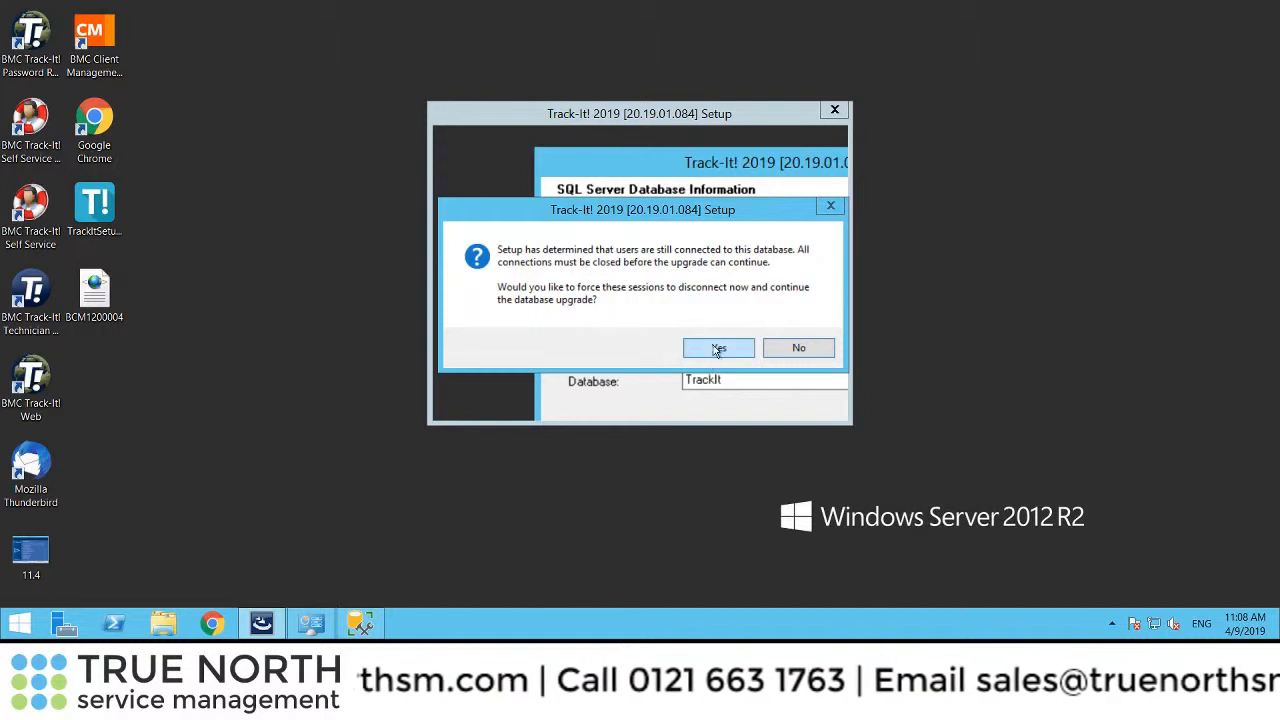
left_click(718, 348)
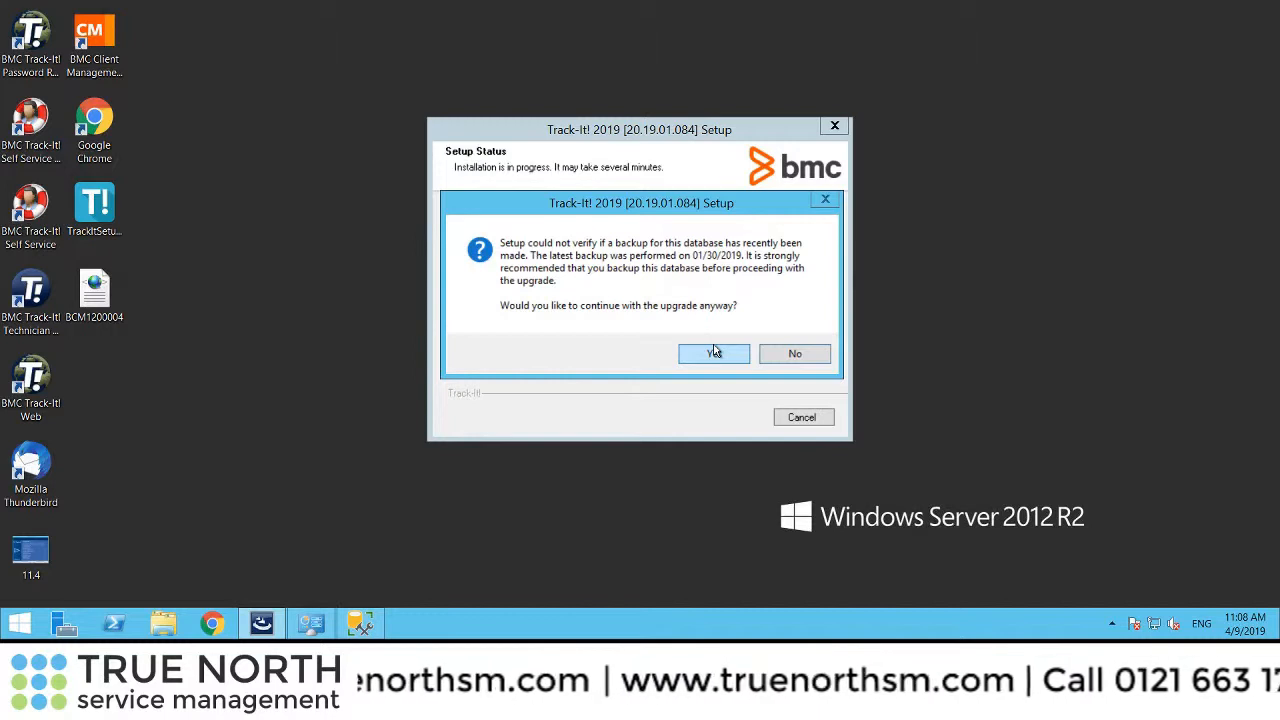
mouse_move(728, 324)
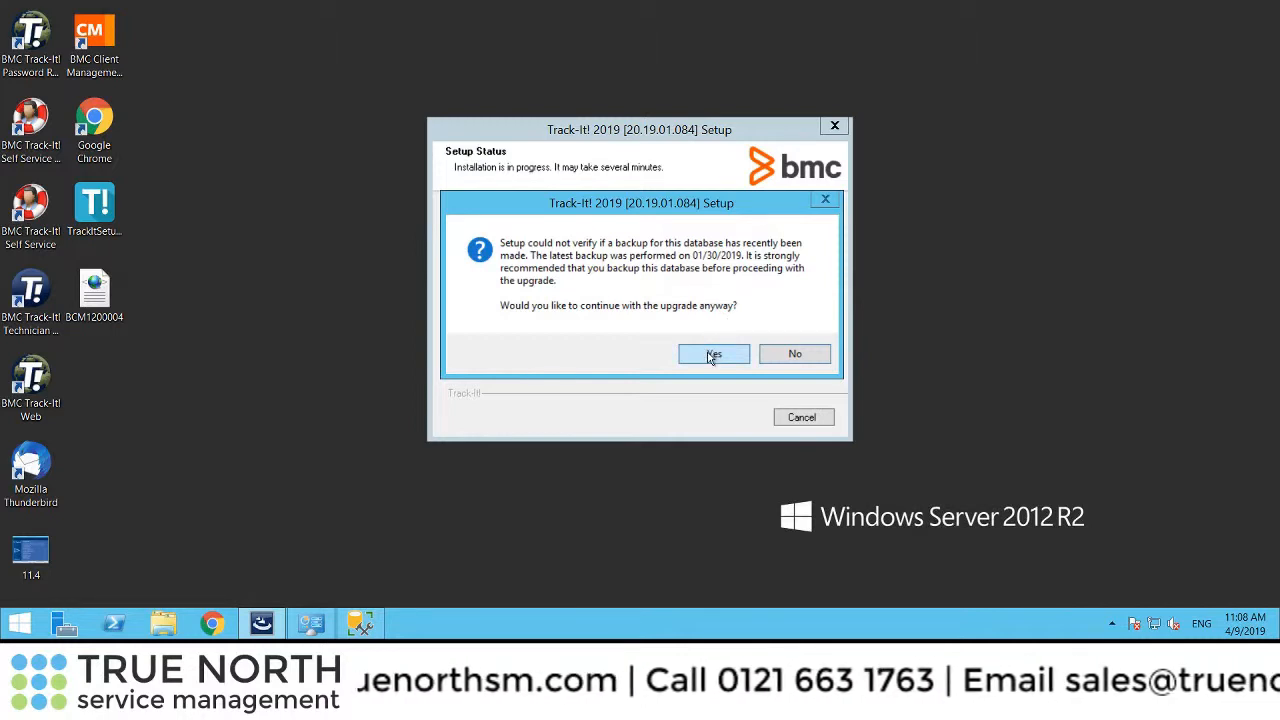
left_click(712, 354)
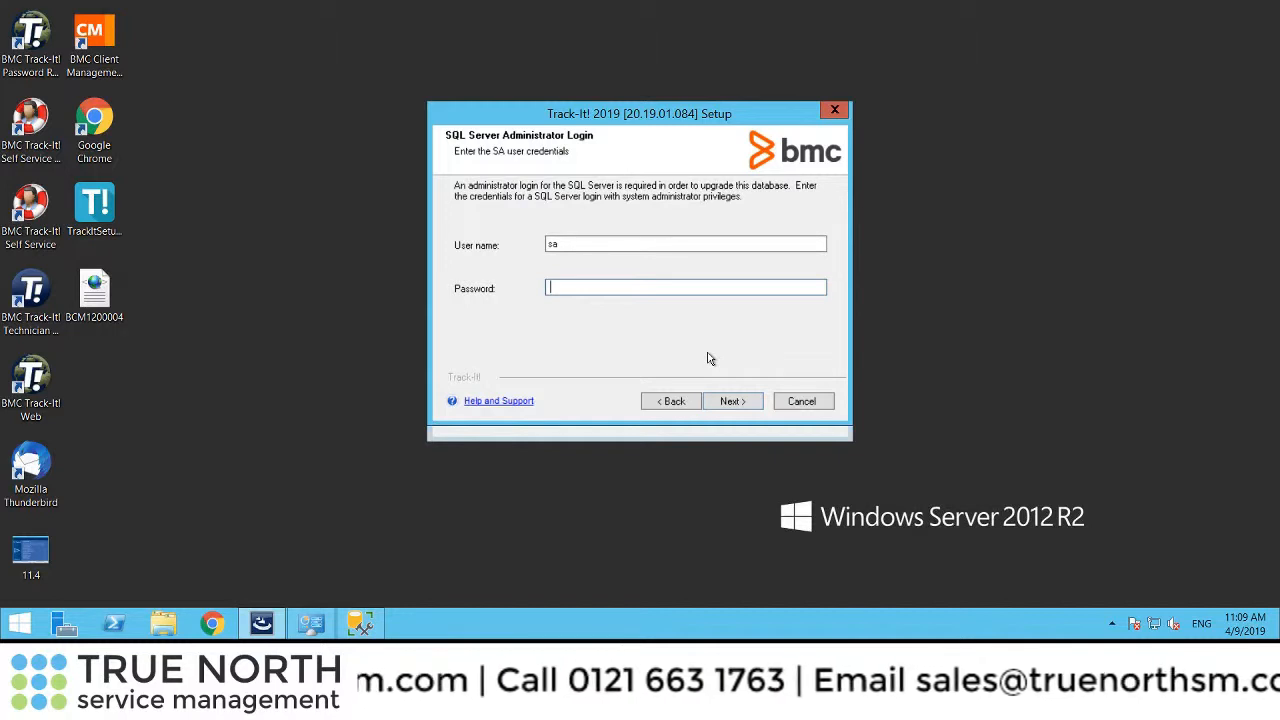
- Enter the SQL Server 'sa' password and the Windows admin password to reach the settings summary
type("•")
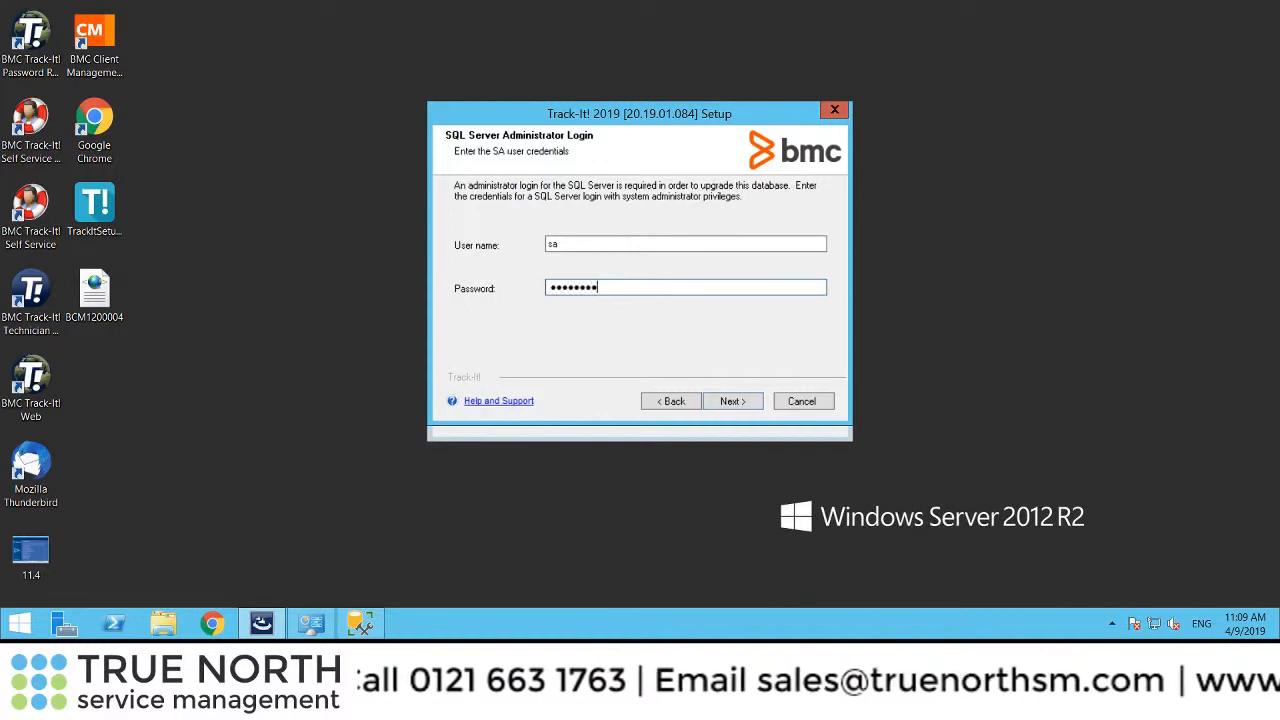
left_click(732, 400)
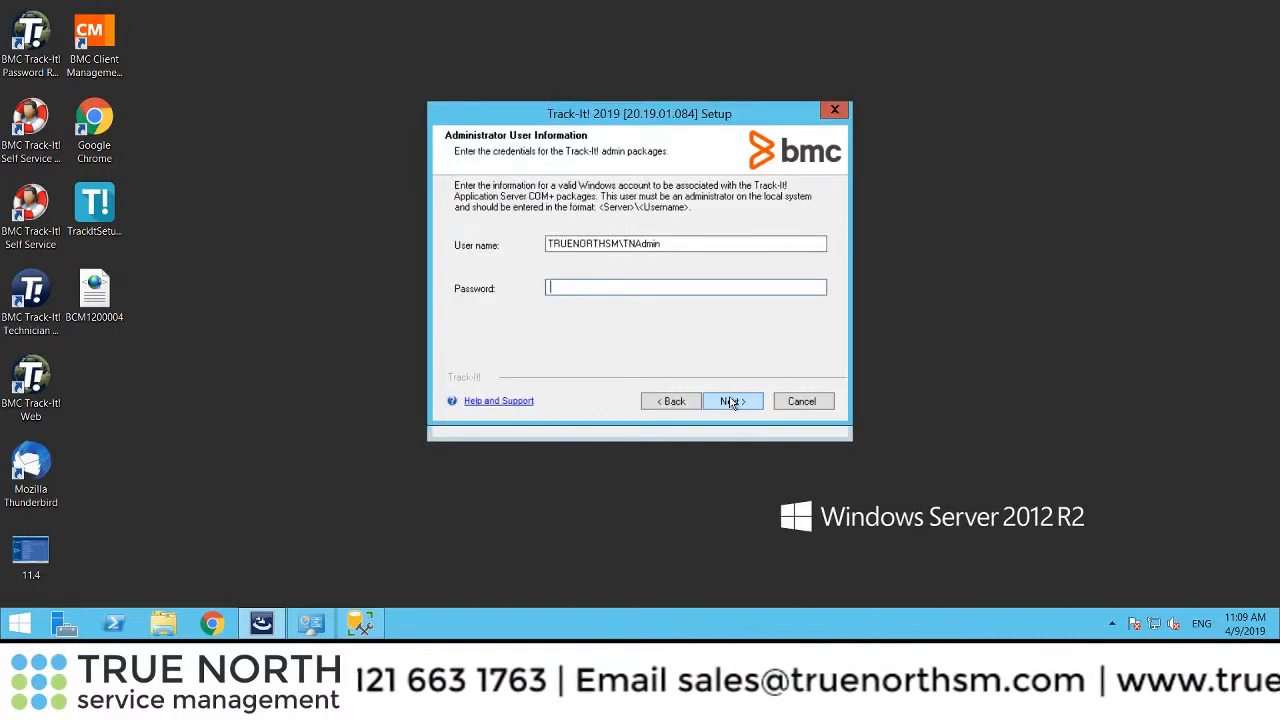
type("*")
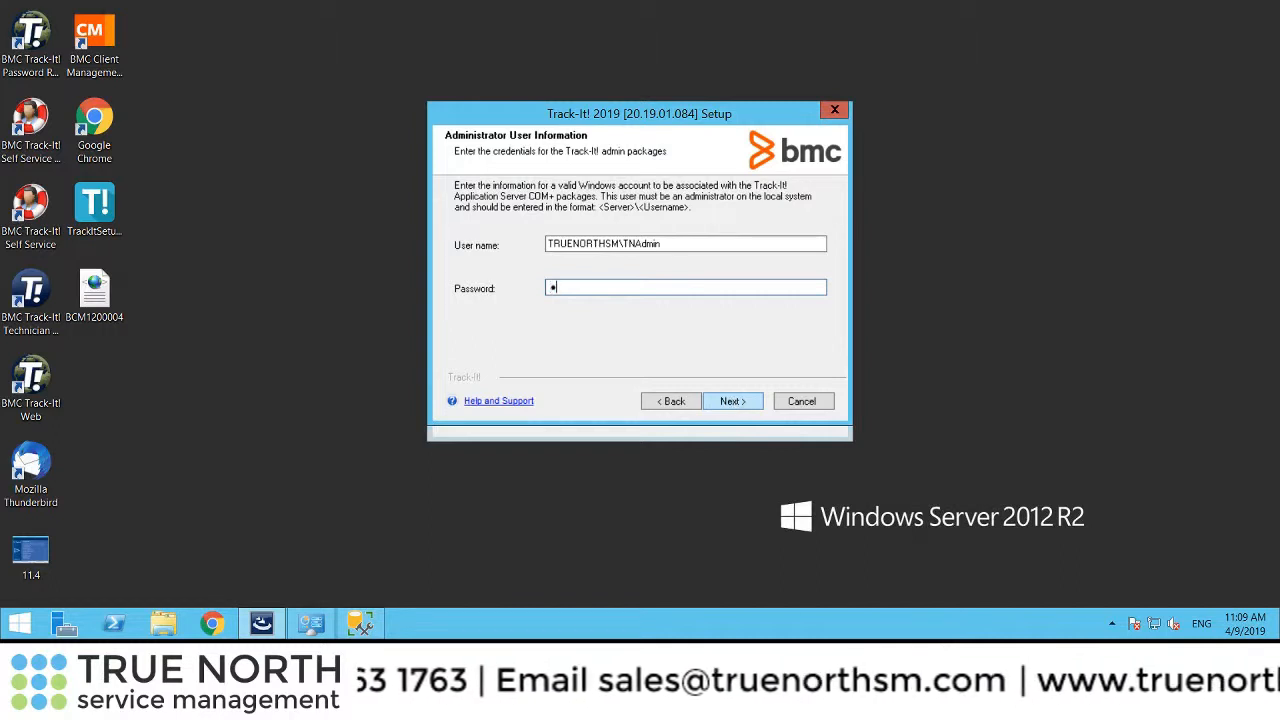
type("*")
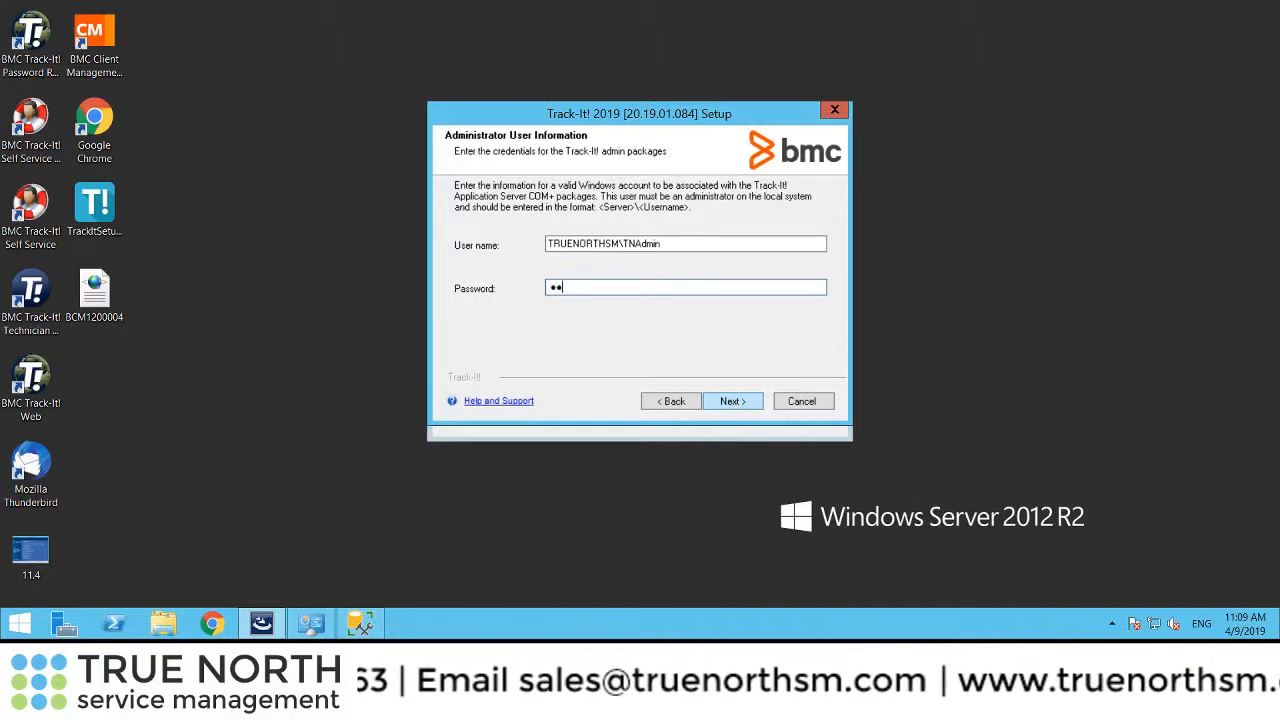
key("Backspace")
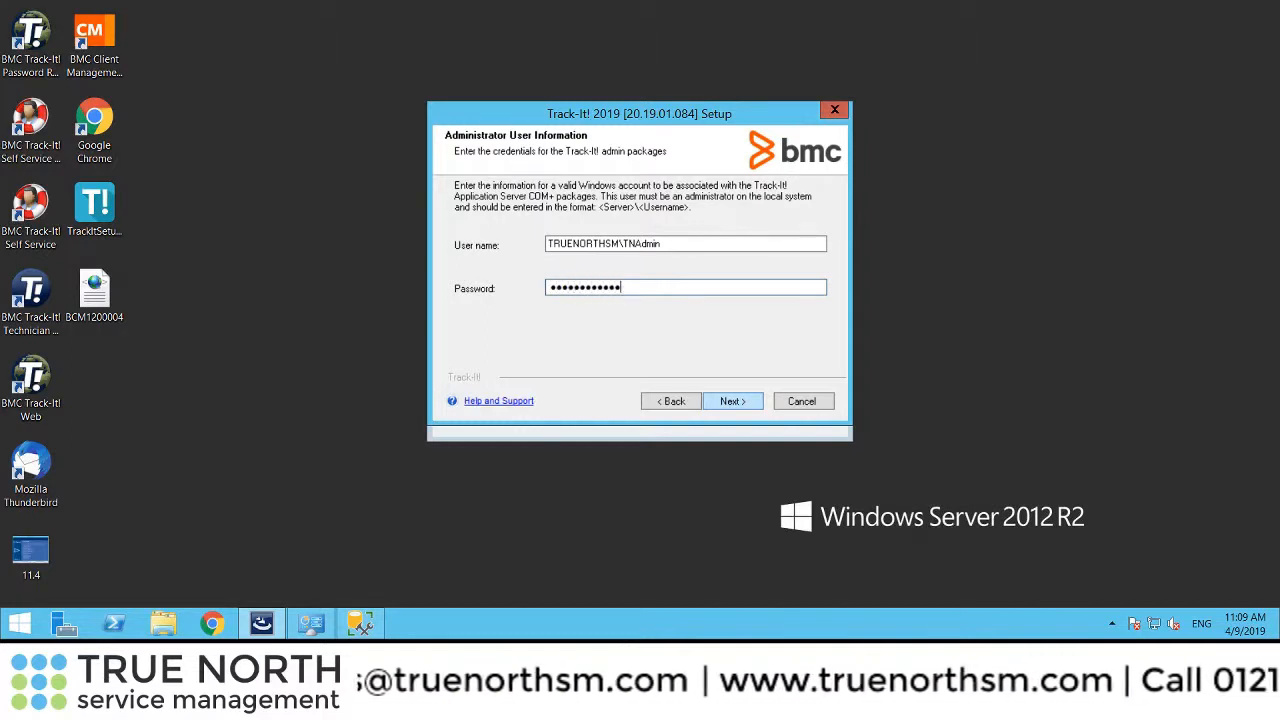
left_click(732, 400)
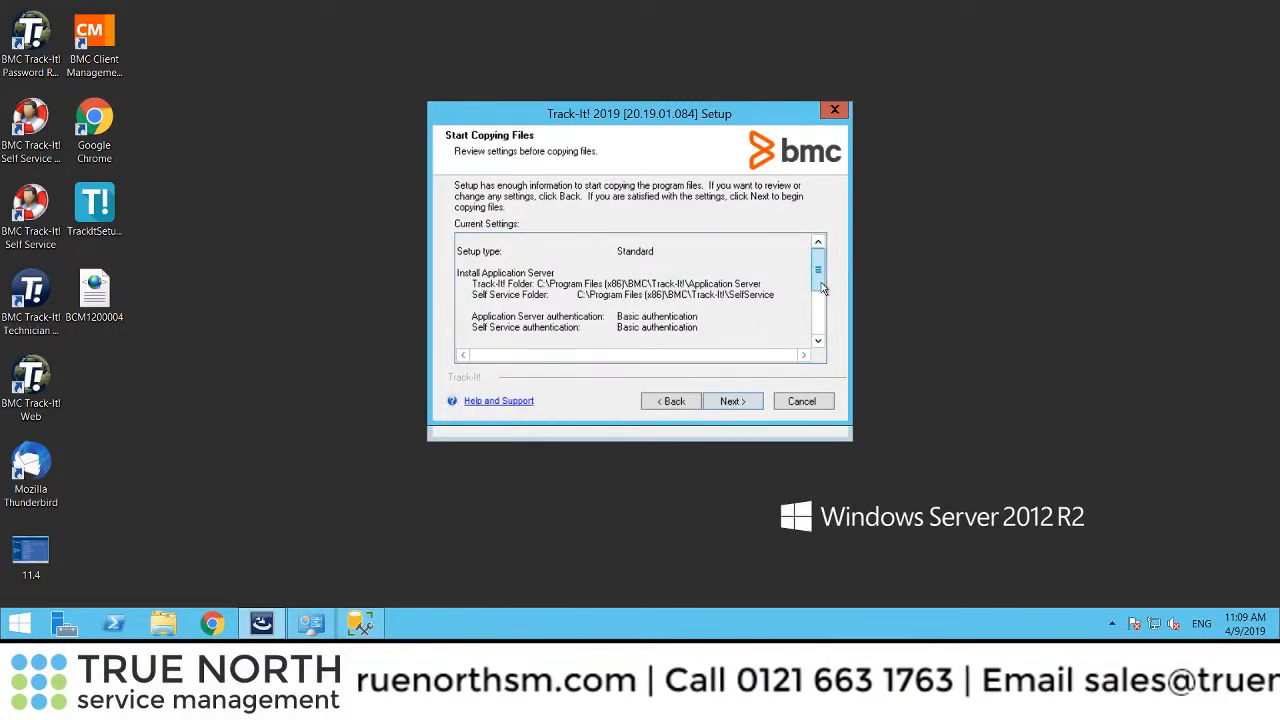
- Review the Current Settings summary and start copying the Track-It! 2019 program files
scroll("down", 3)
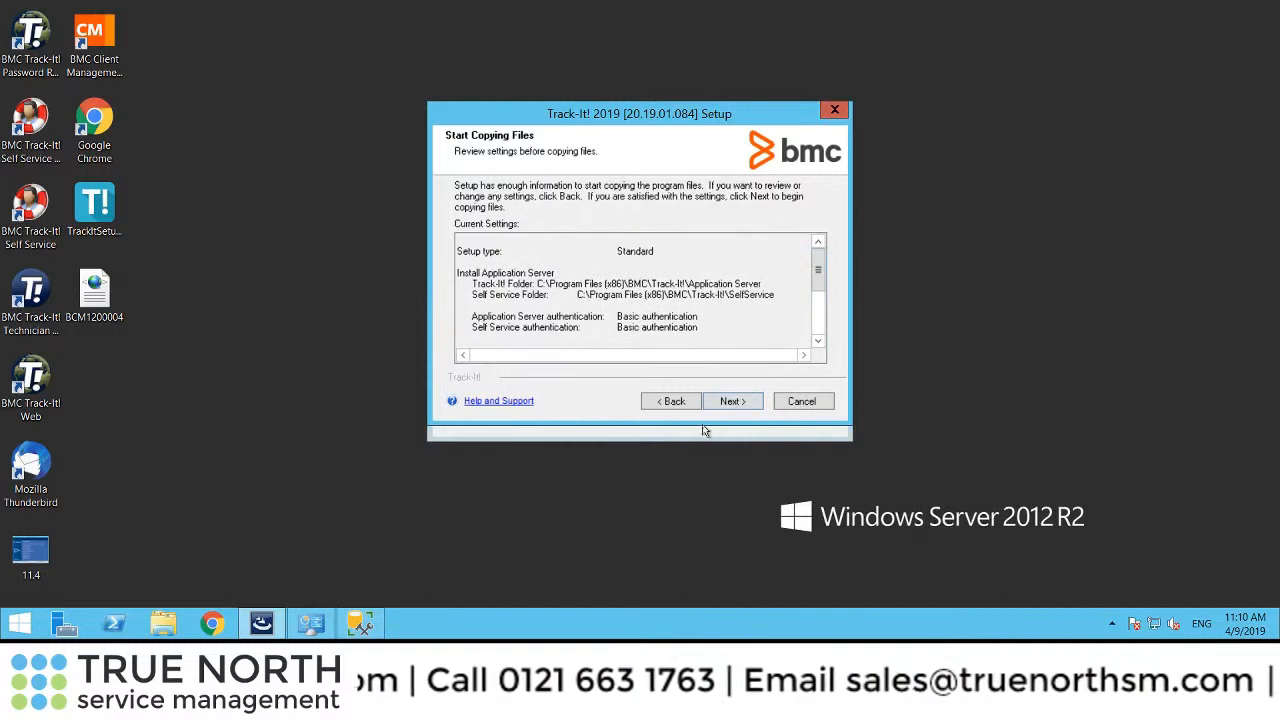
left_click(732, 400)
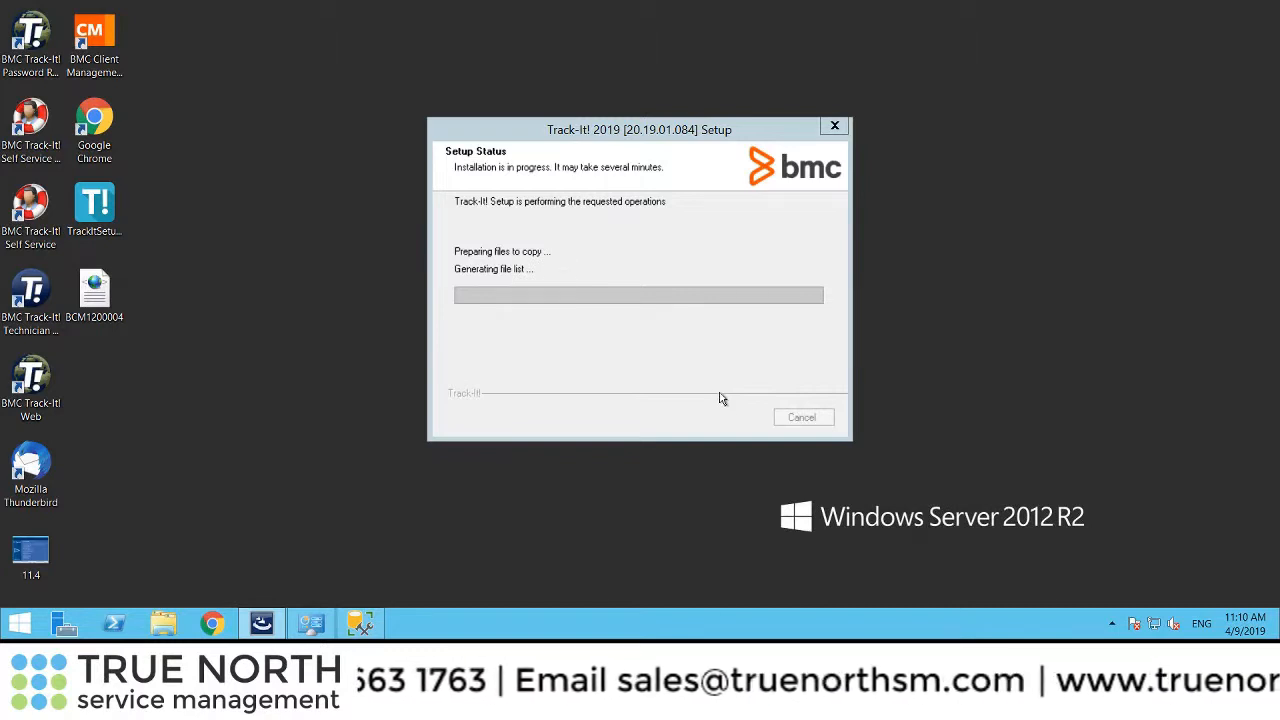
mouse_move(600, 364)
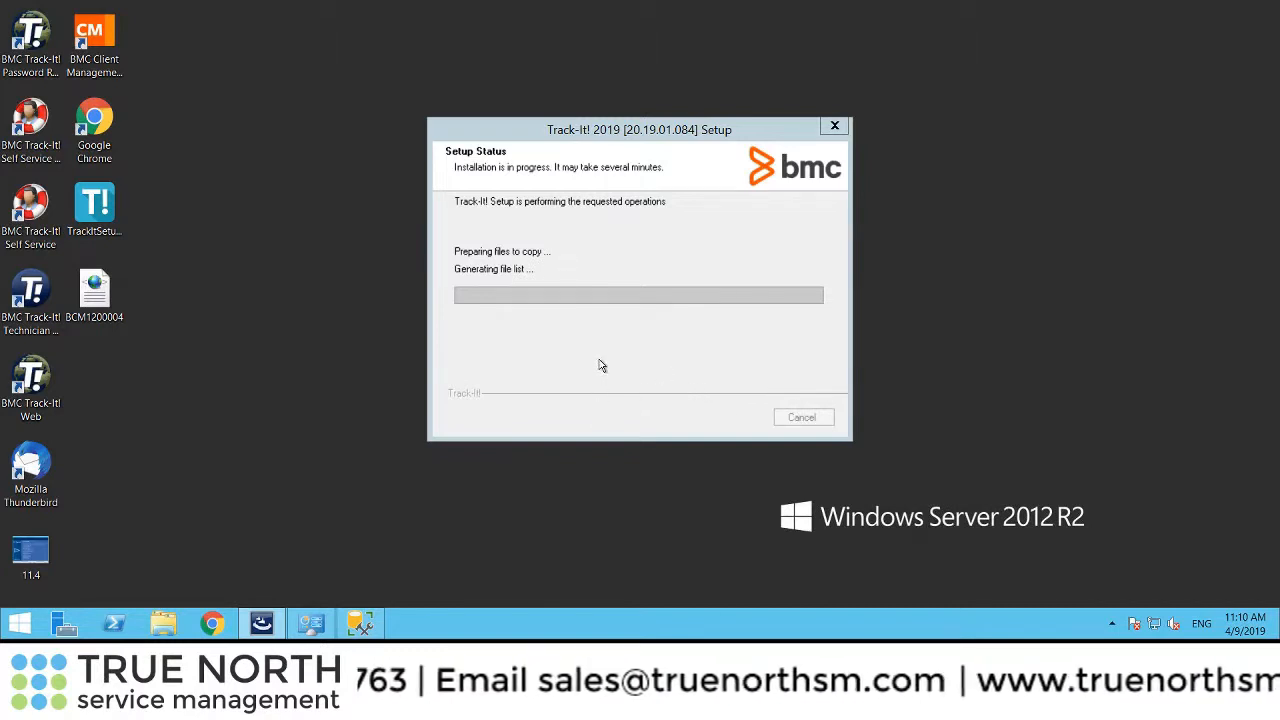
mouse_move(690, 400)
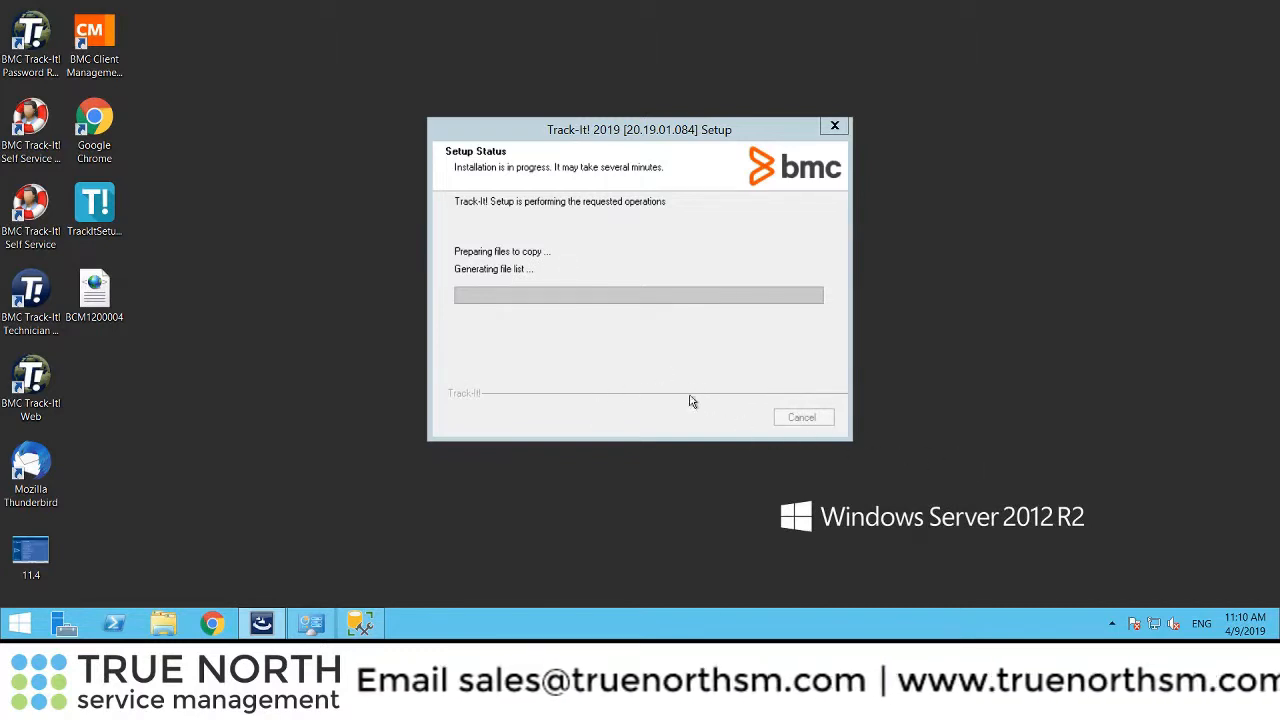
mouse_move(156, 432)
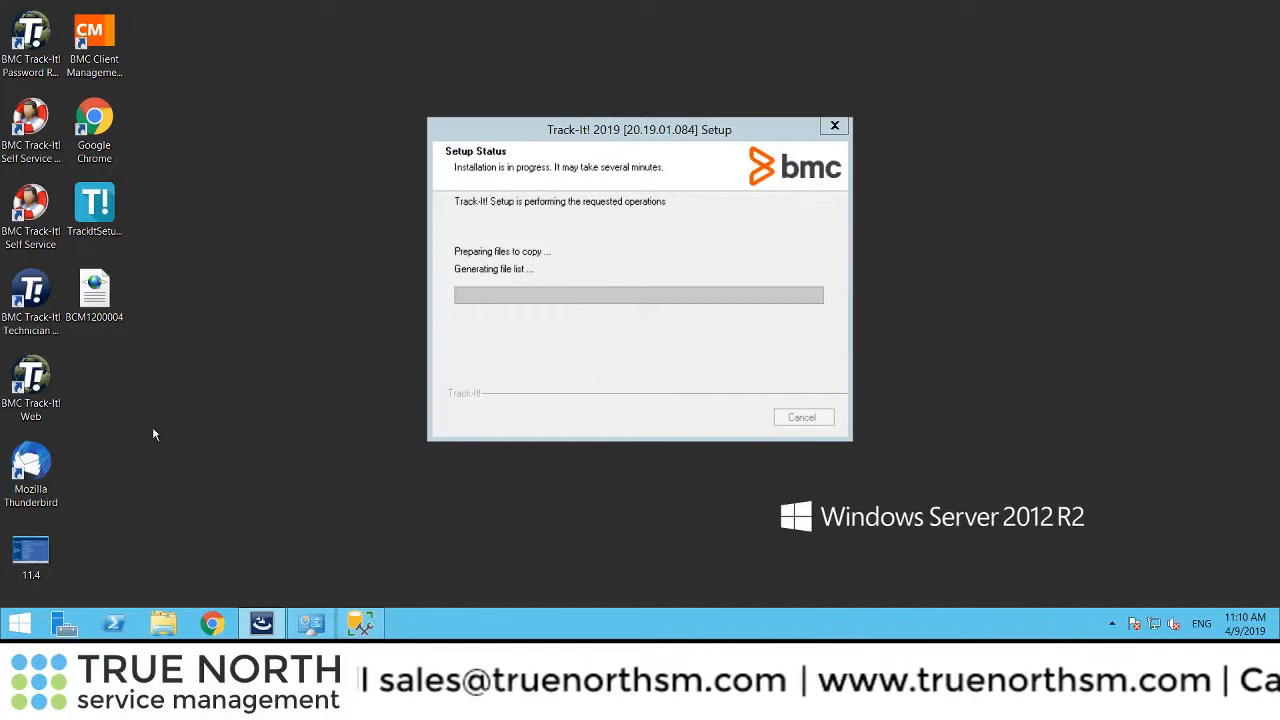
mouse_move(328, 514)
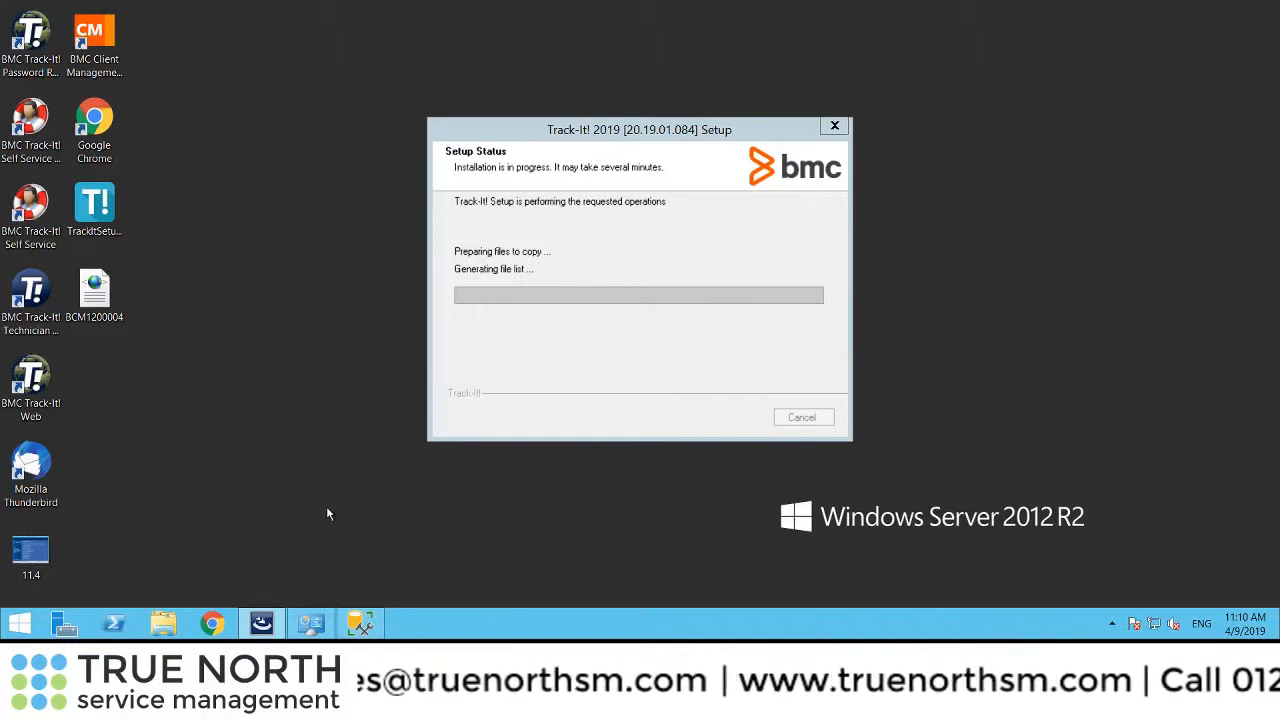
mouse_move(160, 472)
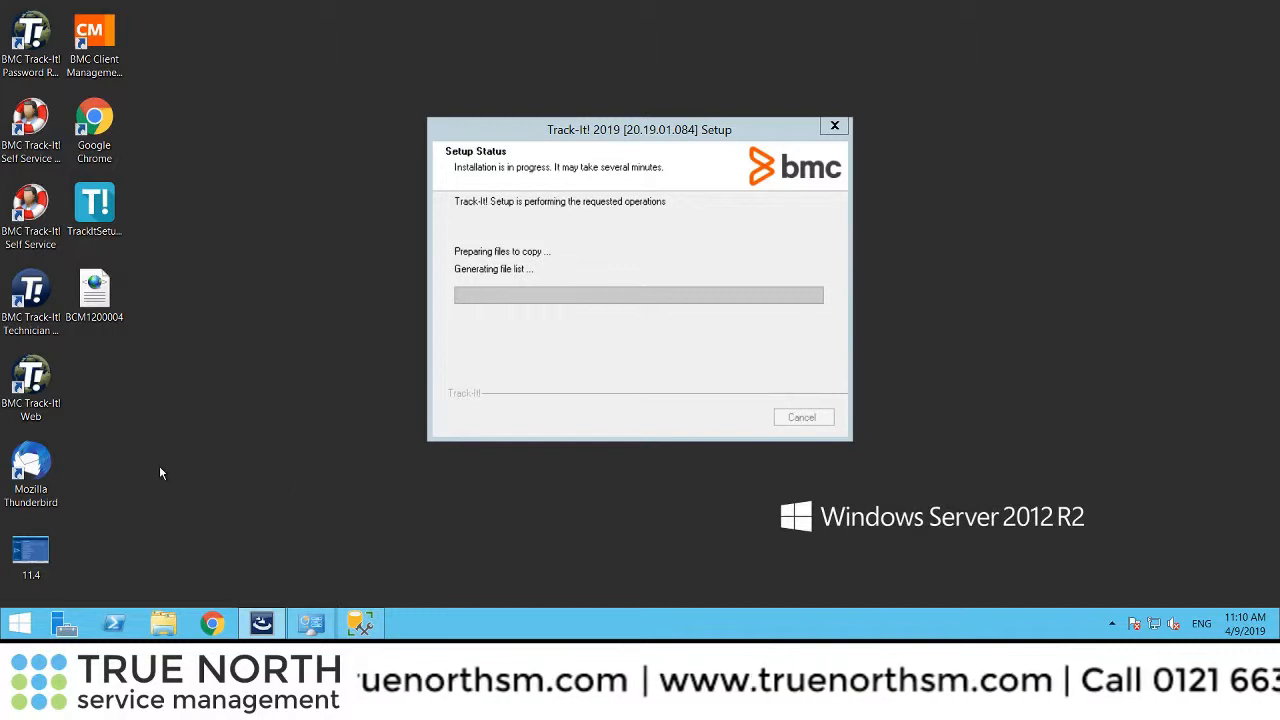
mouse_move(336, 488)
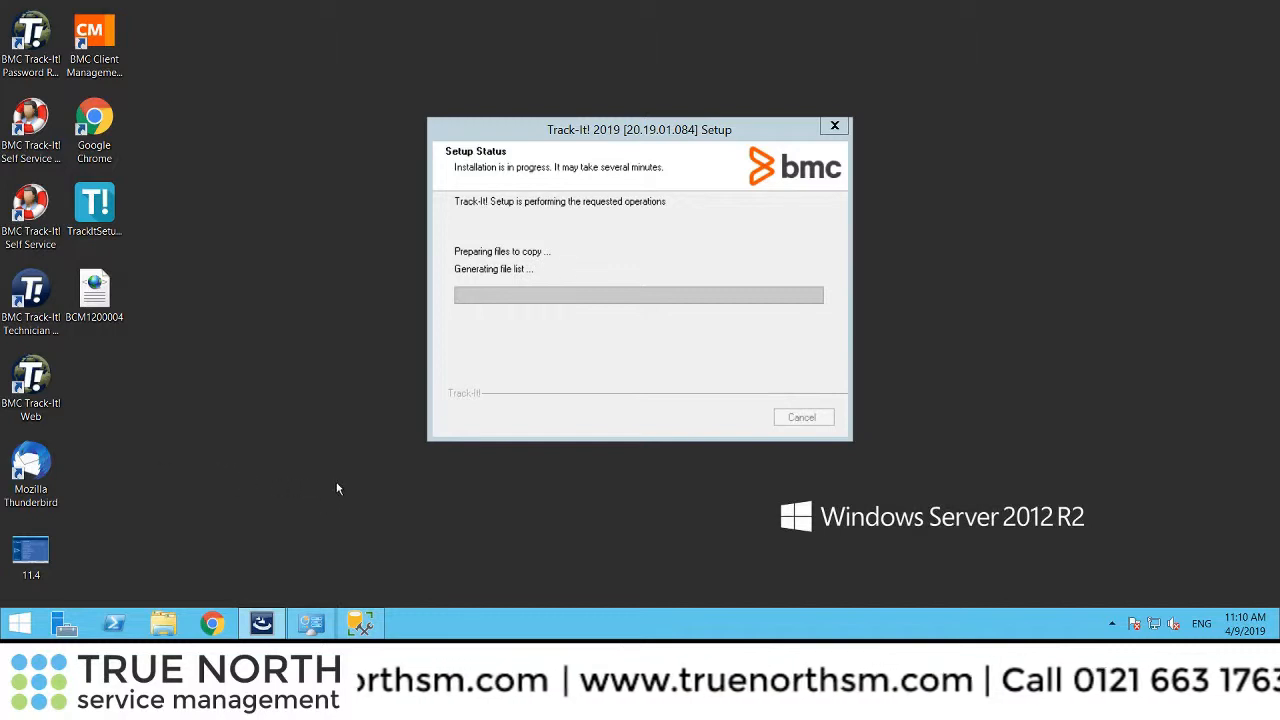
mouse_move(370, 492)
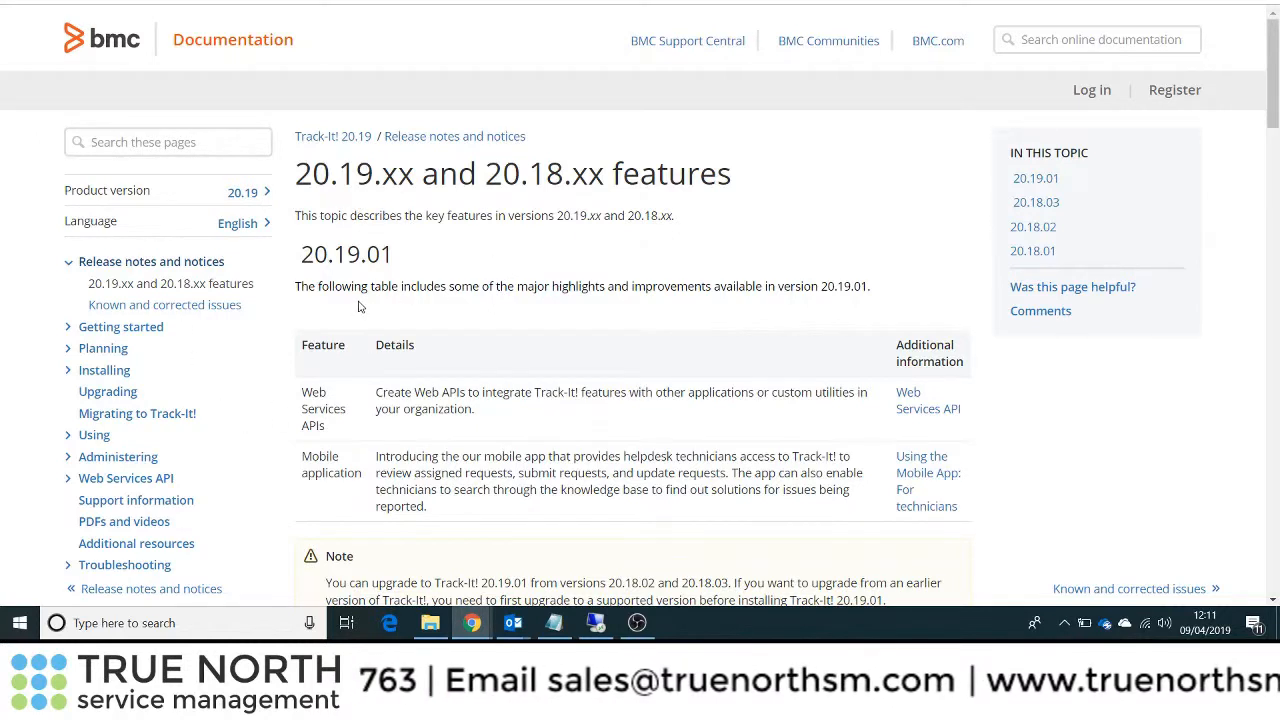
mouse_move(350, 316)
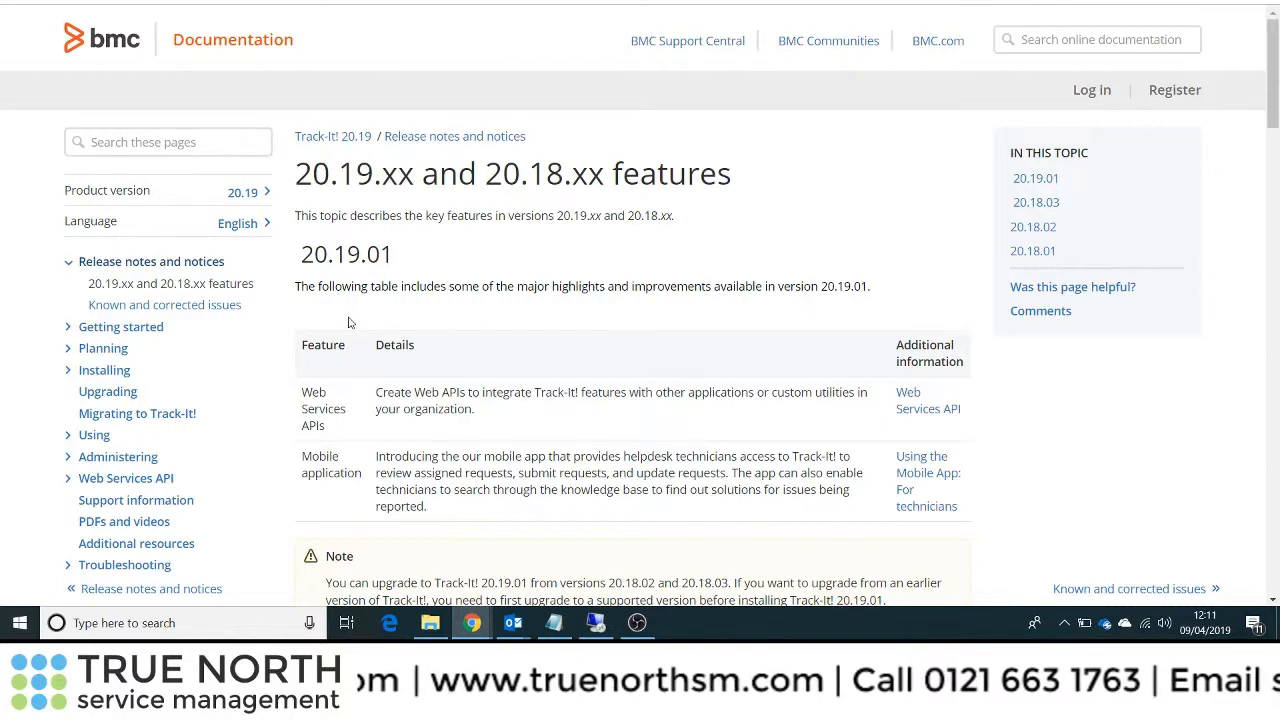
mouse_move(444, 308)
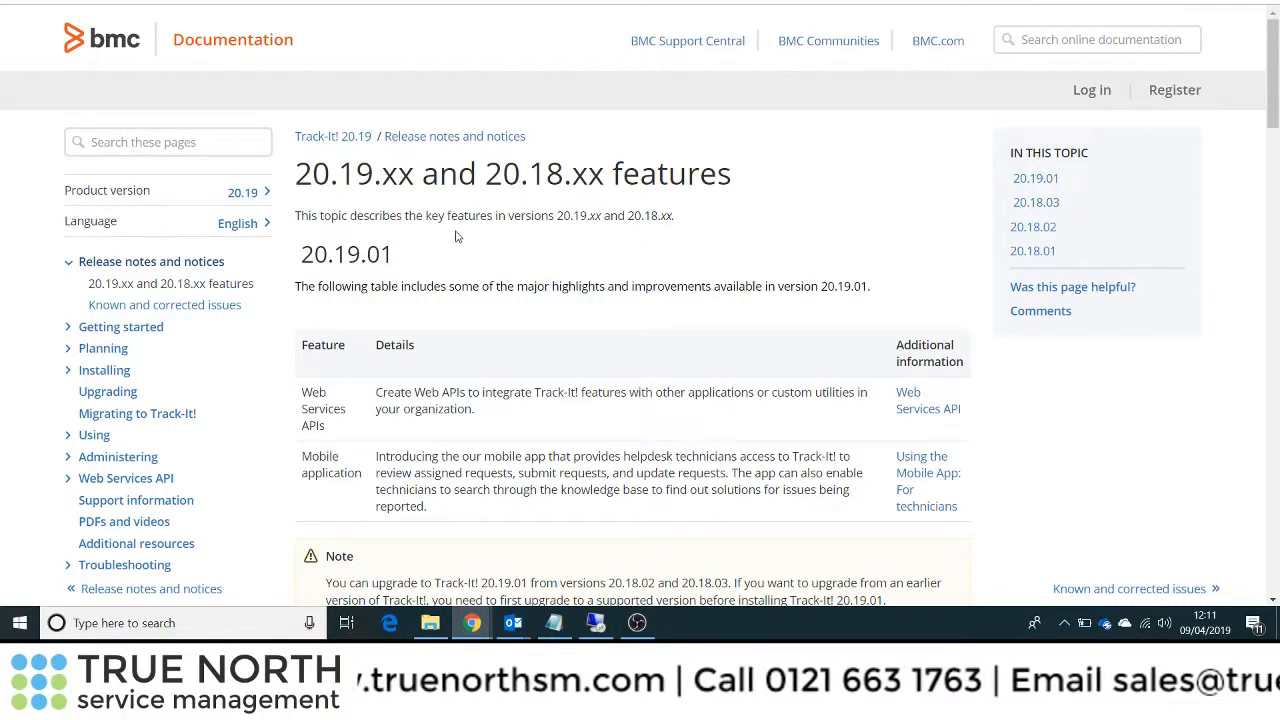
mouse_move(596, 624)
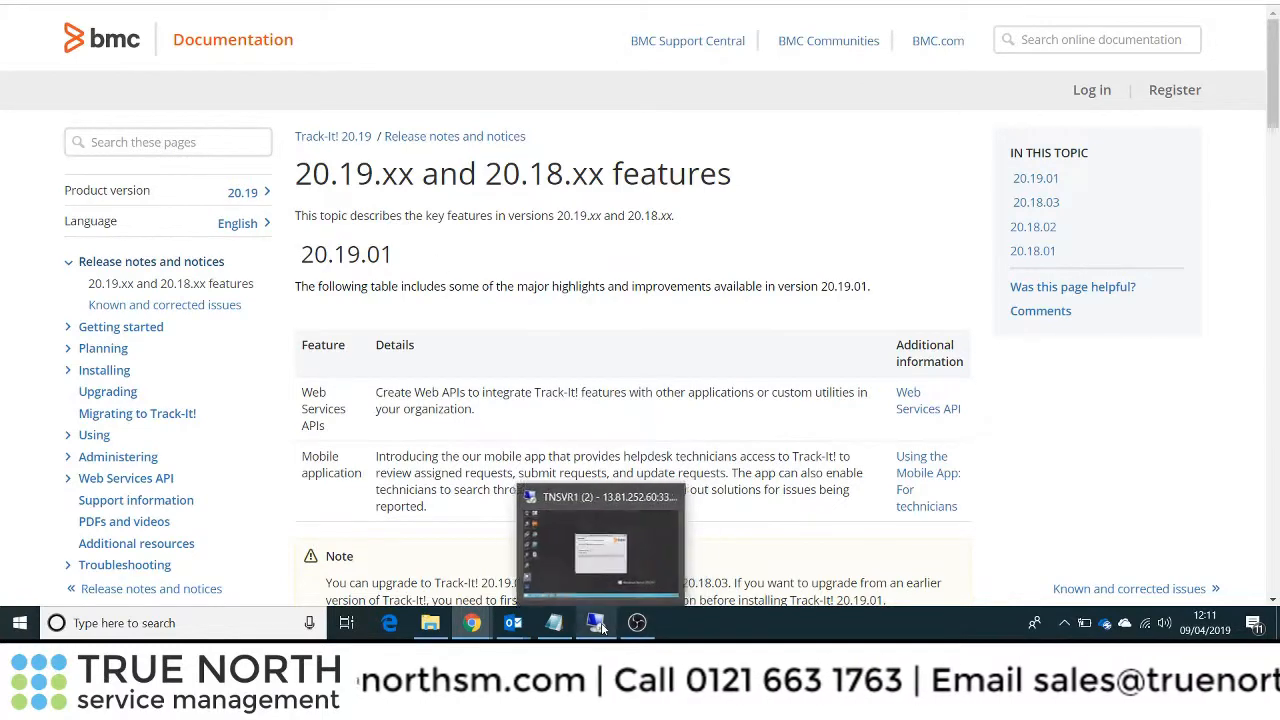
mouse_move(512, 622)
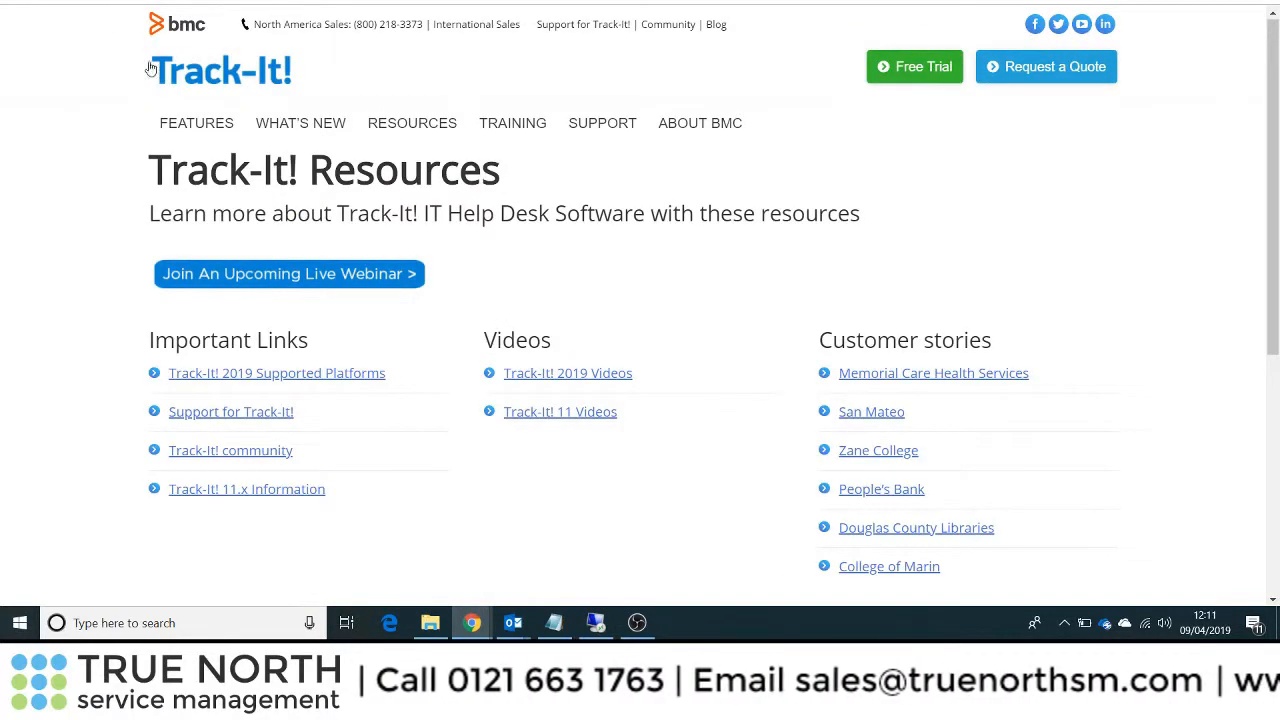
mouse_move(412, 124)
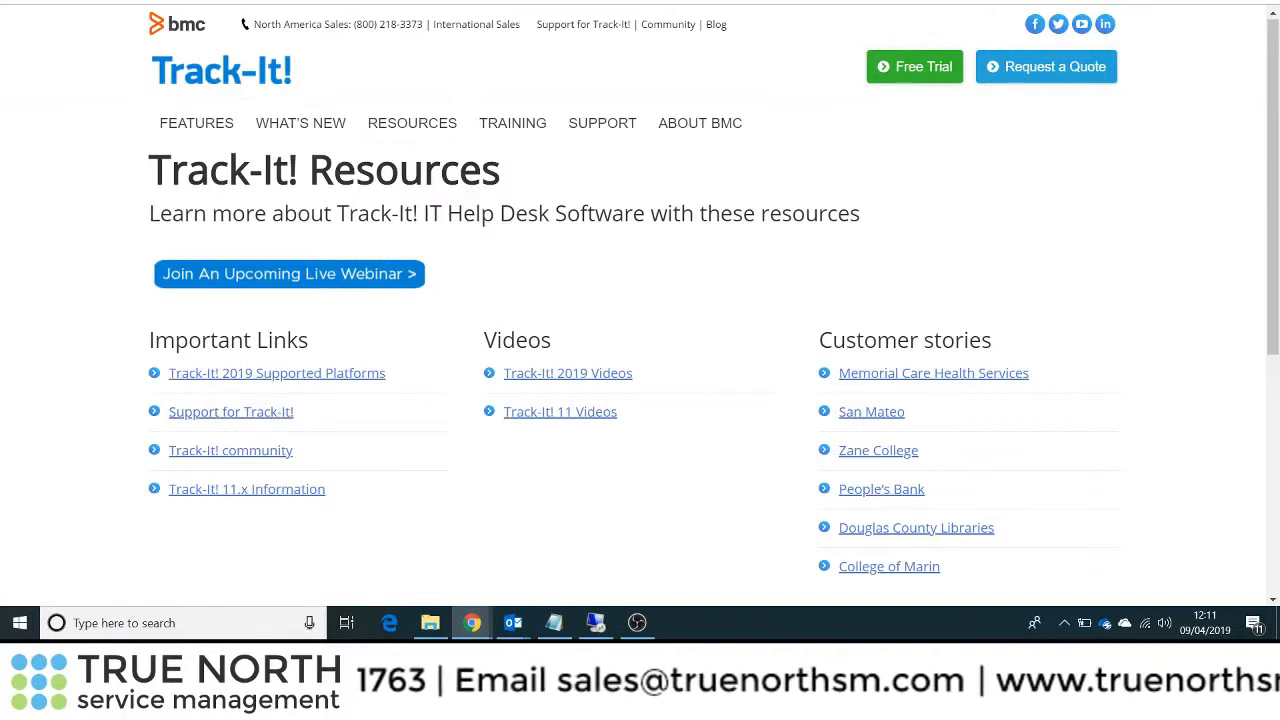
- View the Track-It! support page's version list back to 11.0 and stay on 20.19.01
left_click(230, 412)
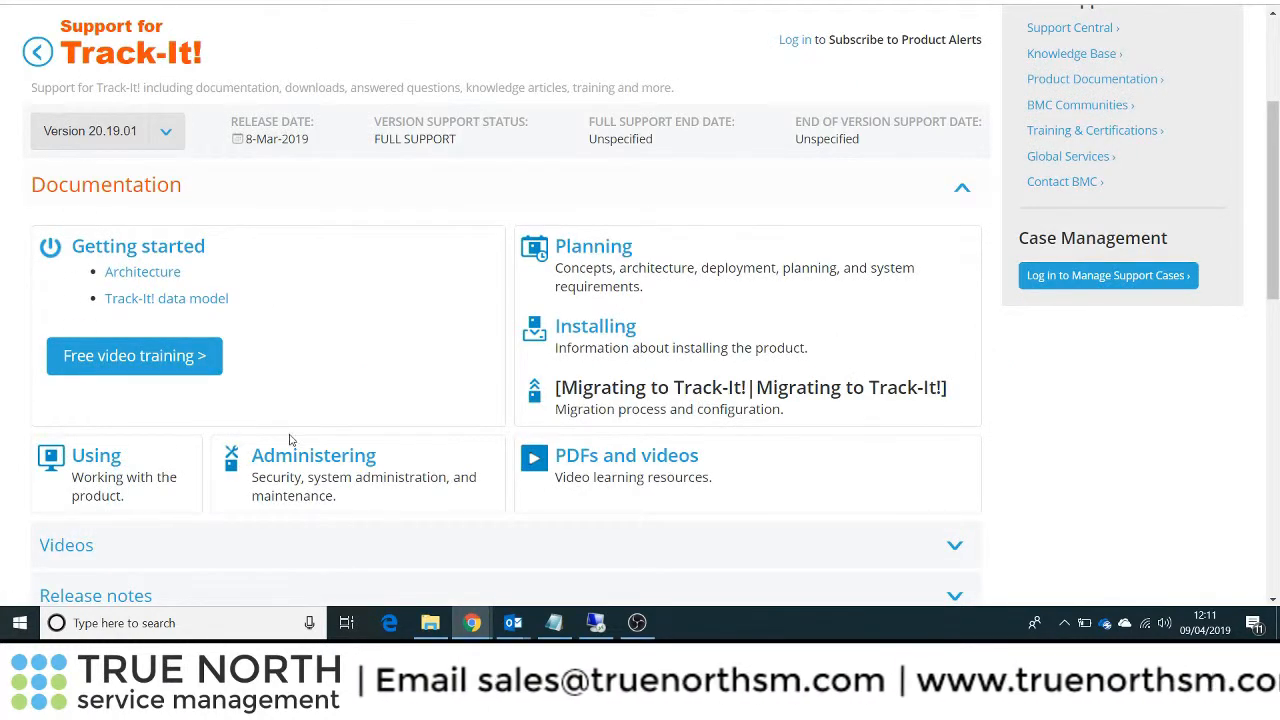
left_click(166, 132)
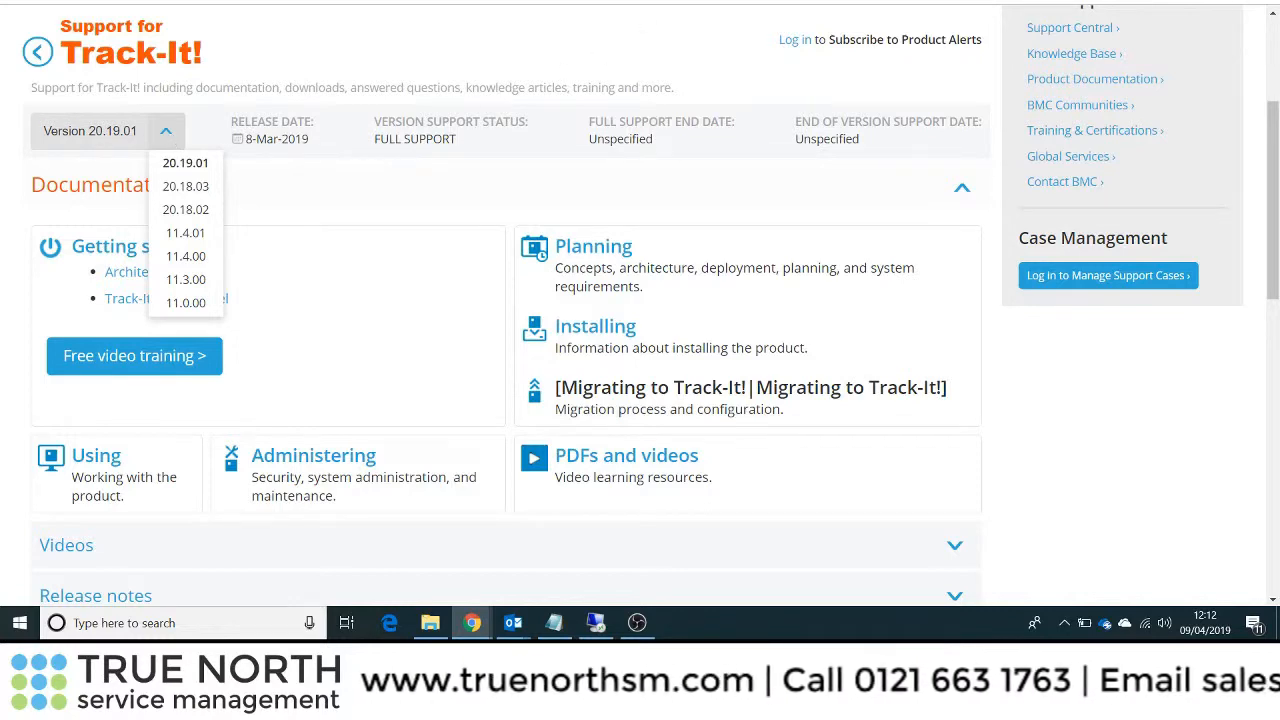
left_click(184, 162)
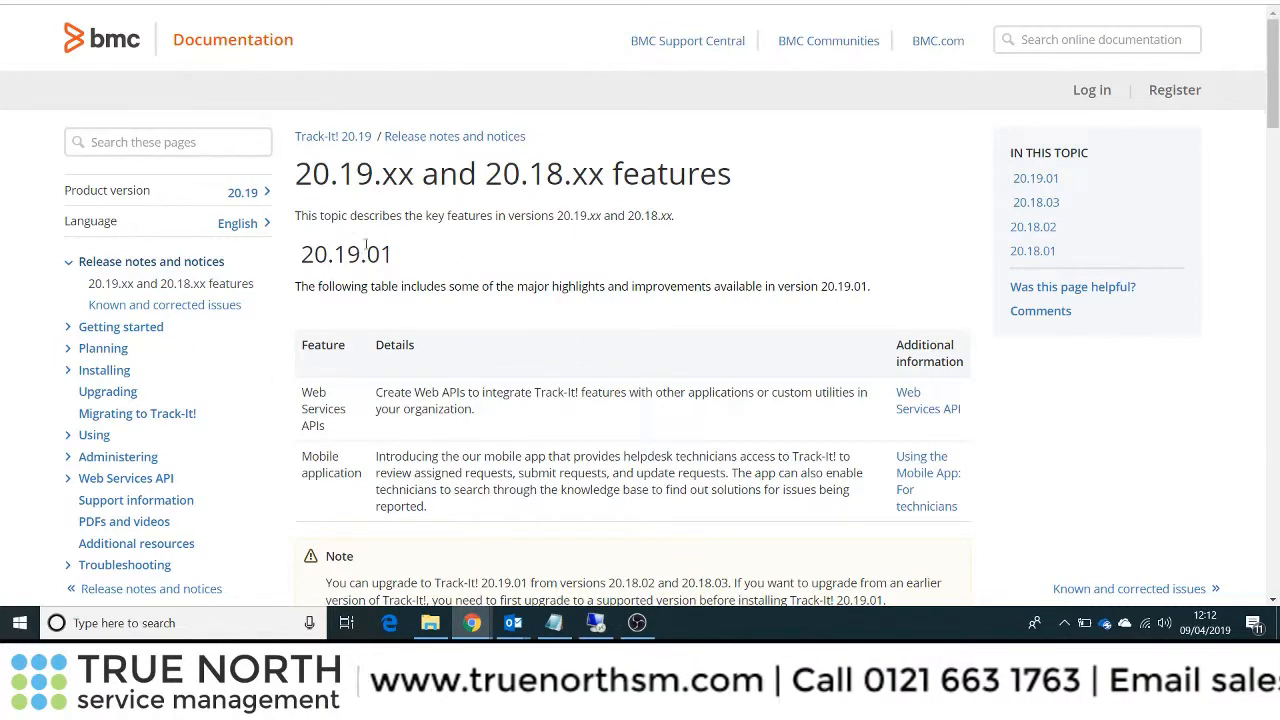
mouse_move(236, 356)
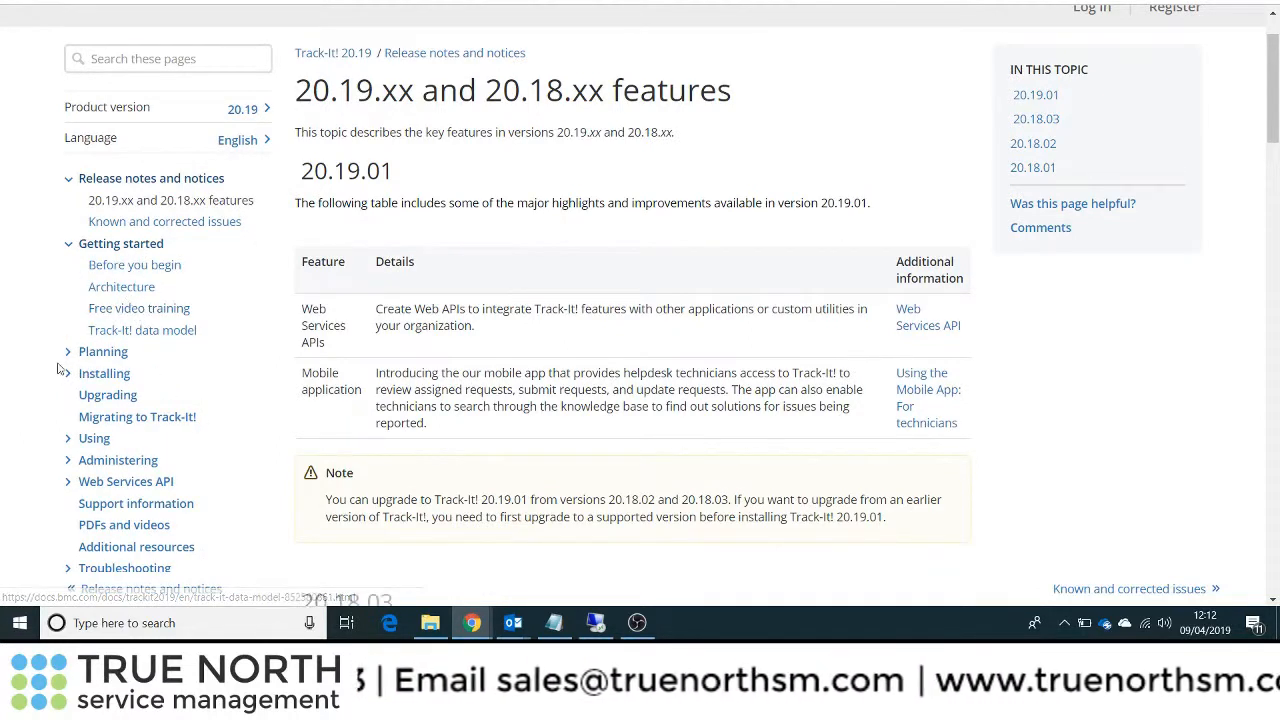
- Expand the Planning topics to show system requirements and Track-It! 11.x vs. Track-It! 20xx
left_click(102, 352)
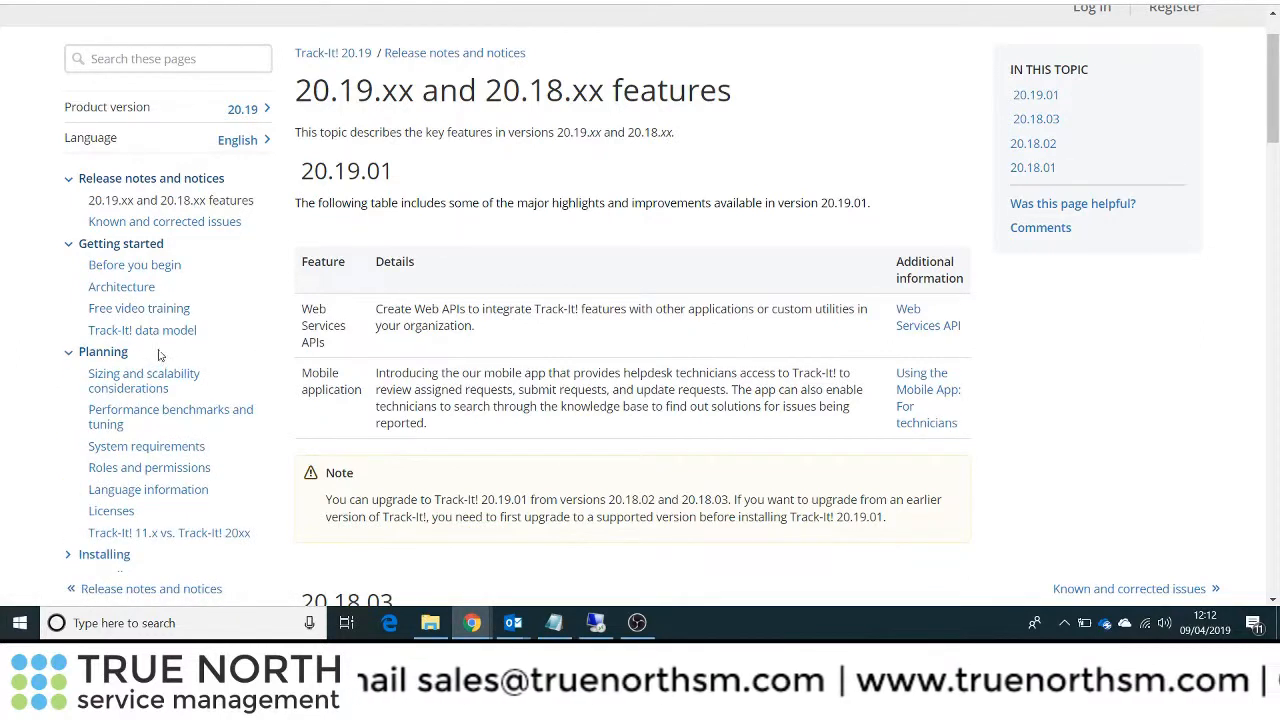
mouse_move(146, 446)
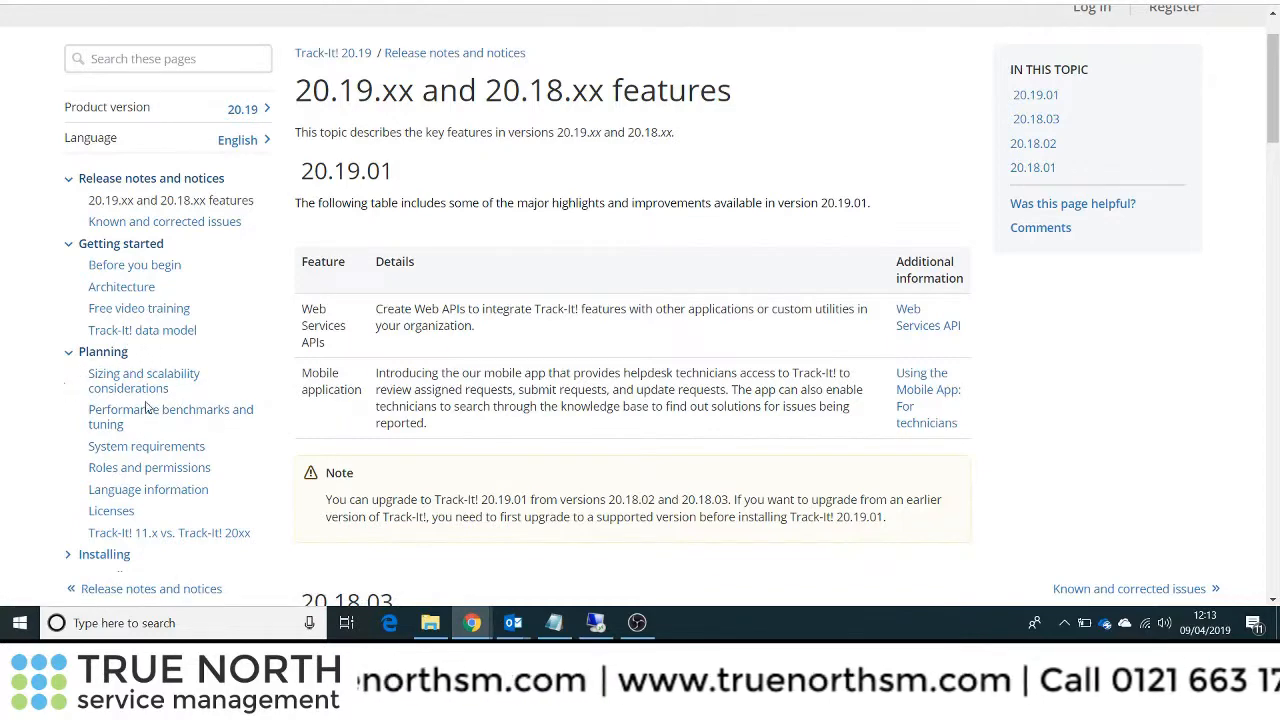
scroll("down", 3)
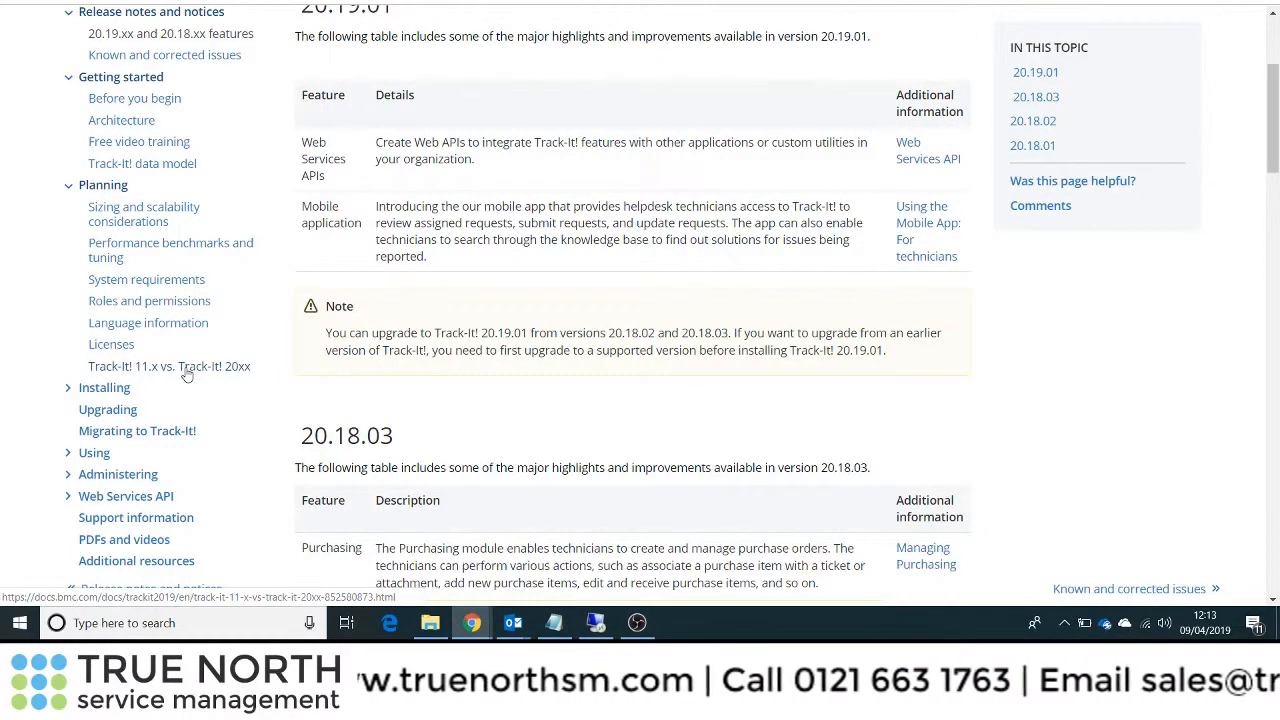
- View the Track-It! 11.x vs. Track-It! 20xx page and read down its feature matrix
left_click(168, 366)
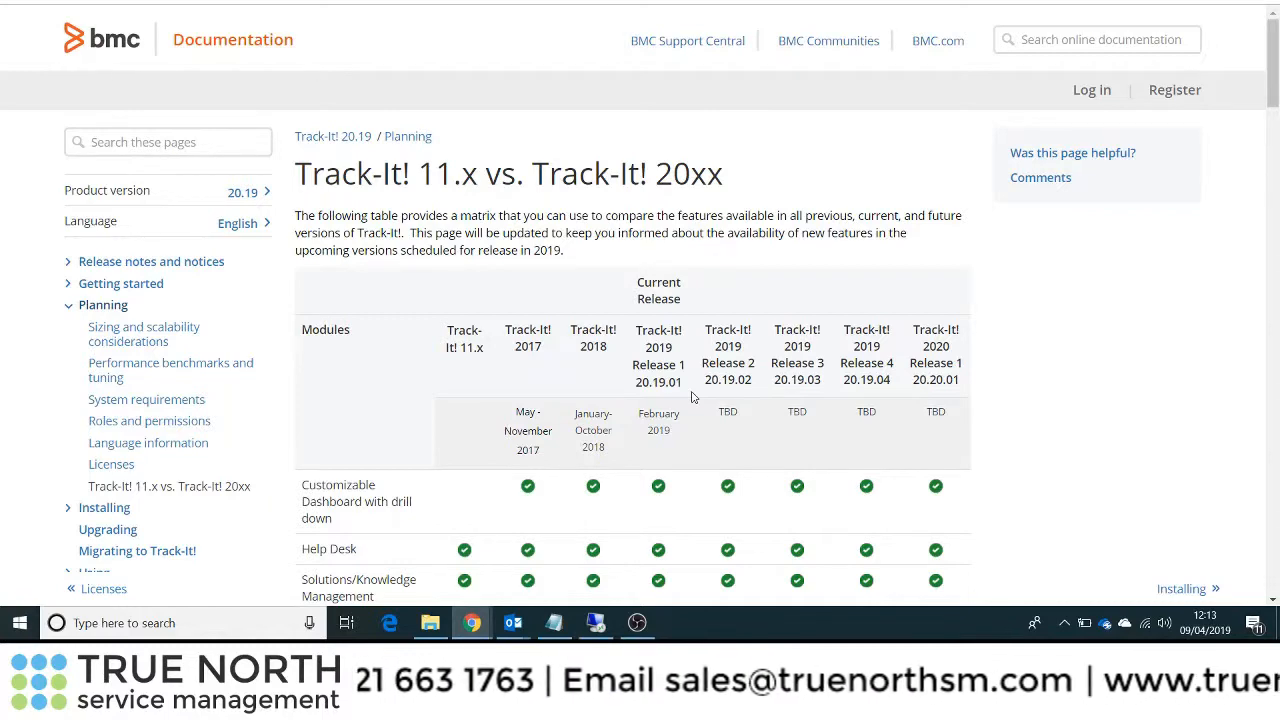
scroll("down", 3)
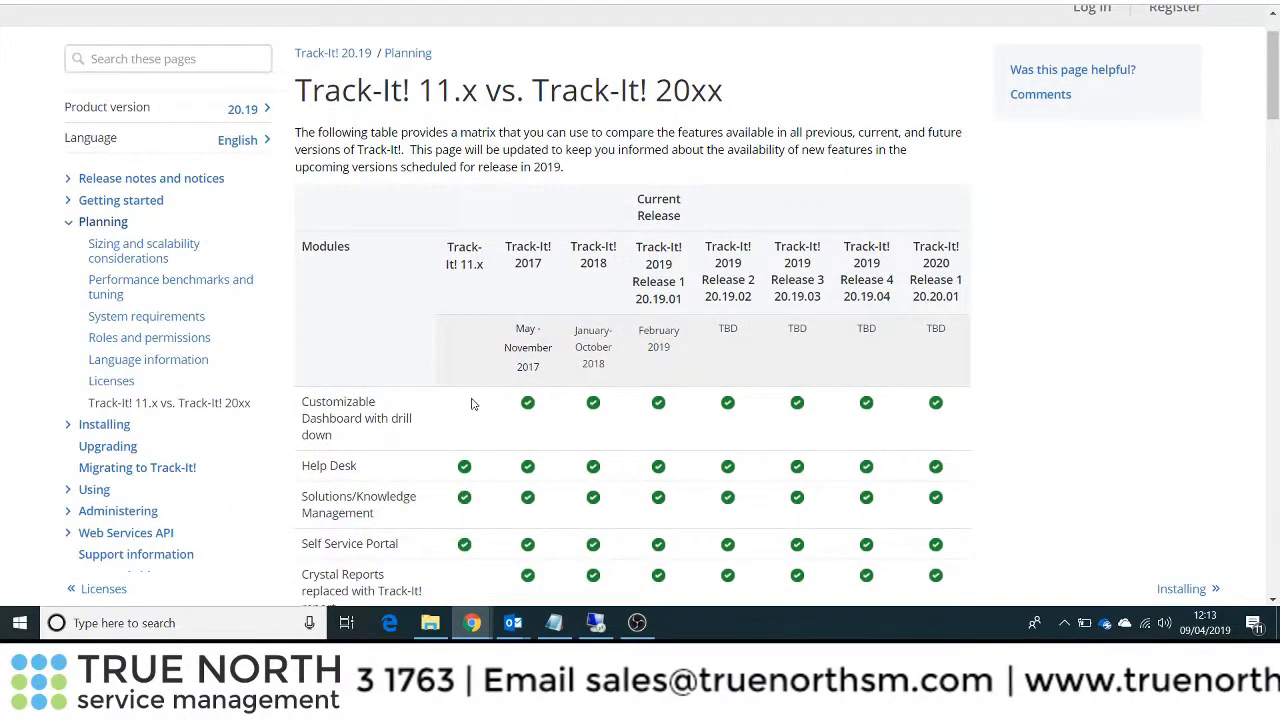
scroll("down", 3)
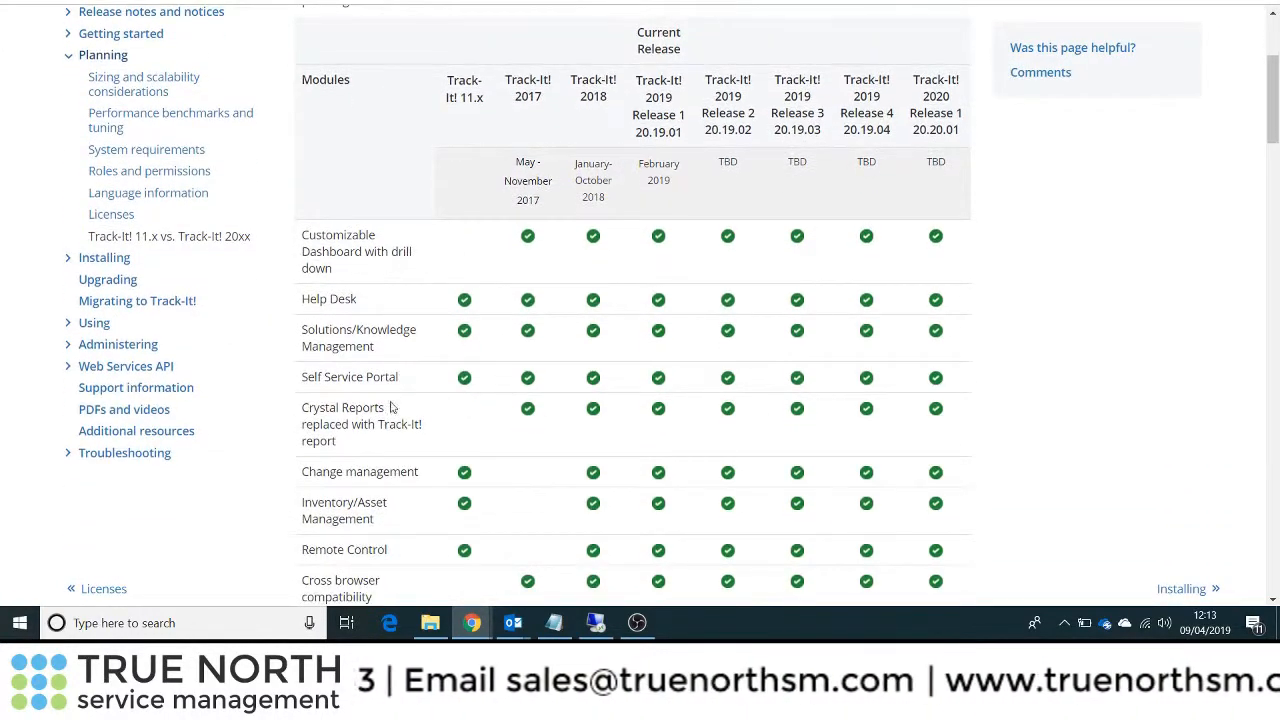
scroll("down", 3)
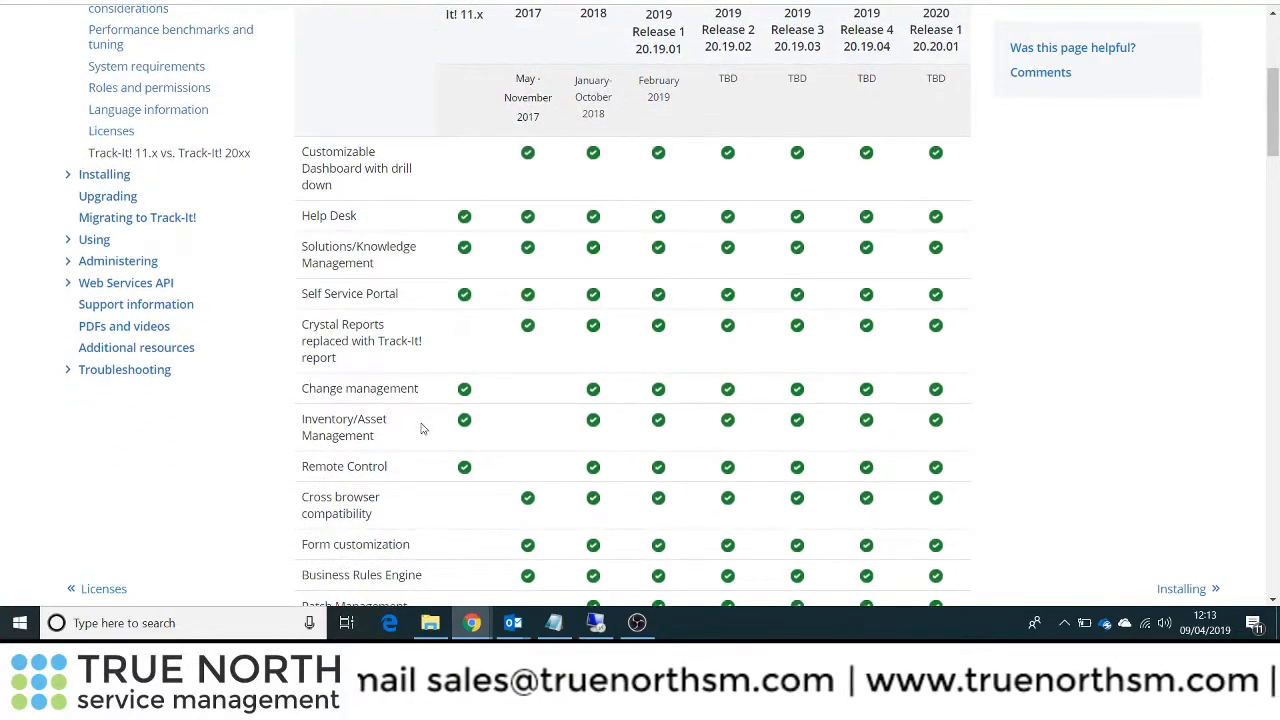
scroll("up", 3)
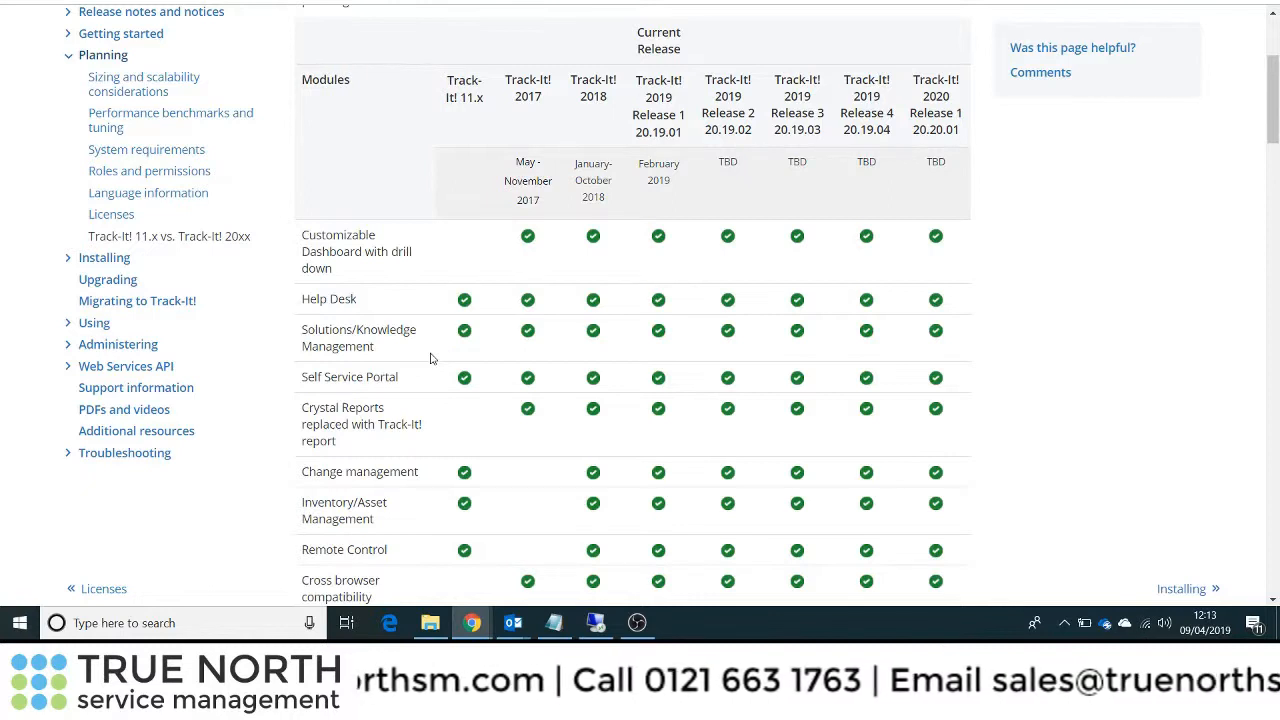
scroll("down", 3)
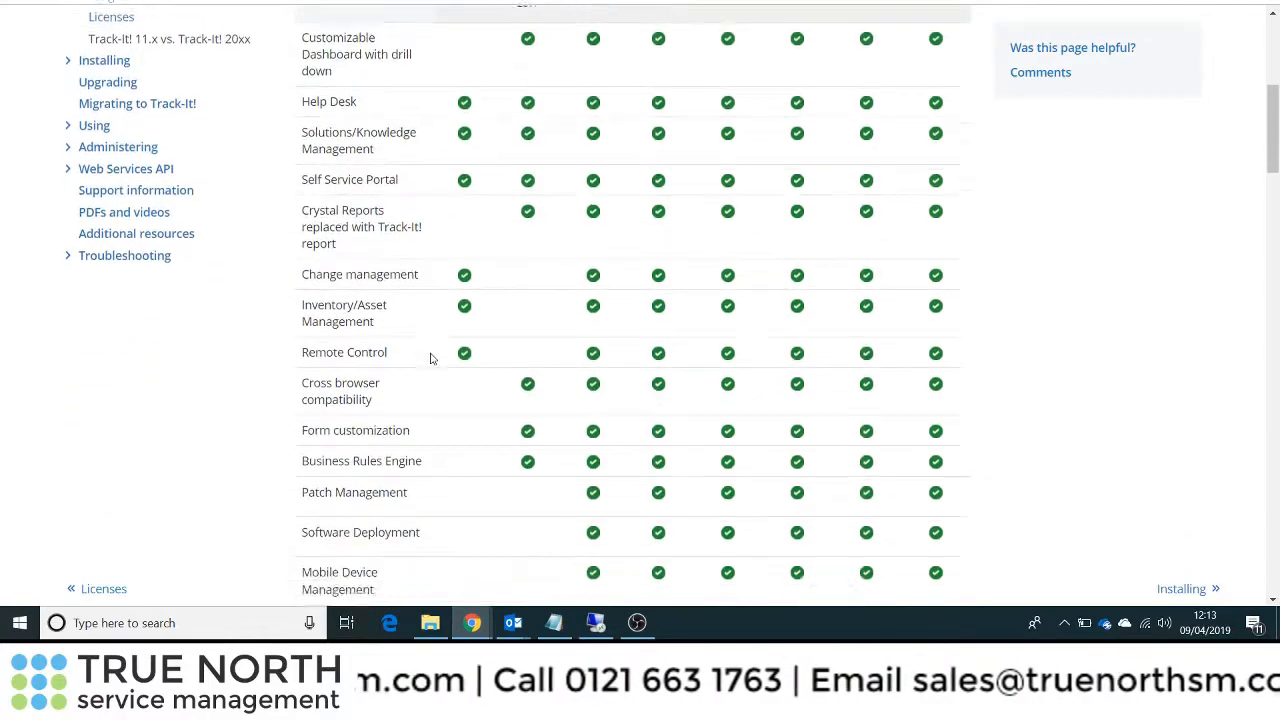
scroll("down", 3)
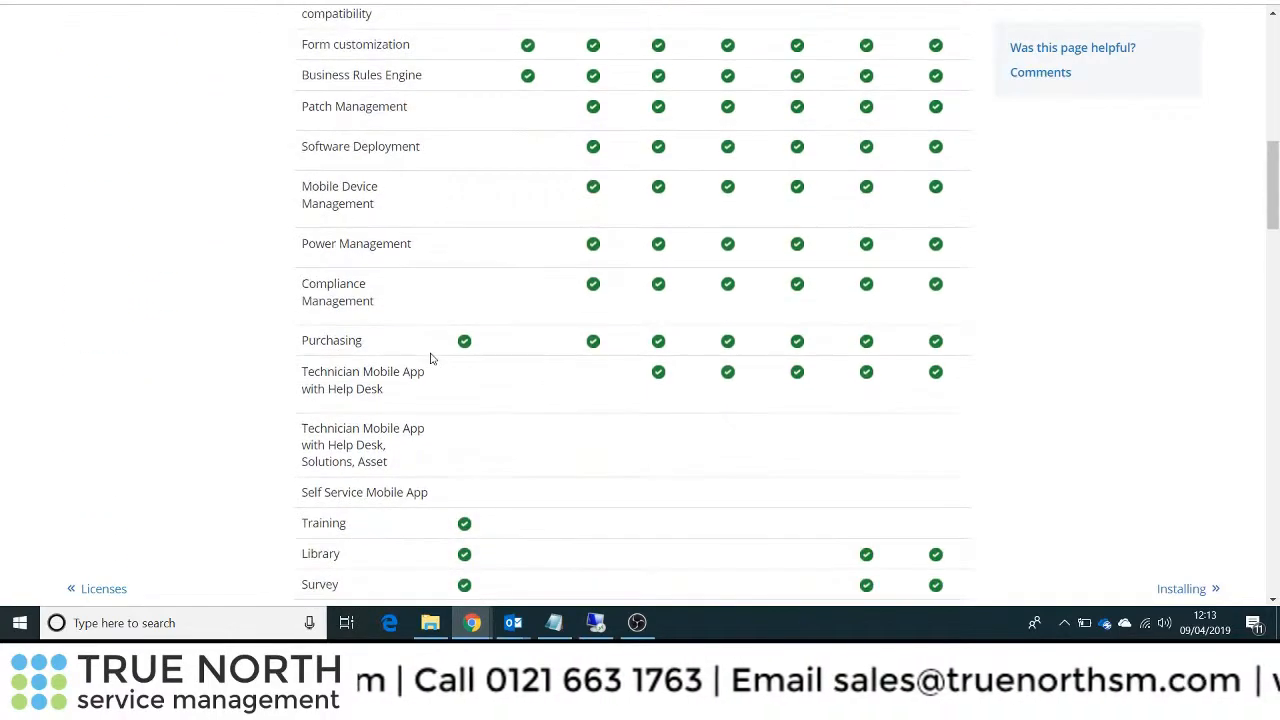
scroll("down", 3)
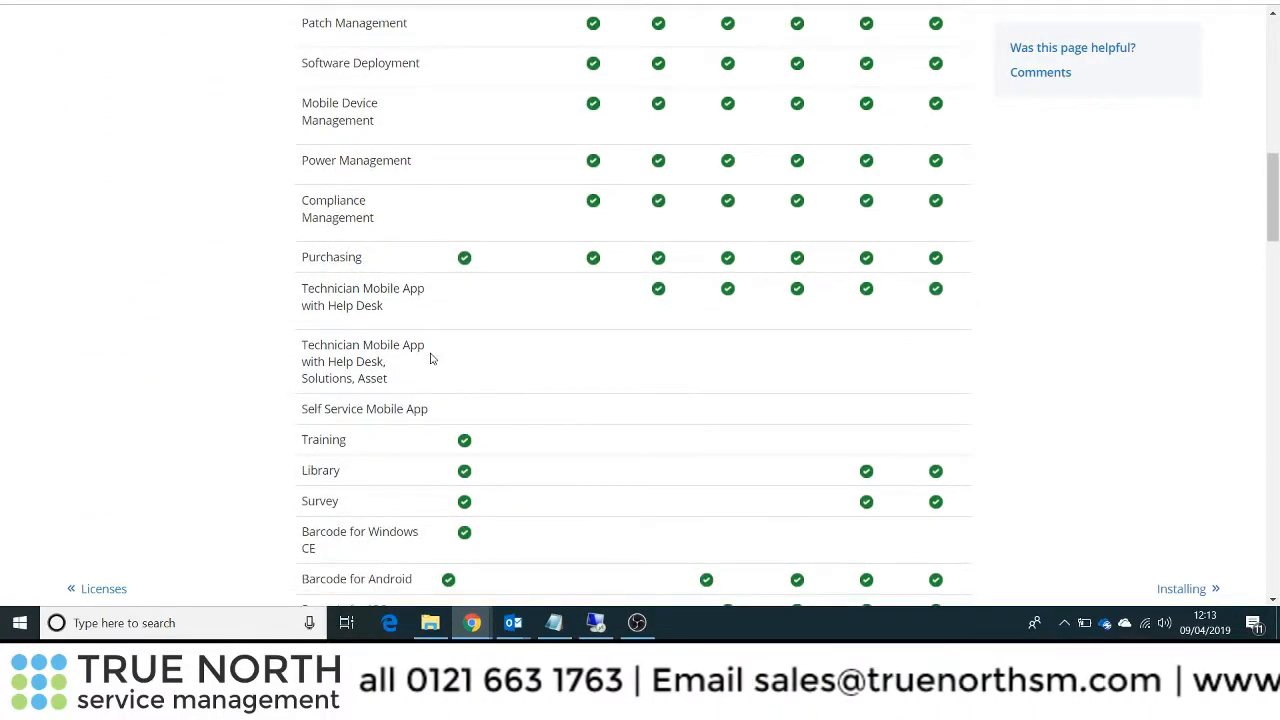
scroll("down", 3)
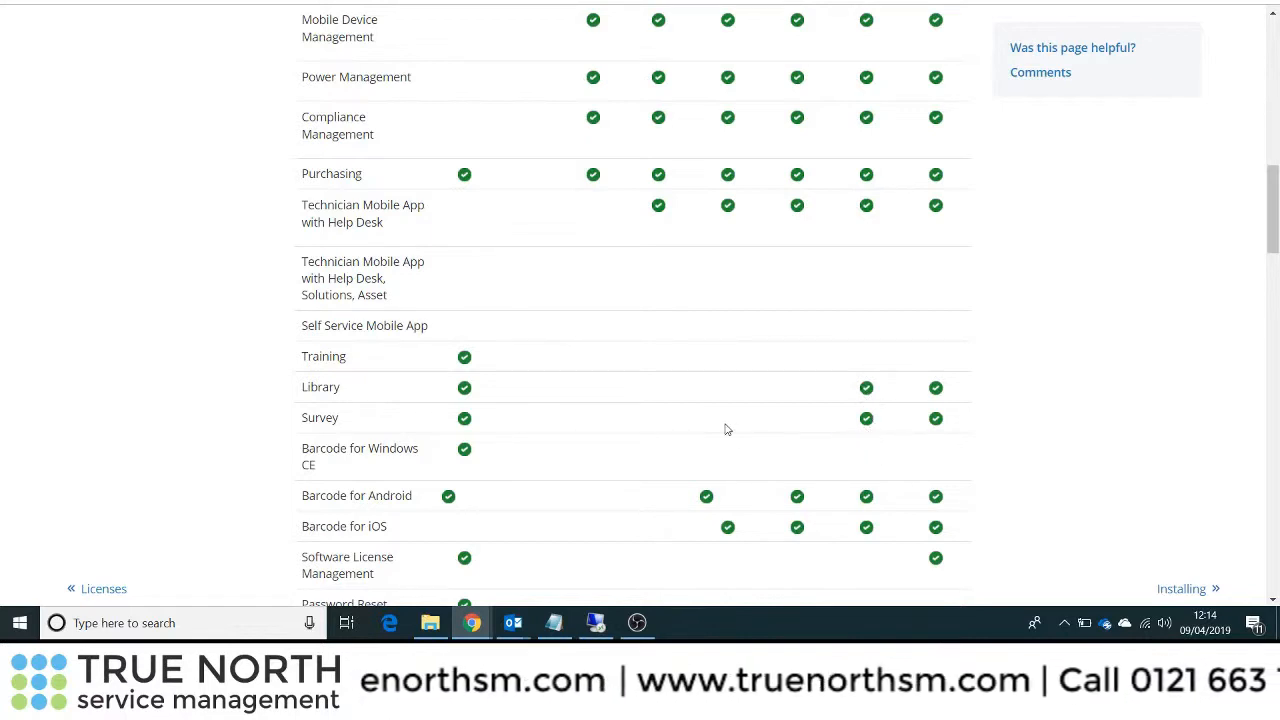
mouse_move(740, 440)
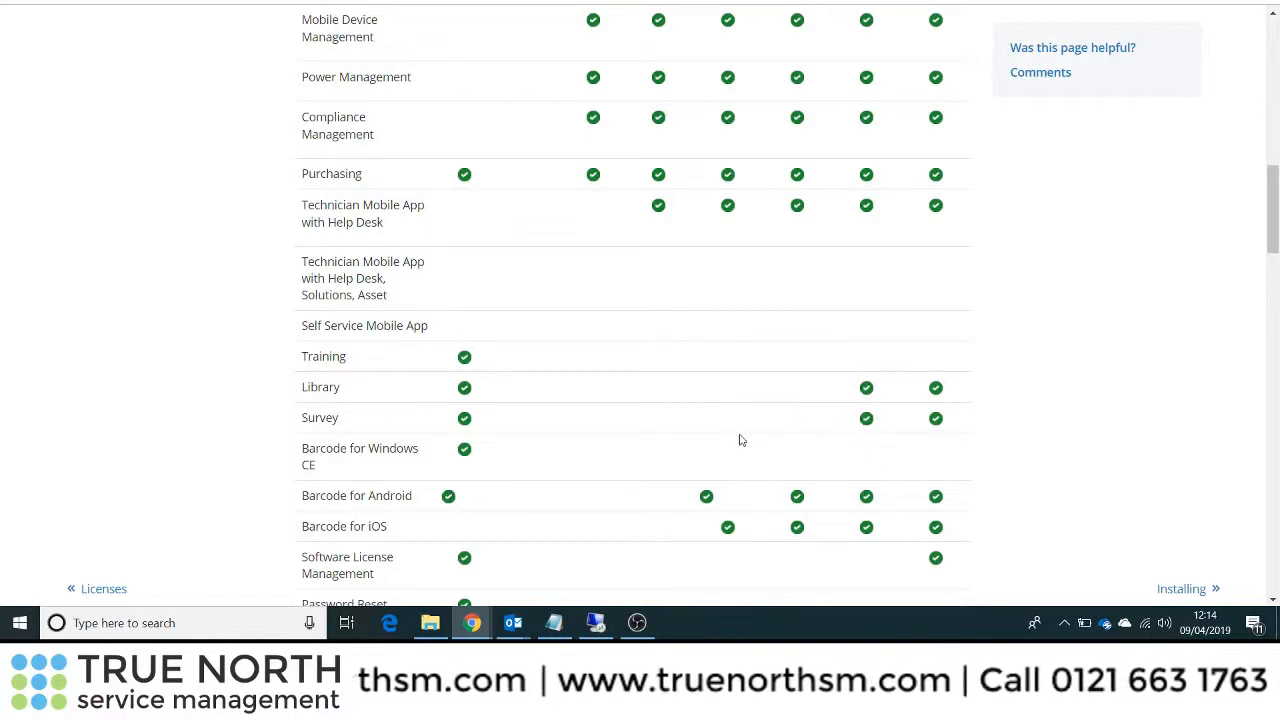
- Scroll back through the feature matrix to the top and collapse the Planning topics
scroll("down", 3)
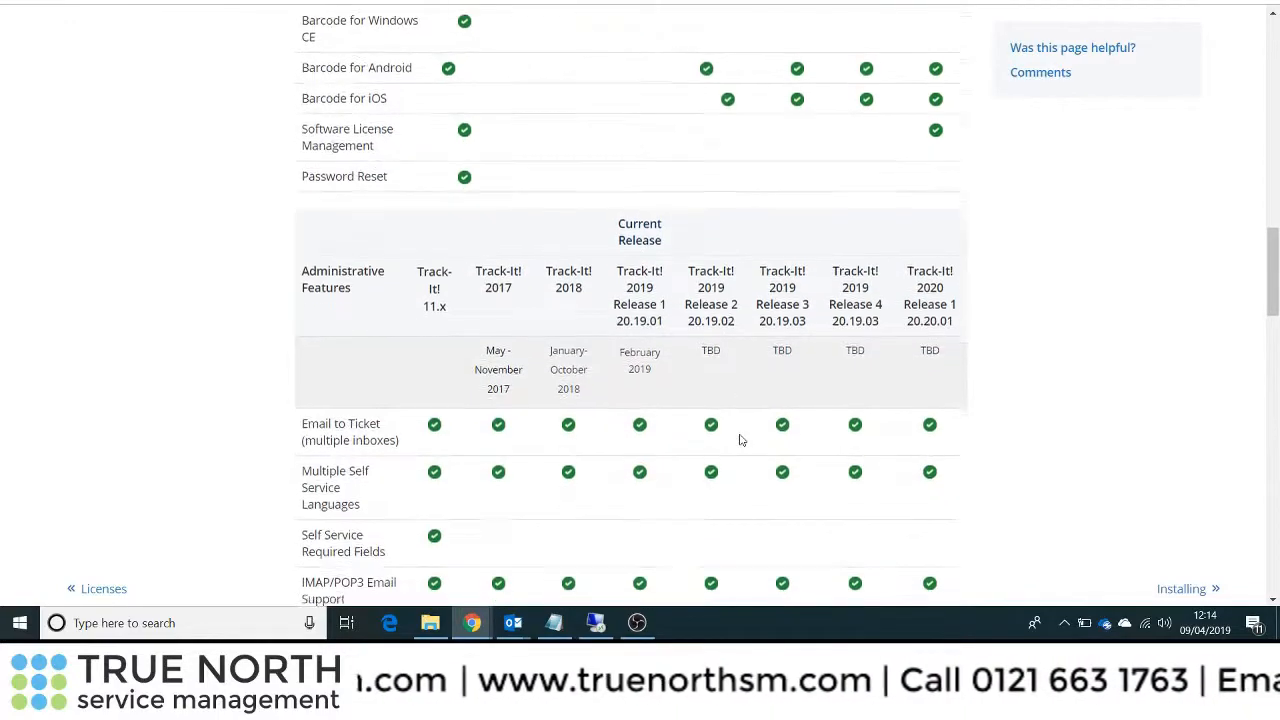
scroll("up", 3)
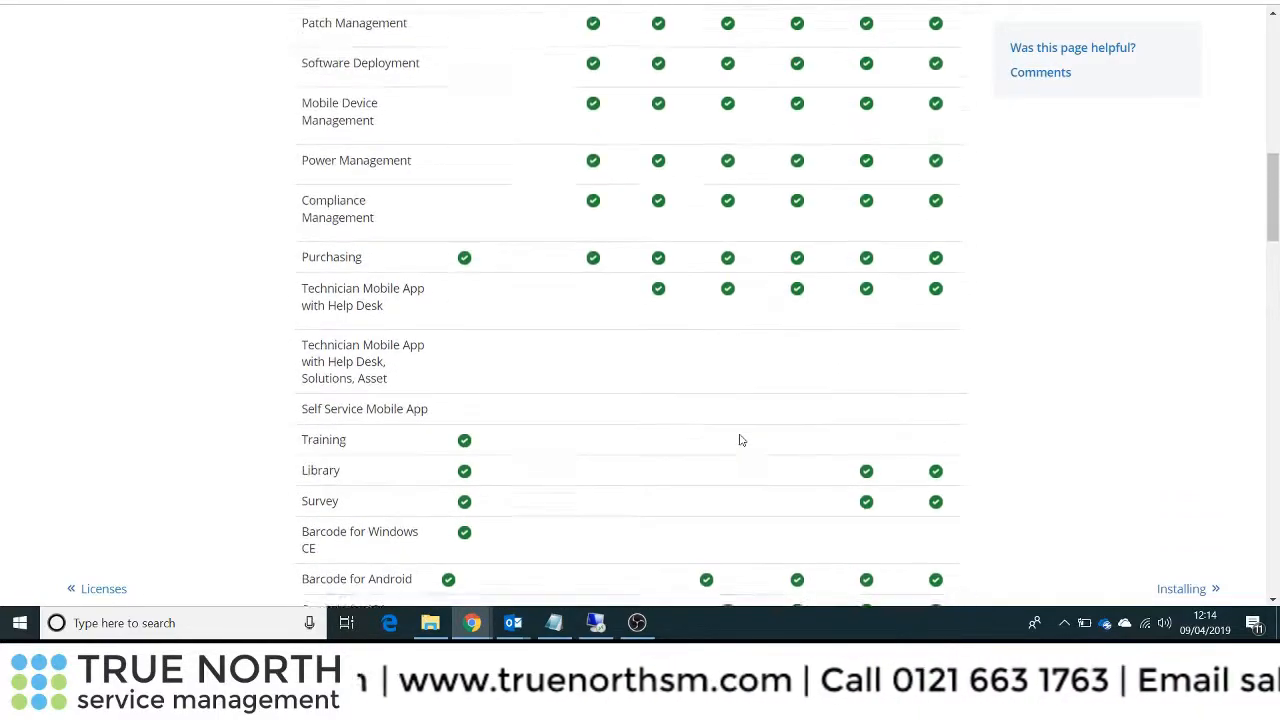
scroll("up", 3)
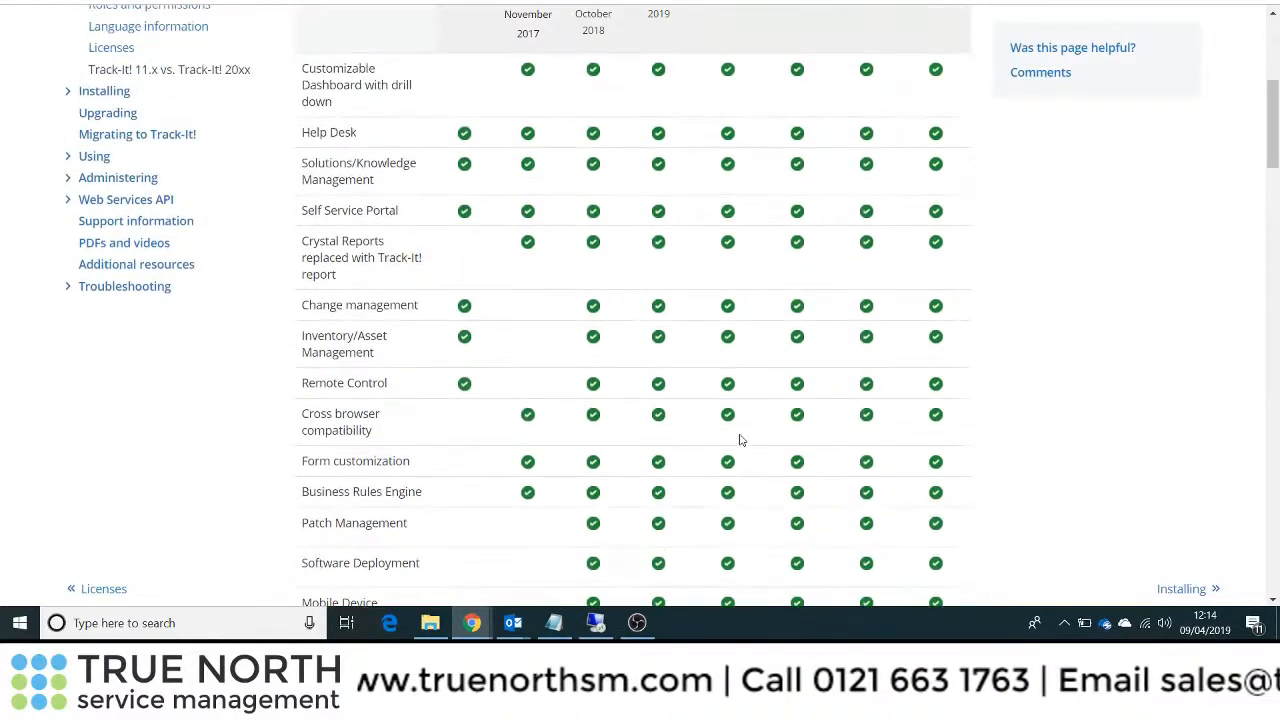
scroll("up", 3)
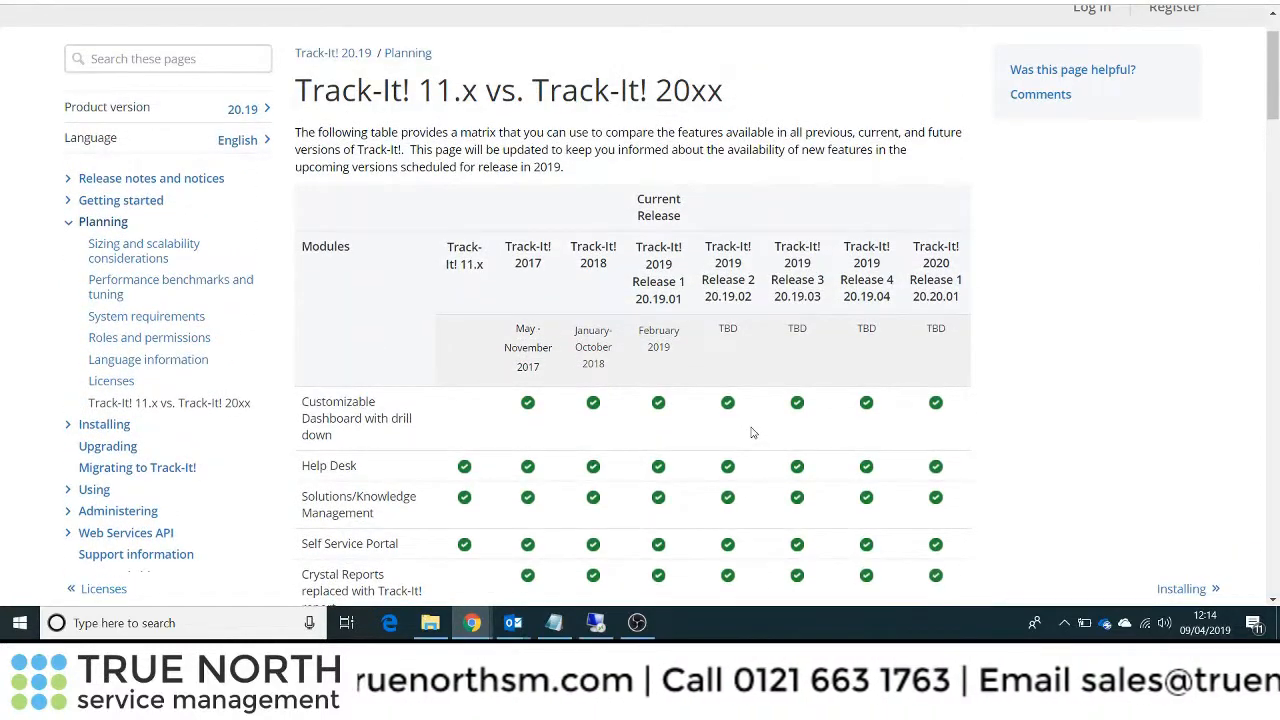
scroll("up", 3)
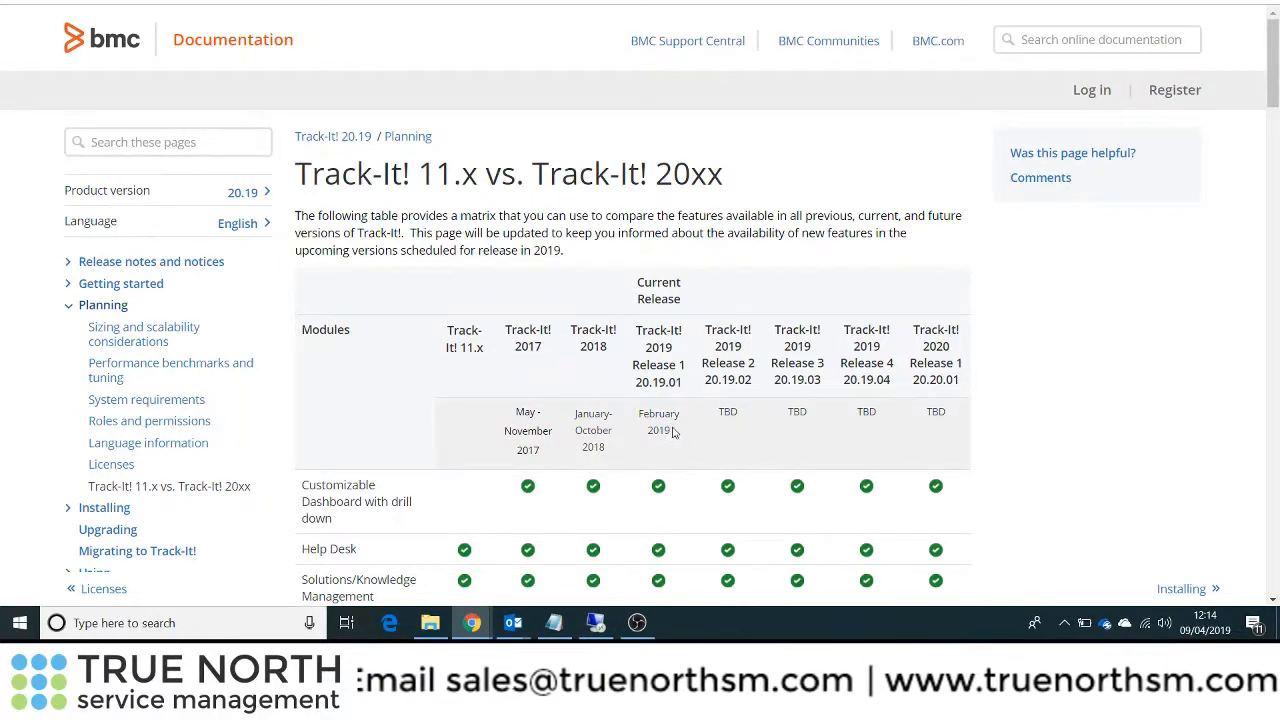
scroll("down", 3)
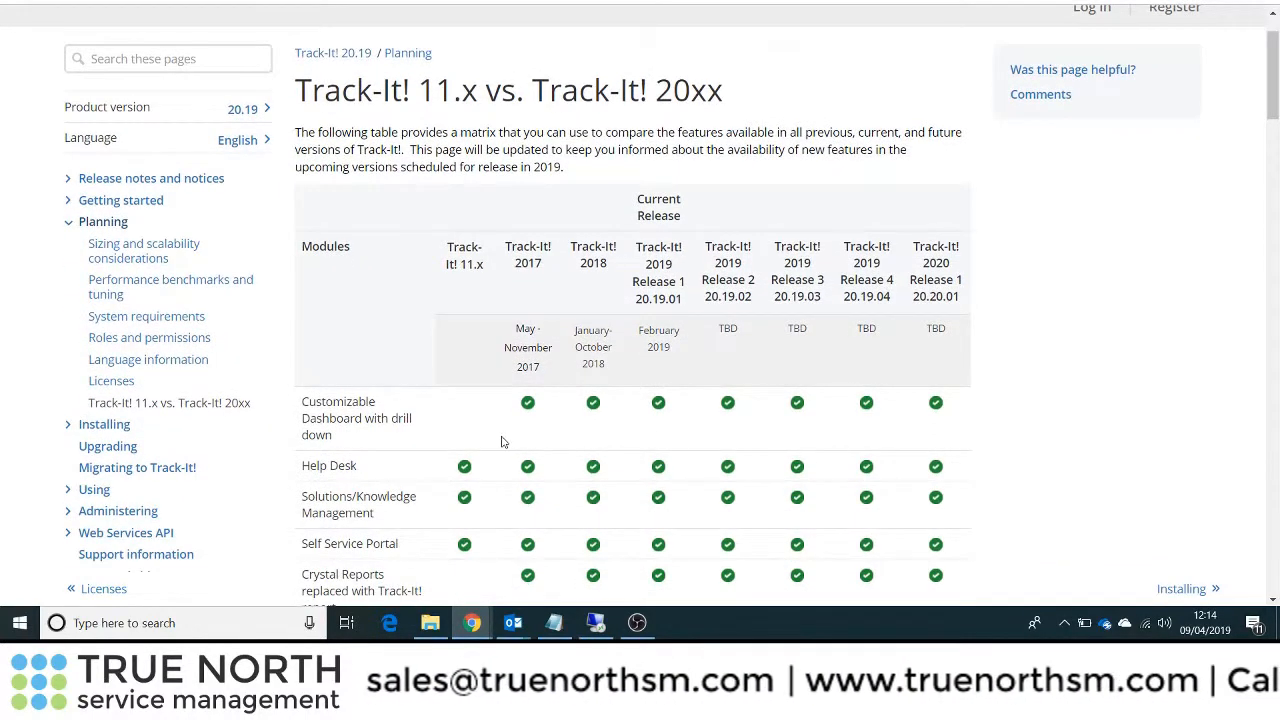
scroll("down", 3)
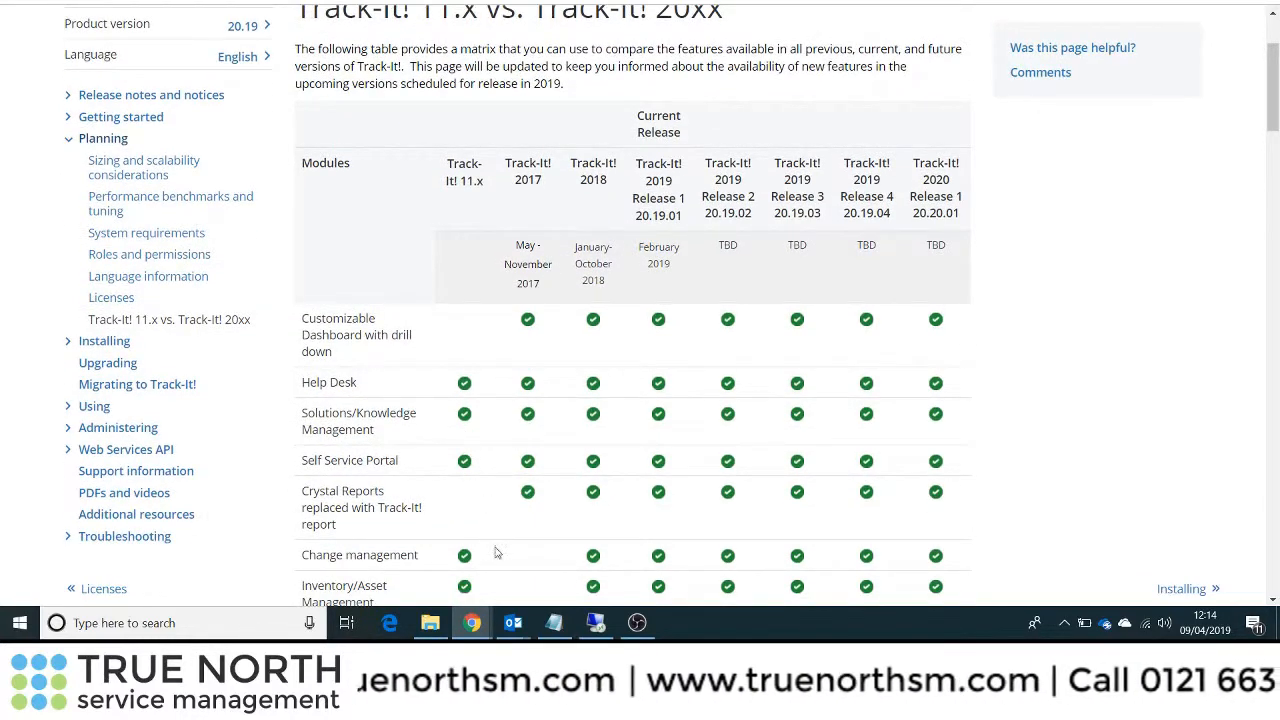
mouse_move(596, 622)
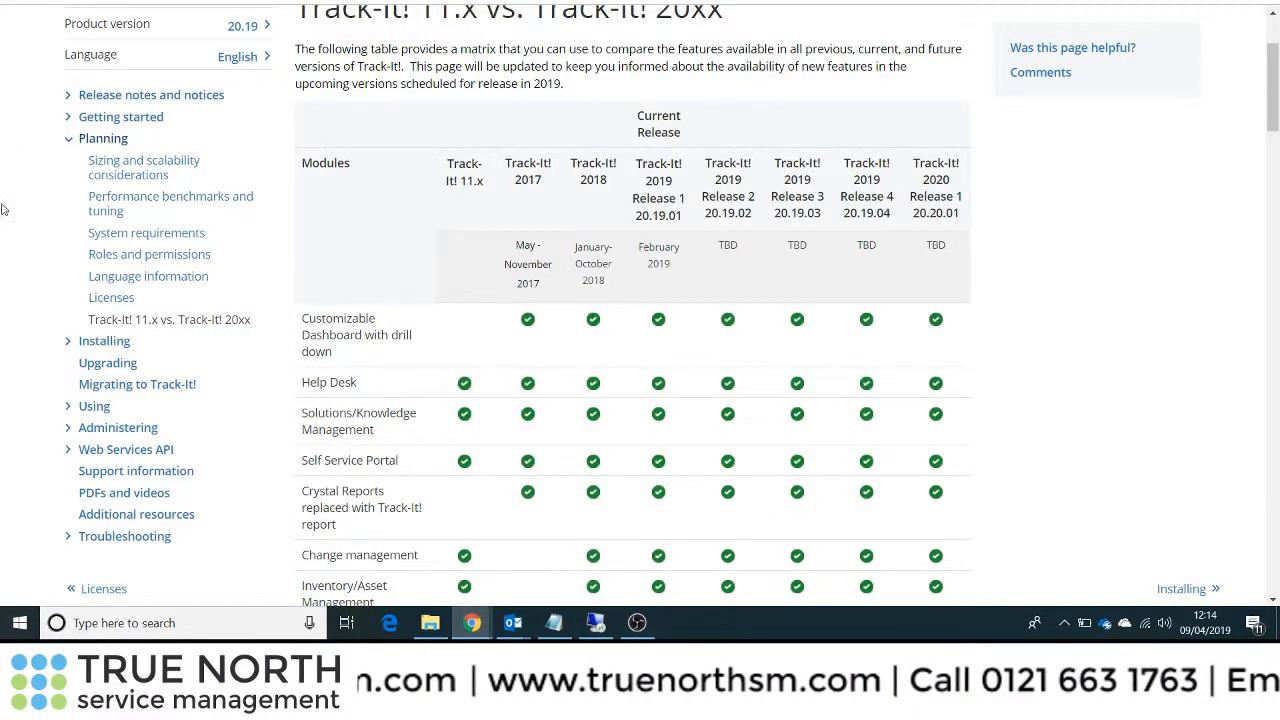
left_click(104, 138)
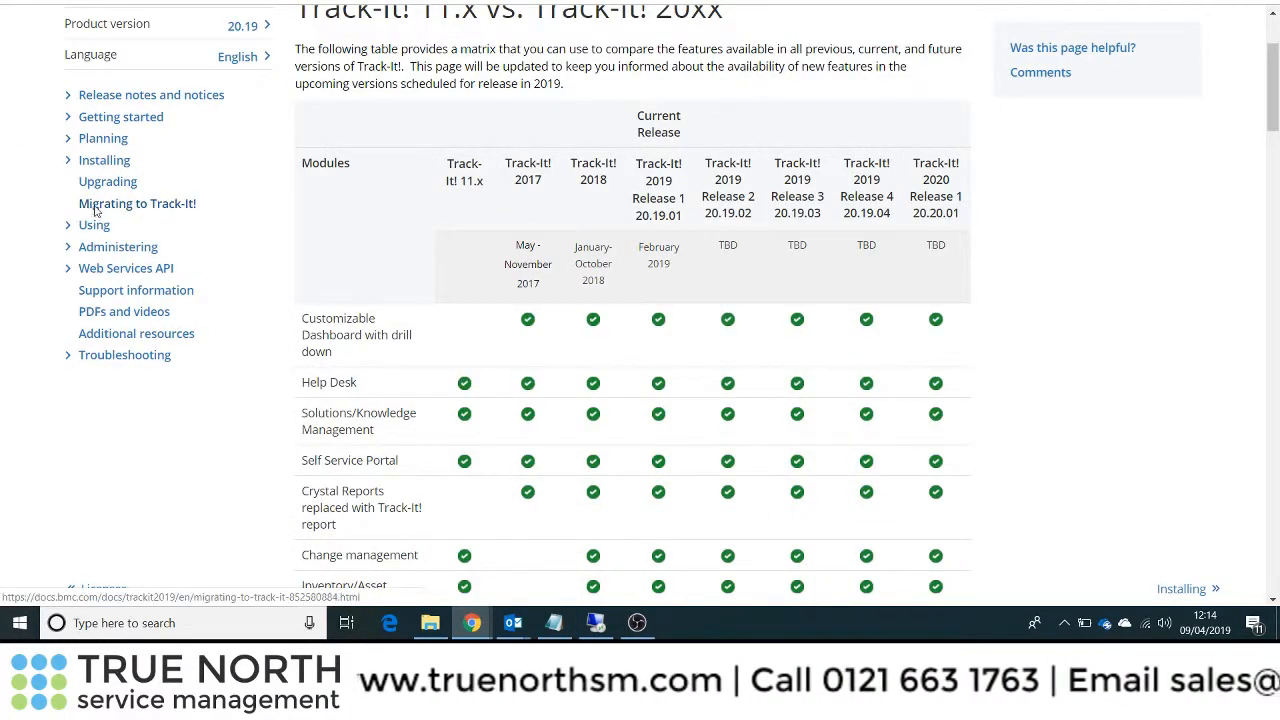
- View the Migrating to Track-It! article and read its key considerations
left_click(136, 204)
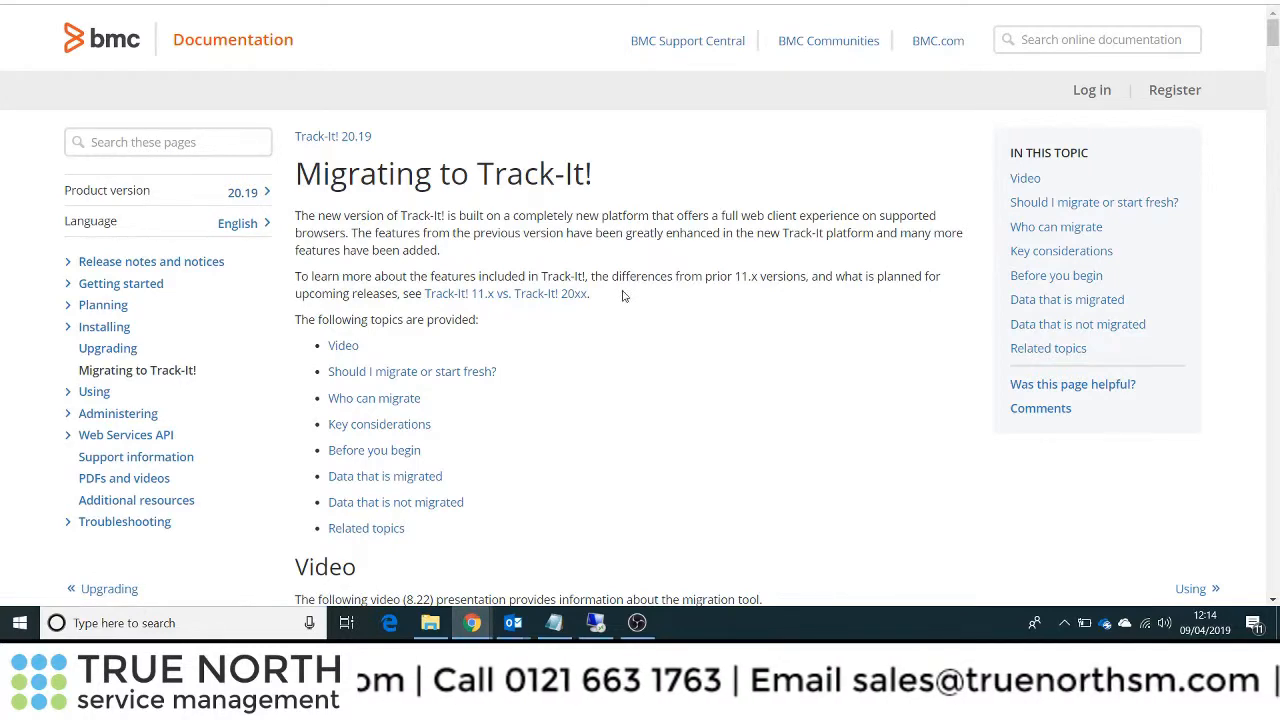
scroll("down", 3)
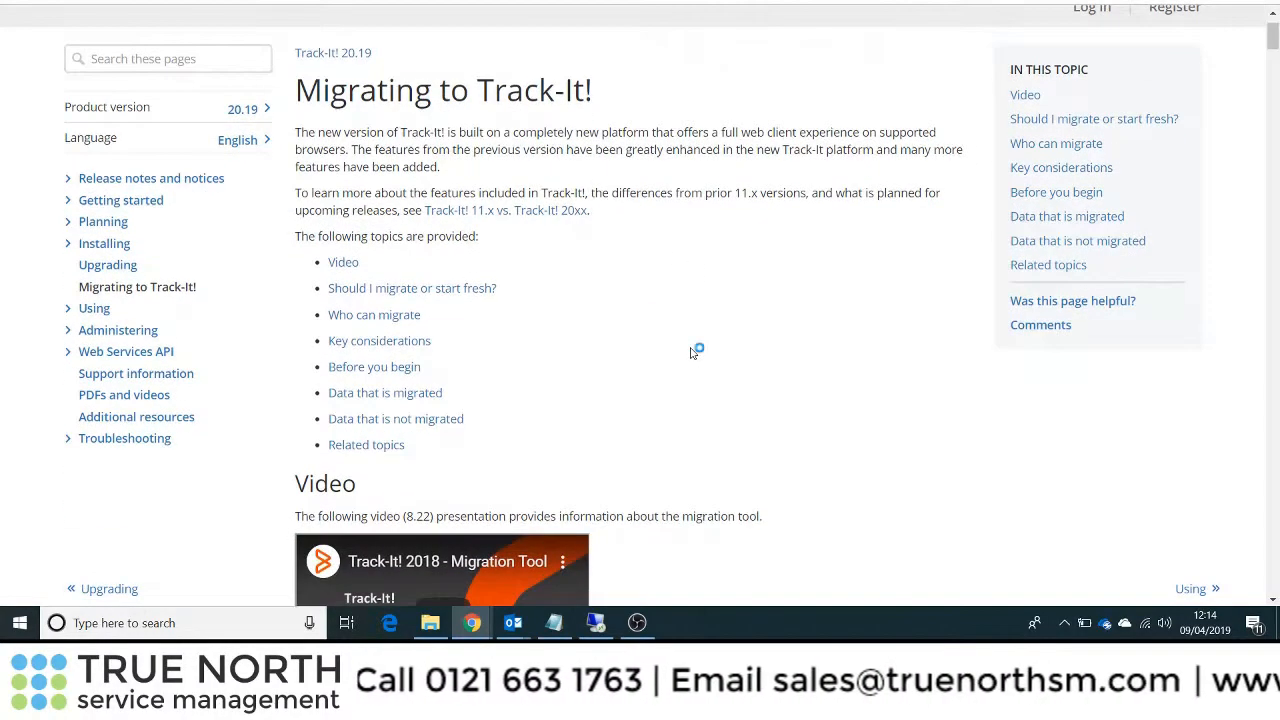
scroll("down", 3)
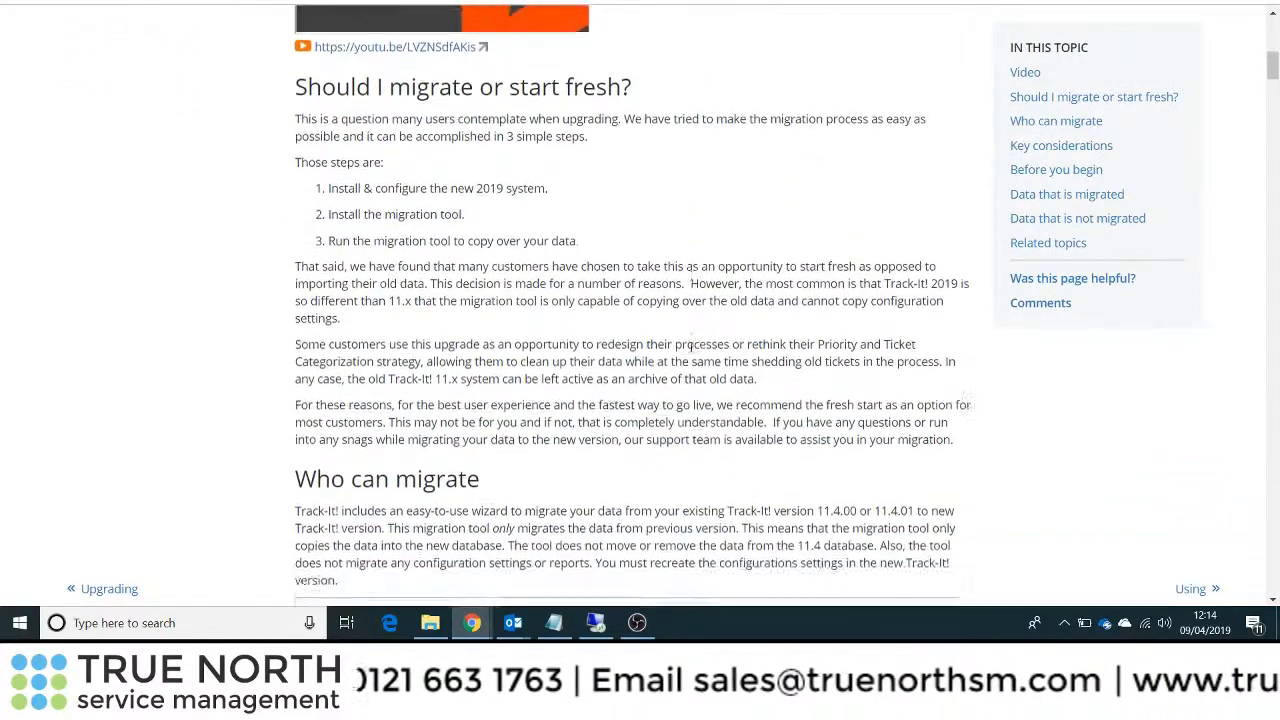
scroll("down", 3)
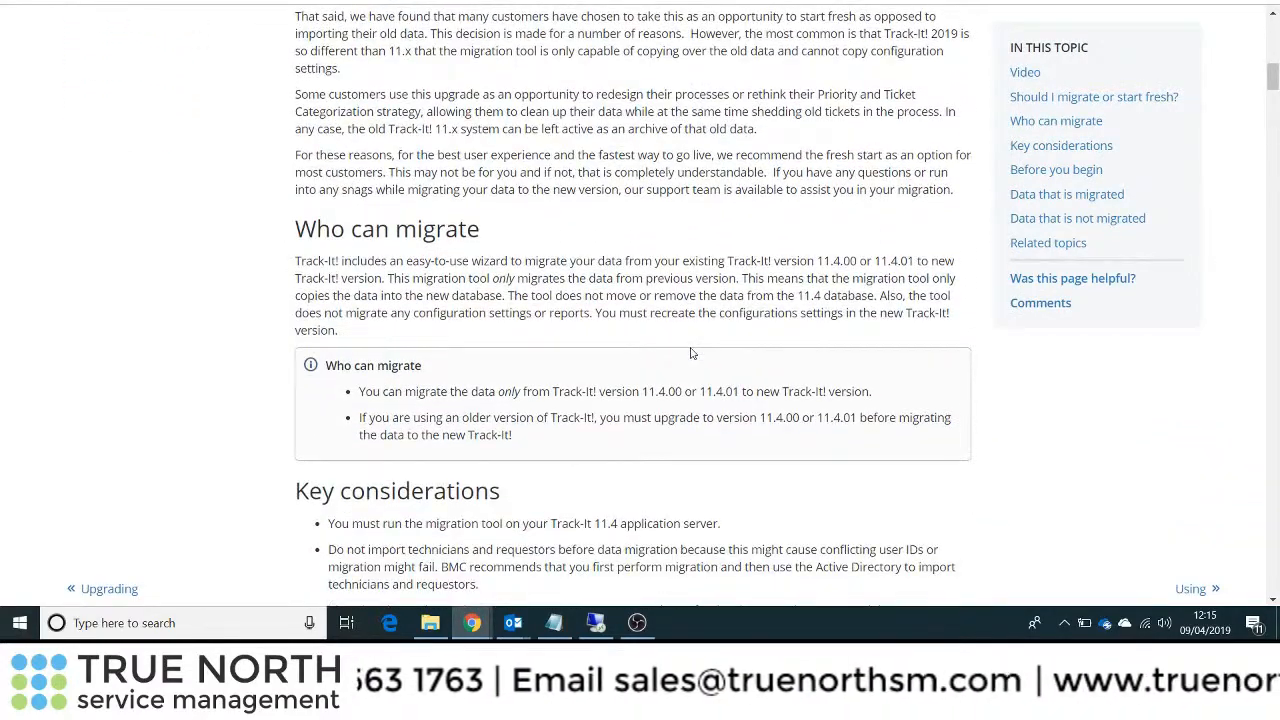
scroll("down", 3)
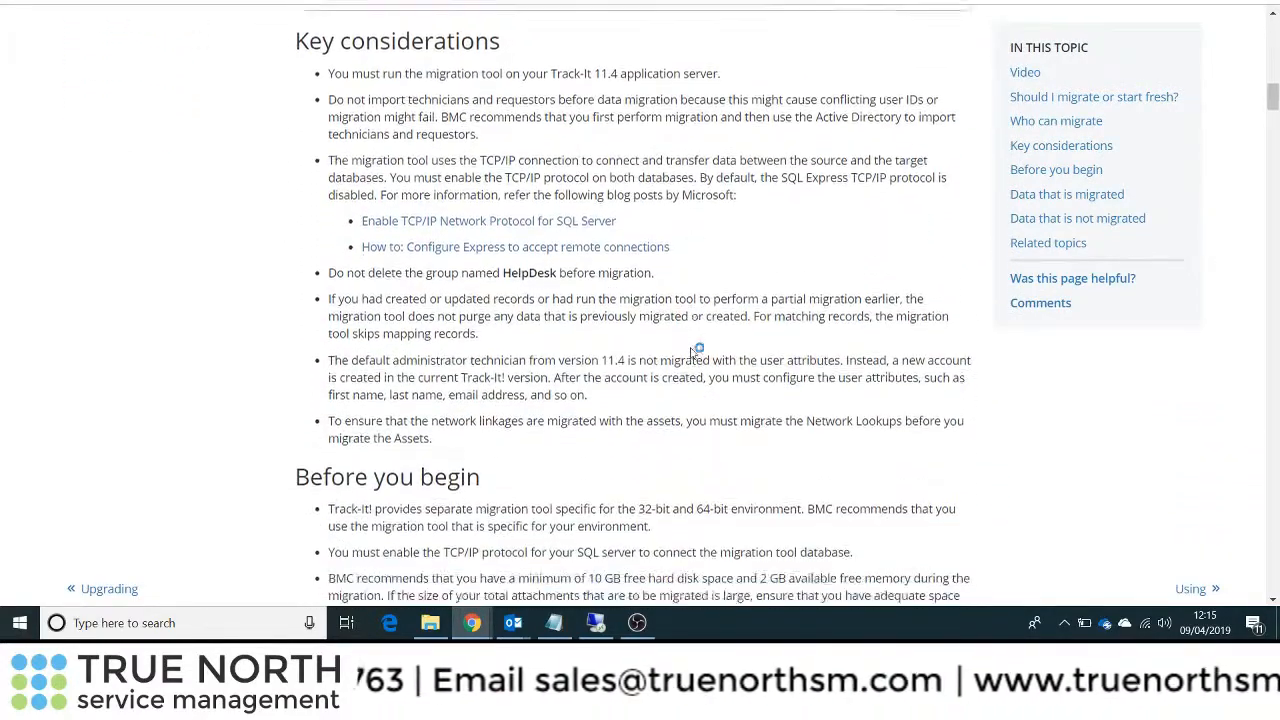
scroll("down", 3)
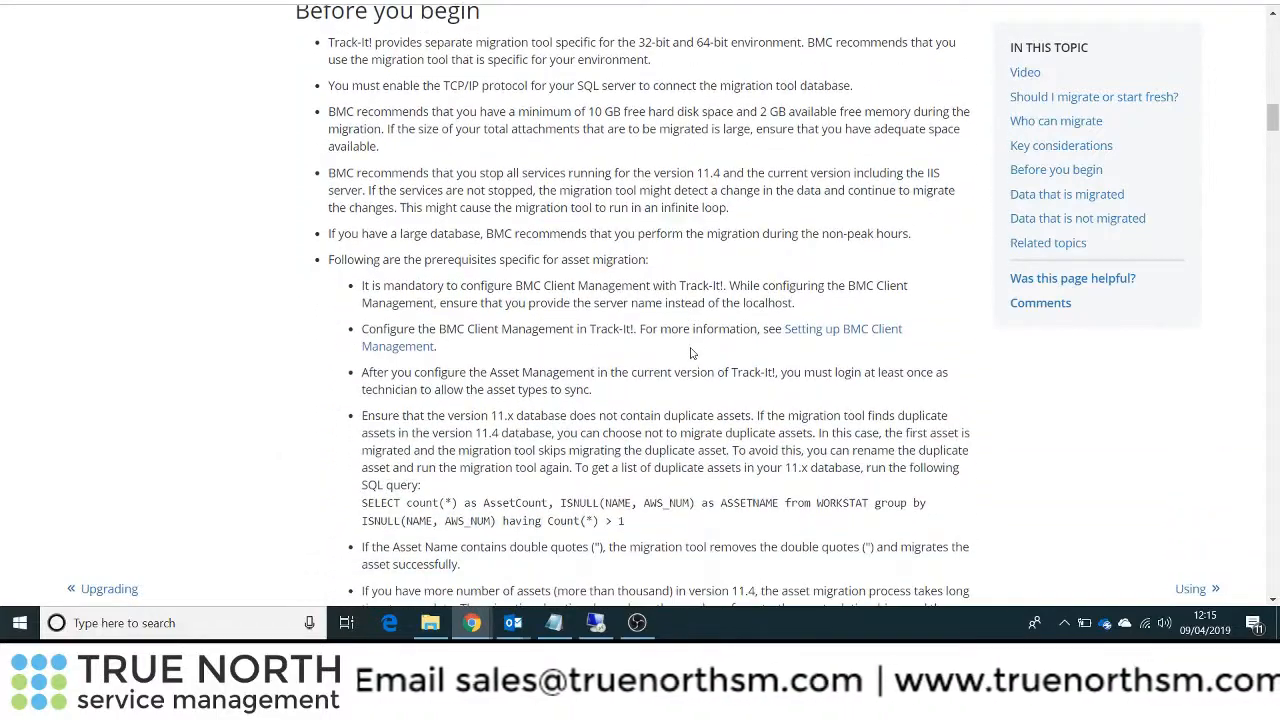
scroll("down", 3)
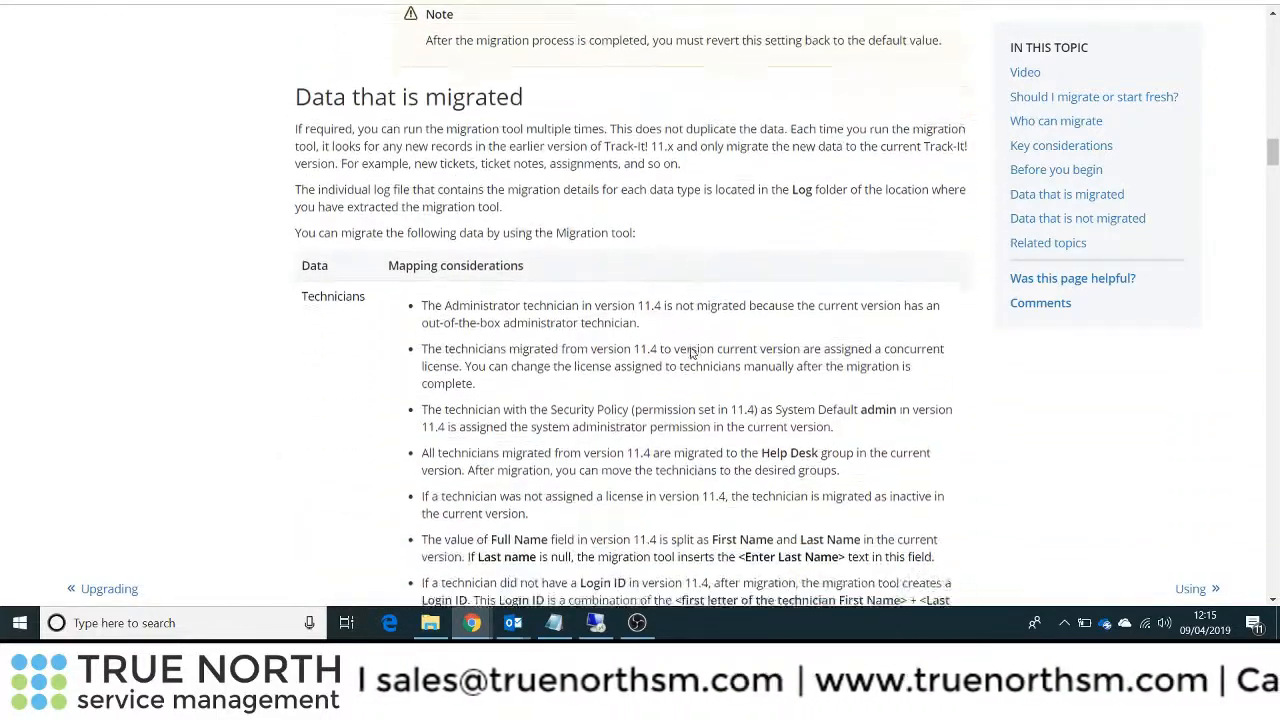
- Read on through the migrated data down to the unmigrated settings and related topics
scroll("down", 3)
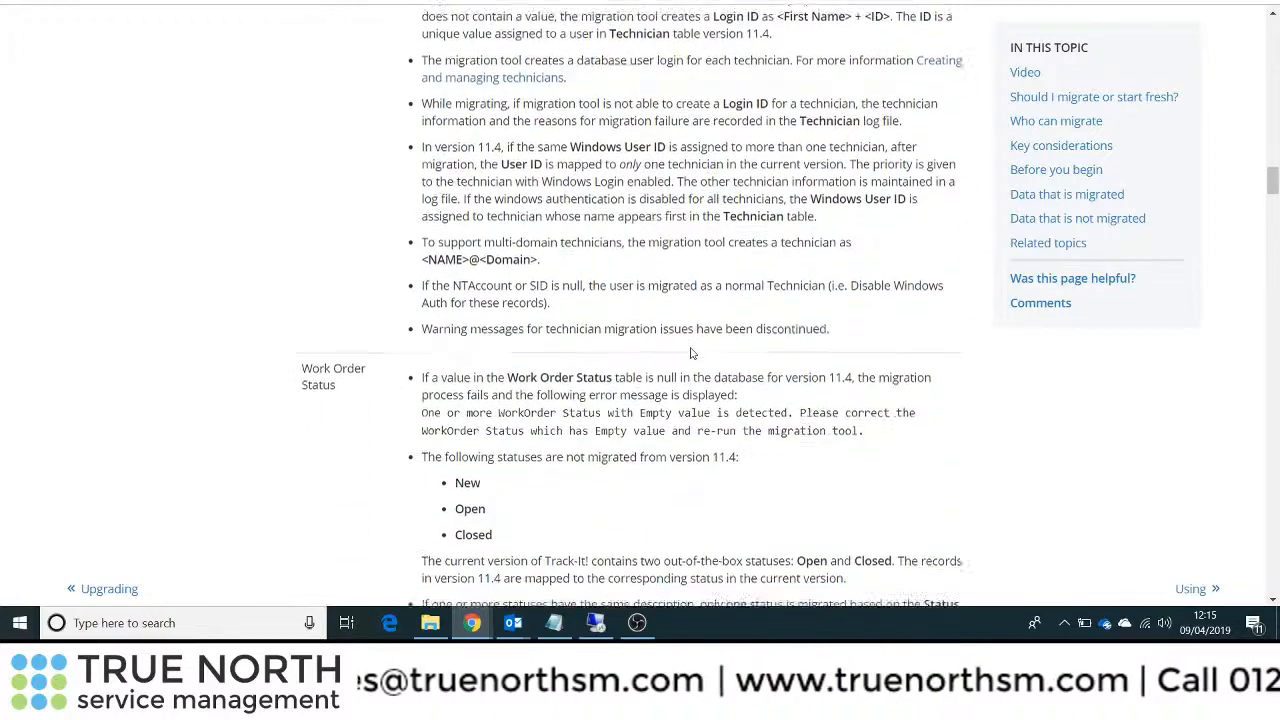
scroll("down", 3)
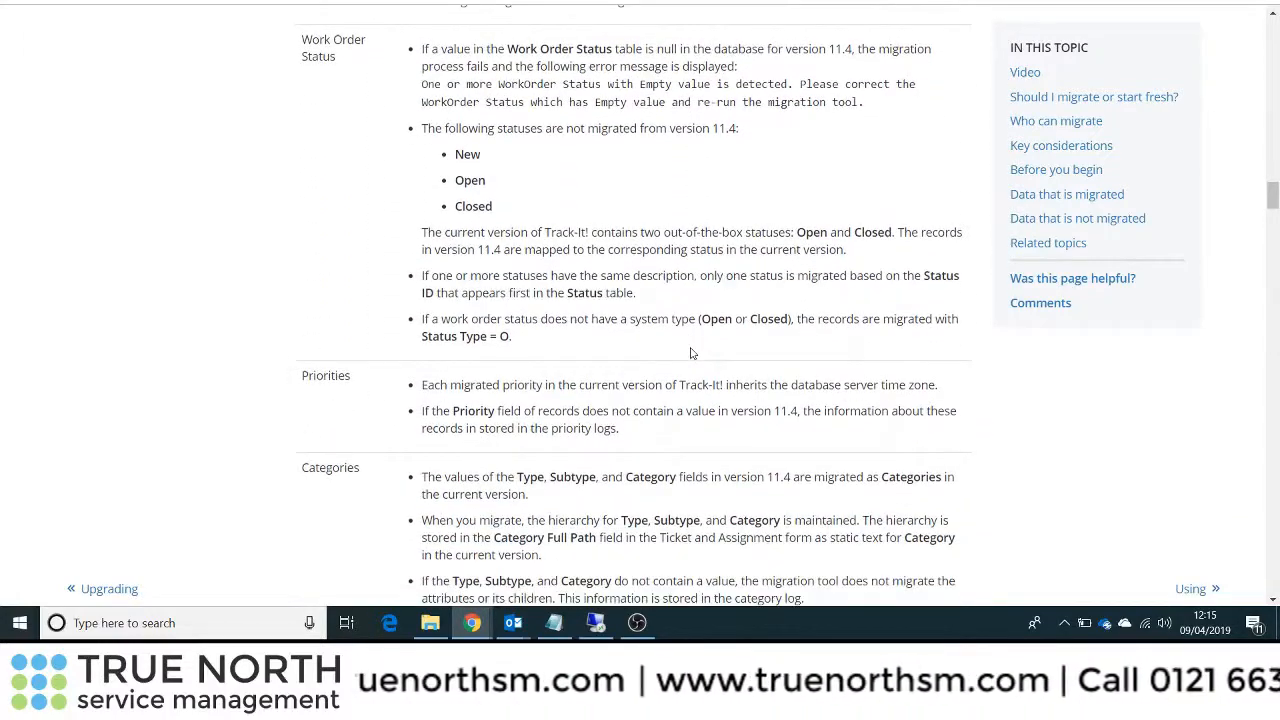
scroll("down", 3)
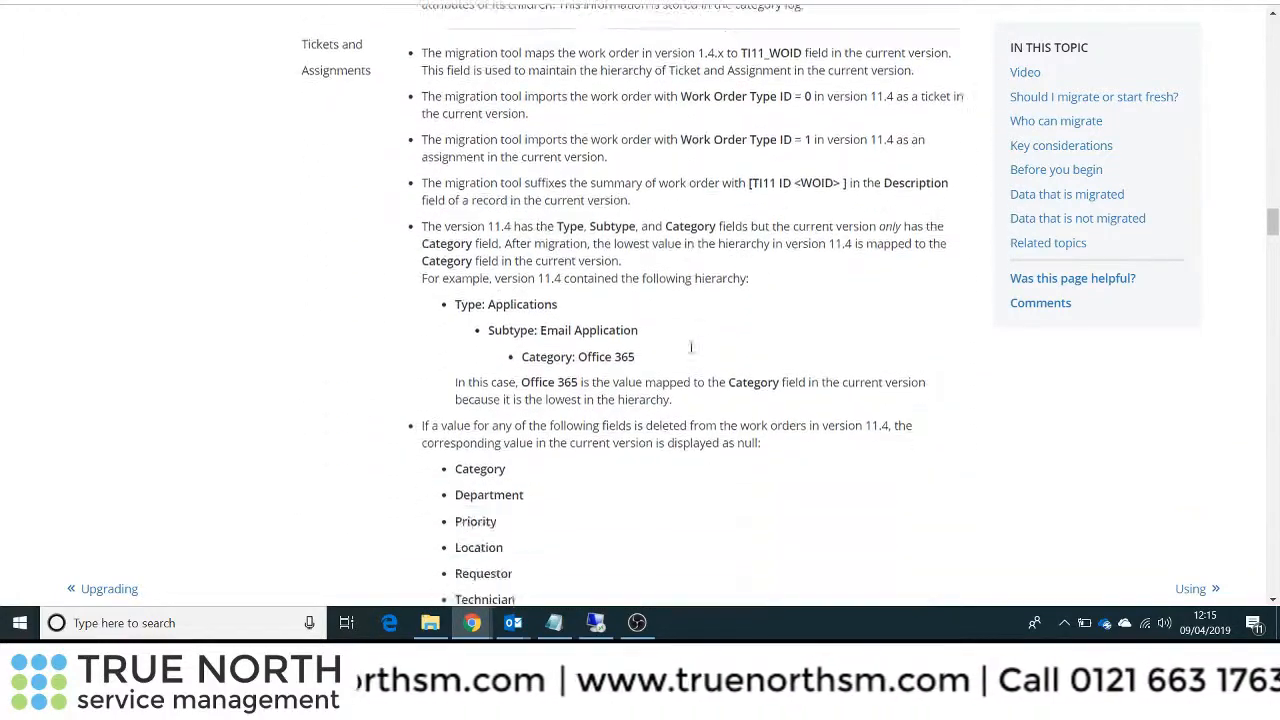
scroll("down", 3)
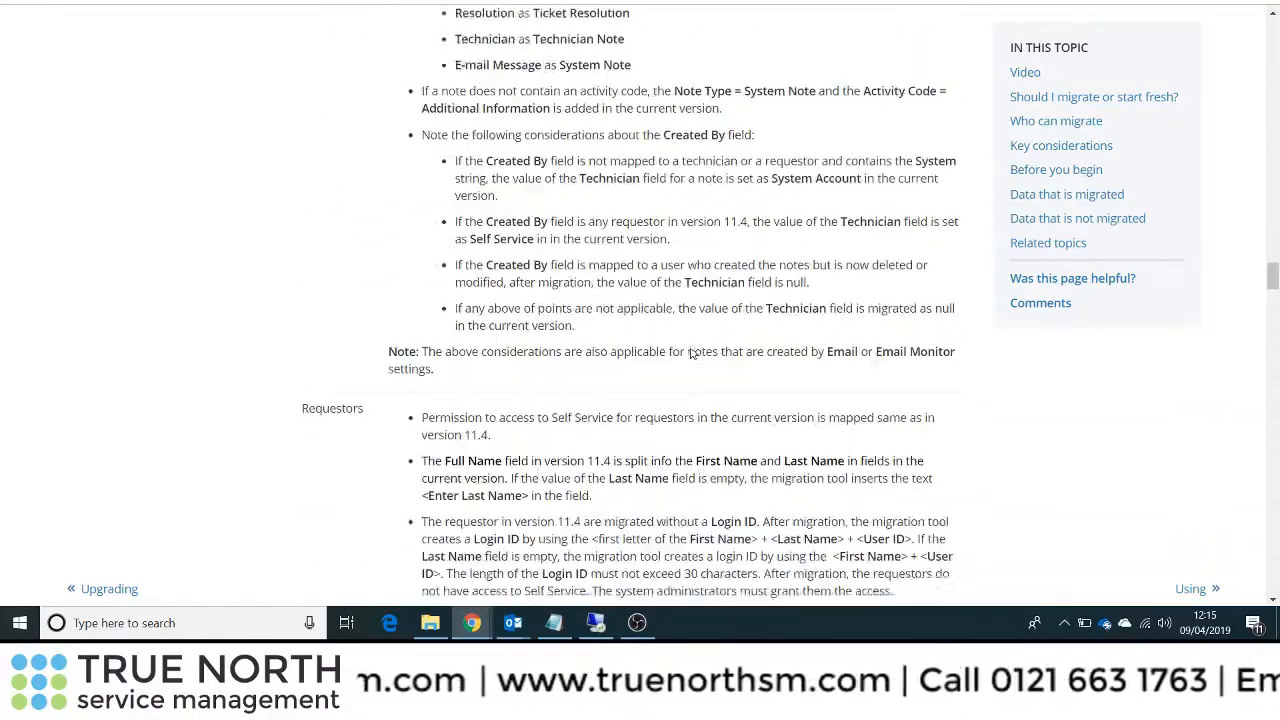
scroll("down", 3)
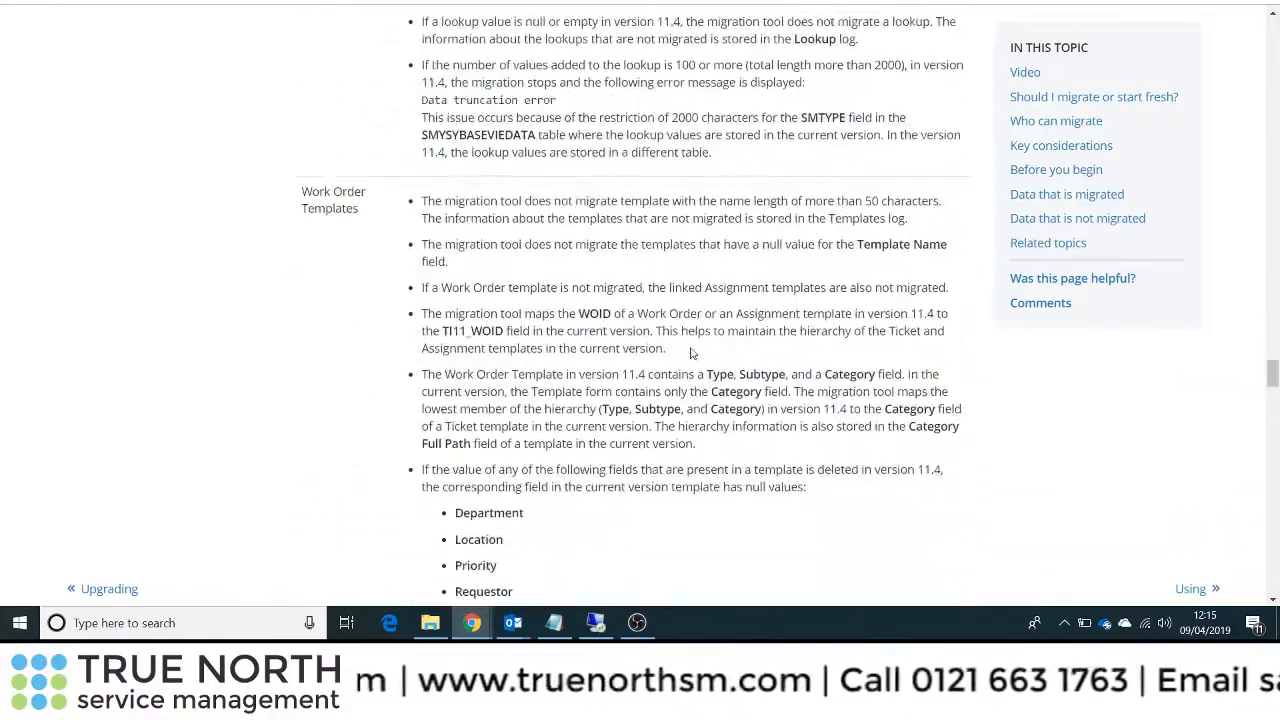
scroll("down", 3)
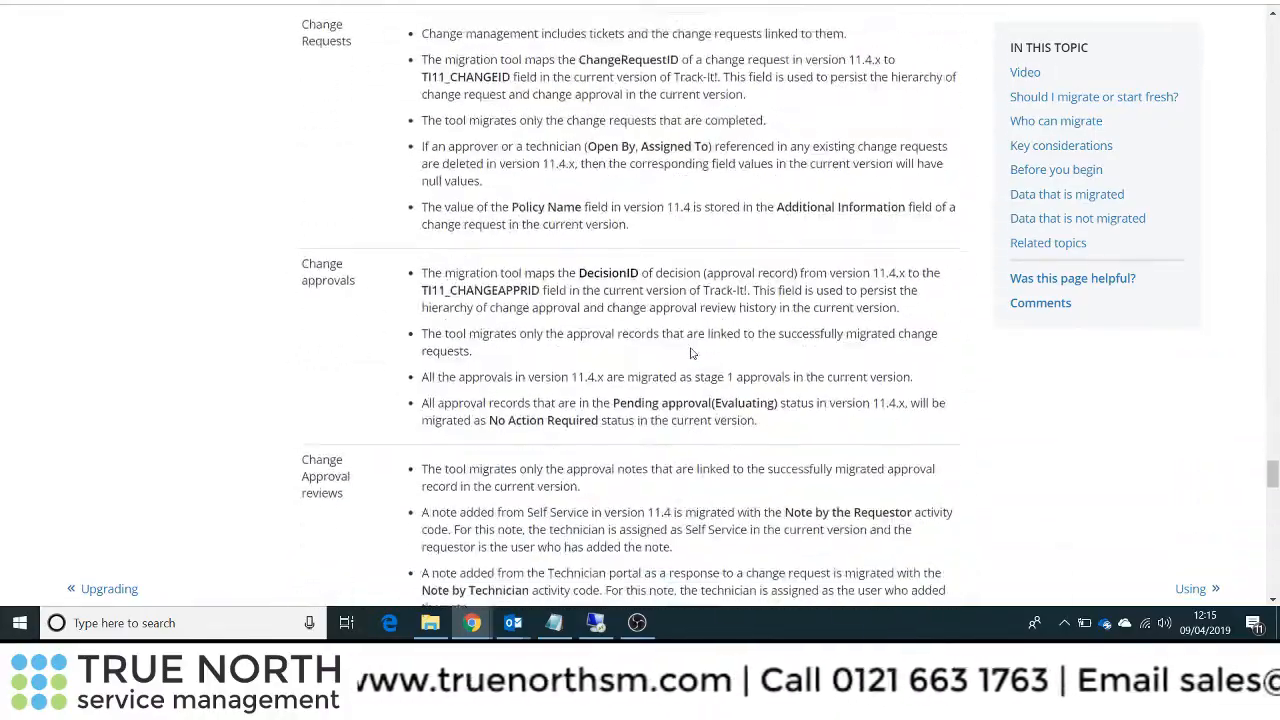
scroll("down", 3)
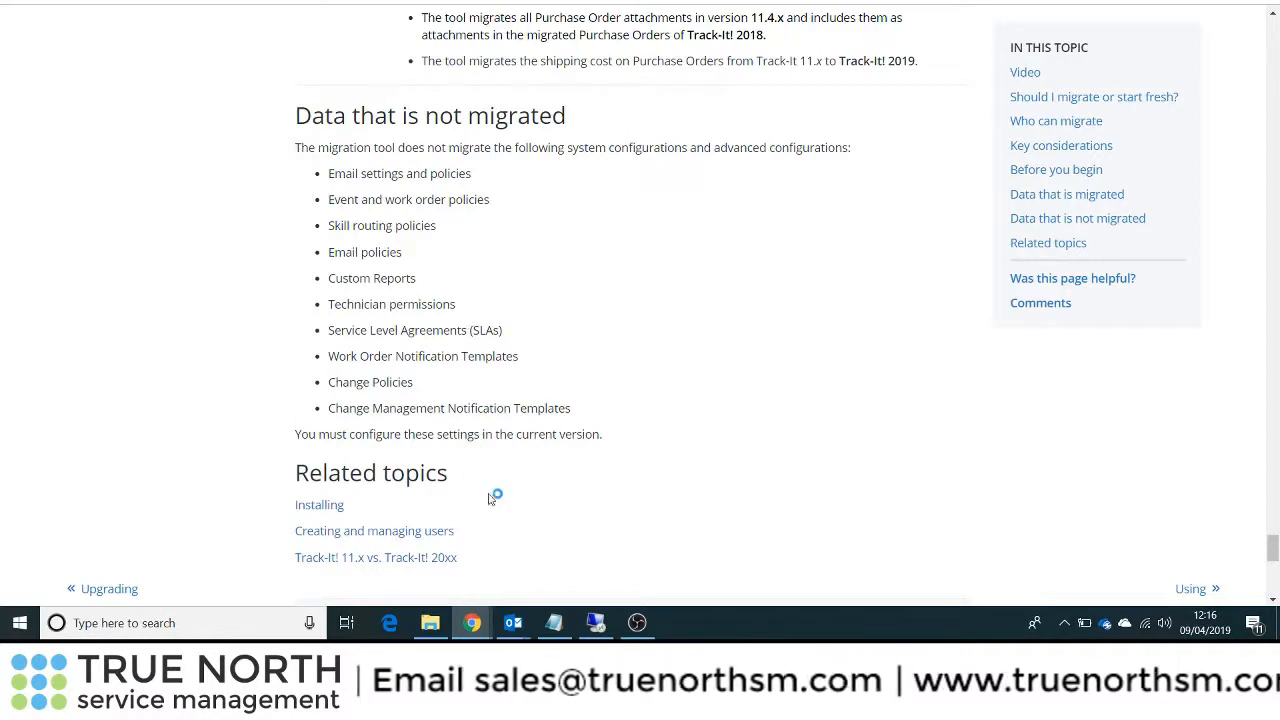
mouse_move(596, 622)
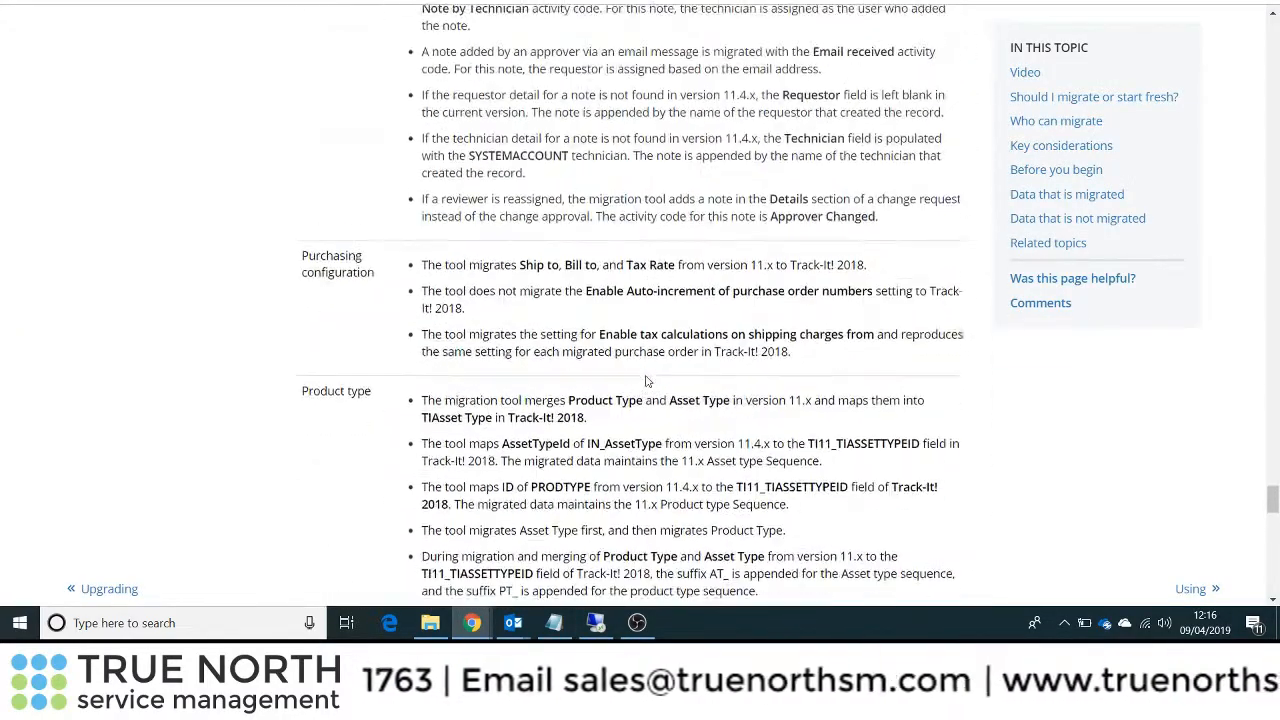
- Scroll through the data mapping table back to the topic list and migration tool video at the top
scroll("up", 3)
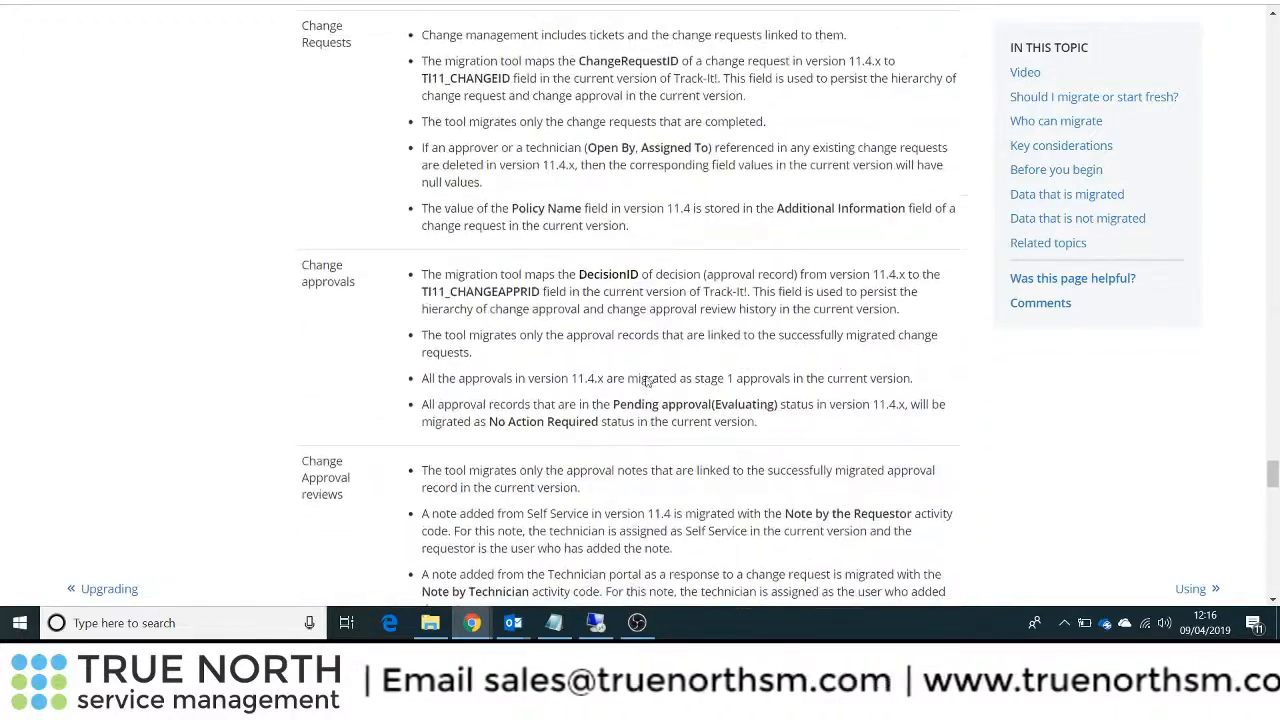
scroll("down", 3)
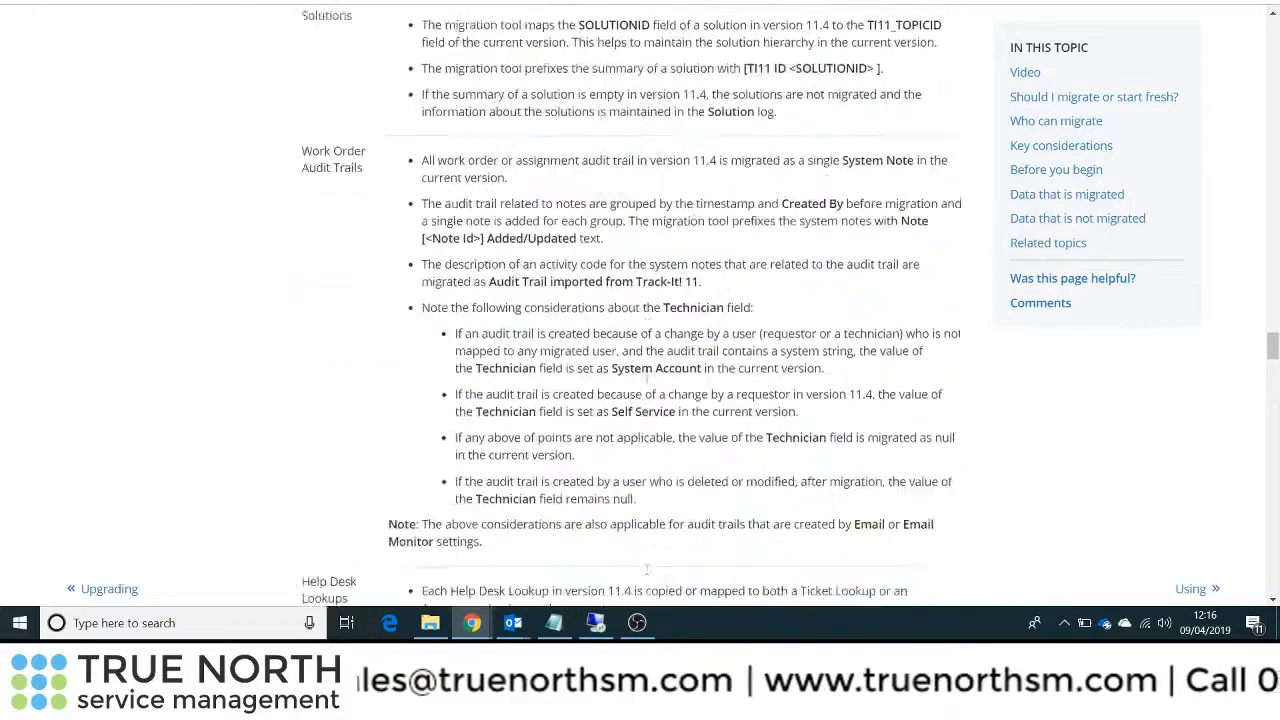
scroll("down", 3)
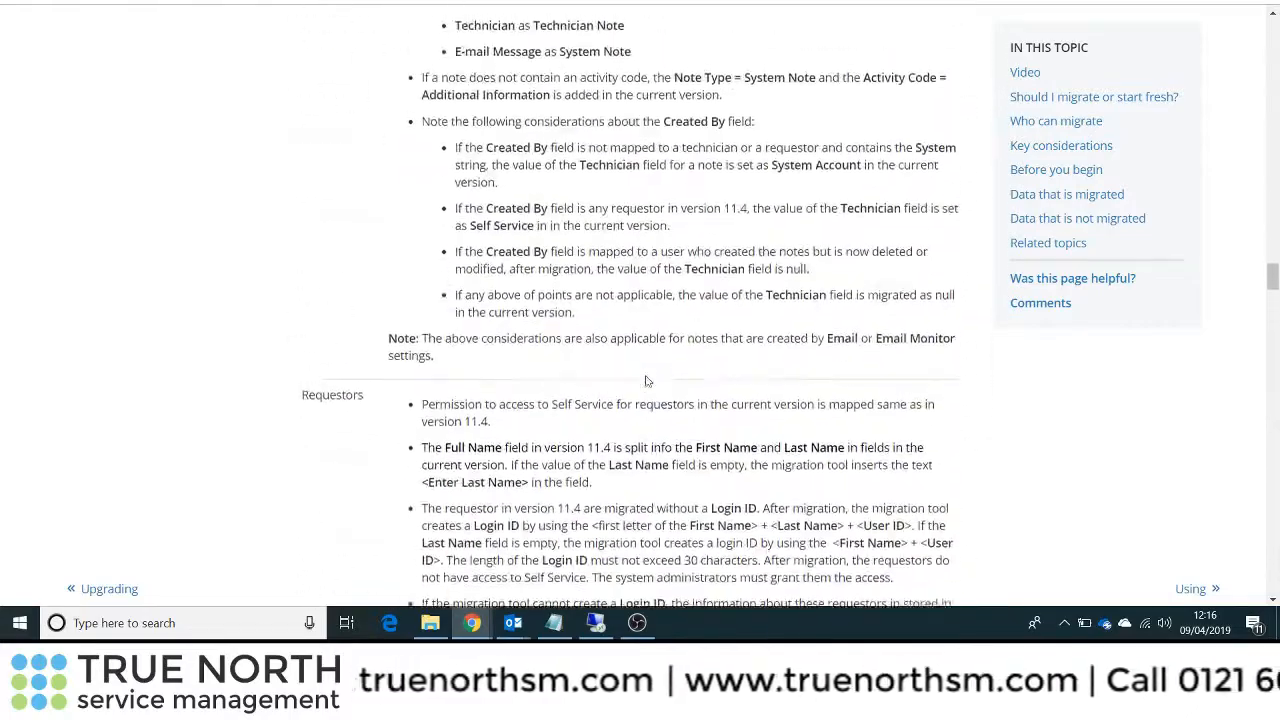
scroll("down", 3)
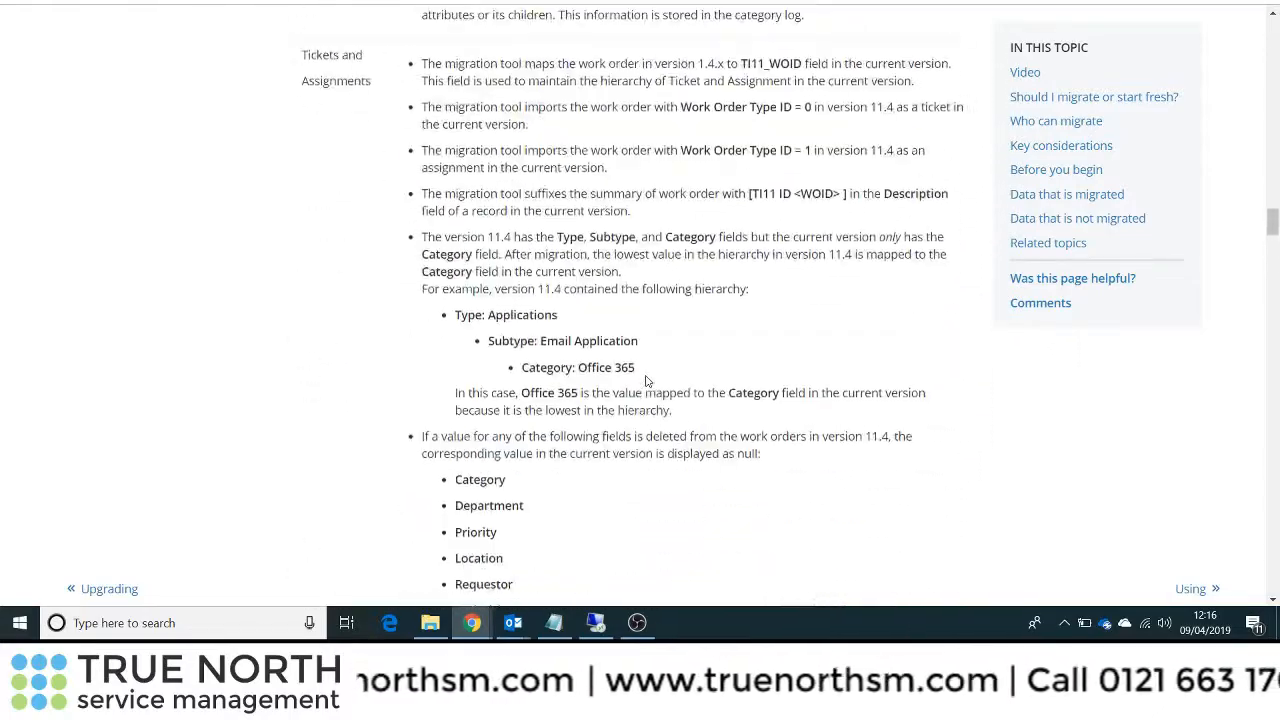
scroll("up", 3)
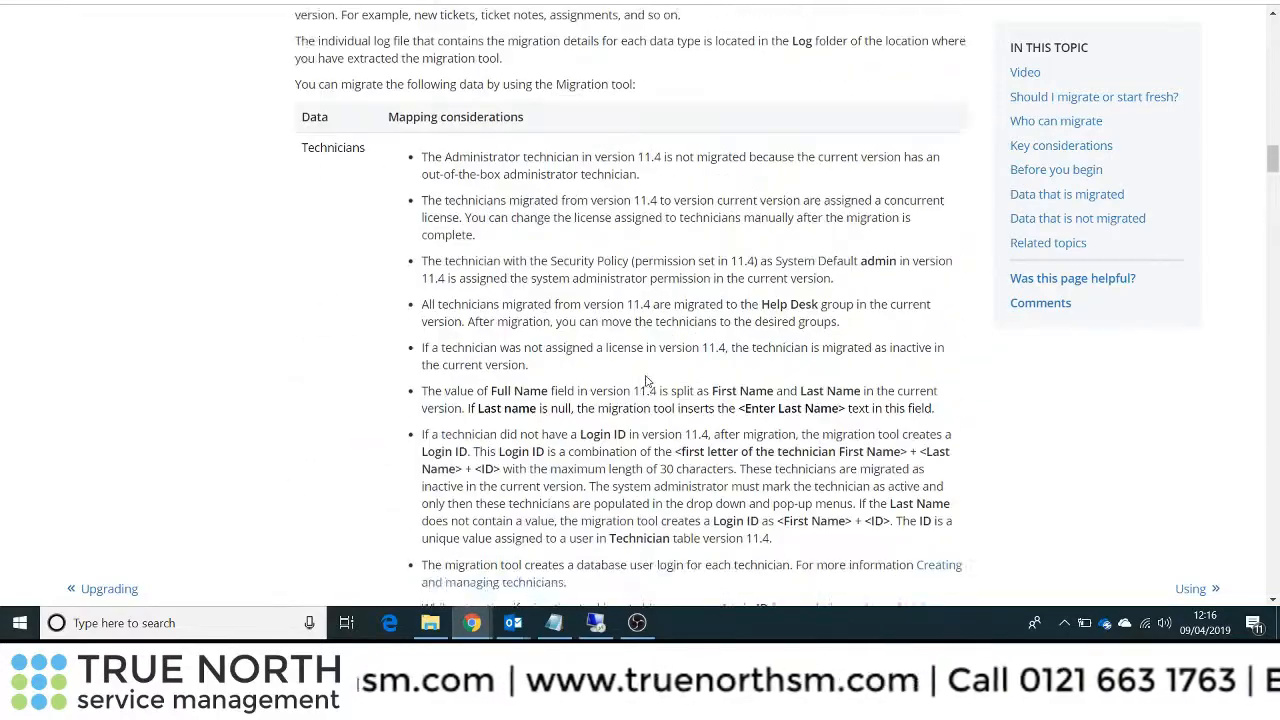
scroll("down", 3)
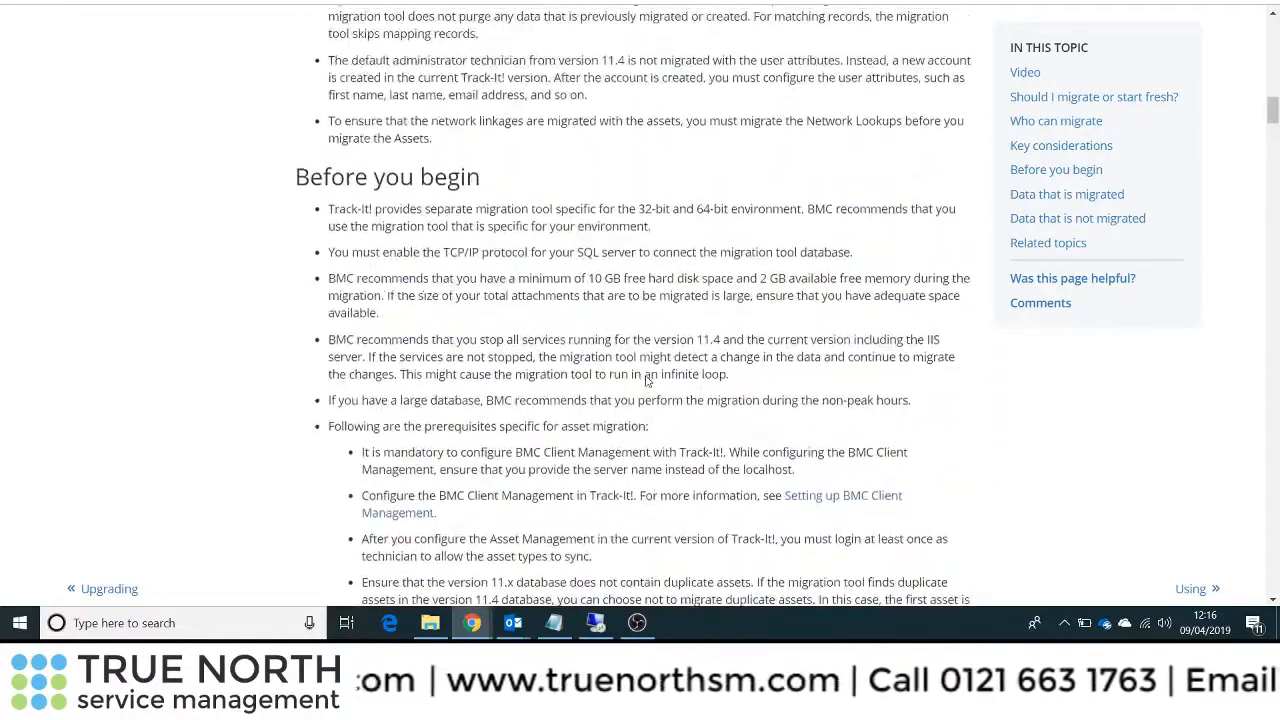
scroll("up", 3)
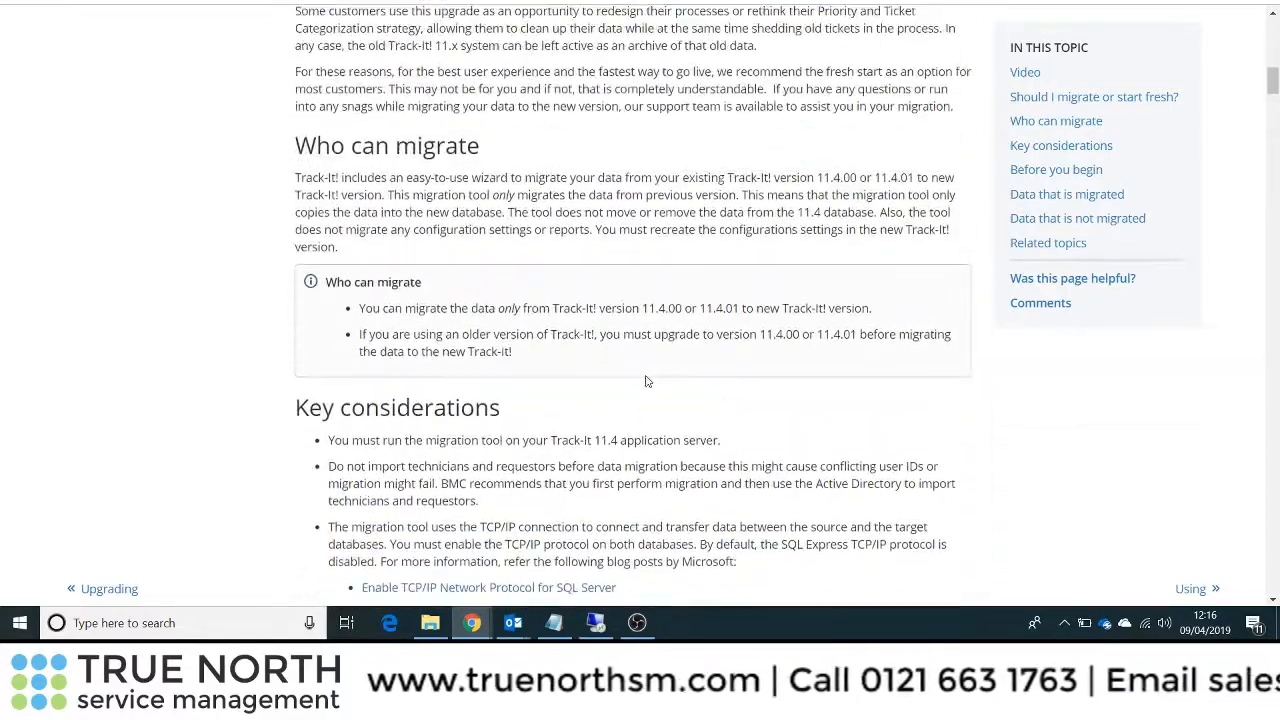
scroll("up", 3)
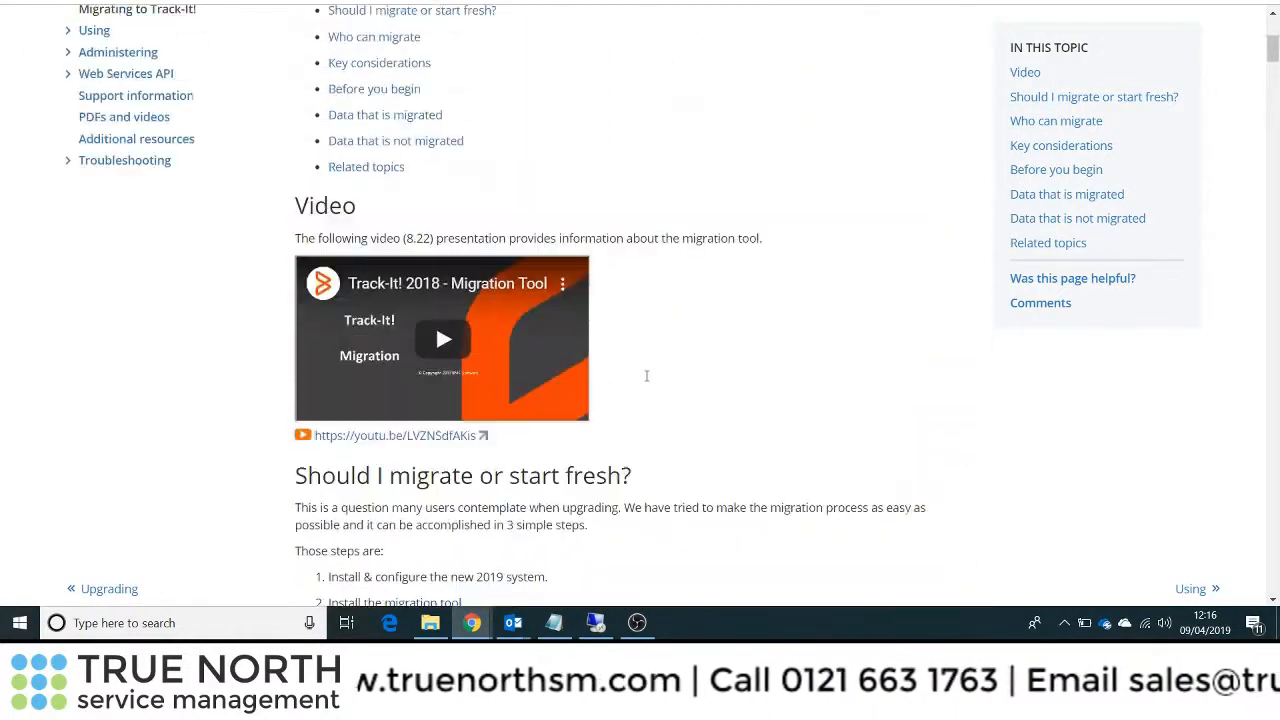
scroll("up", 3)
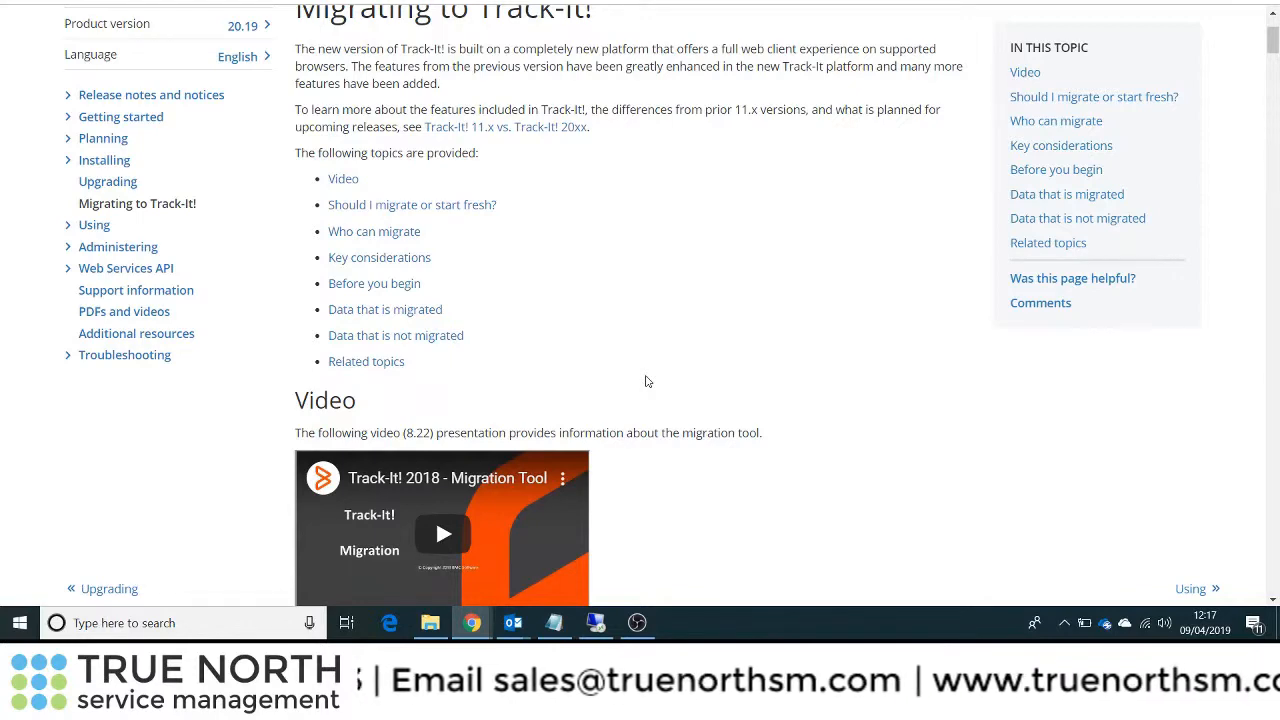
- Scroll past Who can migrate and Key considerations to the Before you begin asset migration prerequisites
scroll("down", 3)
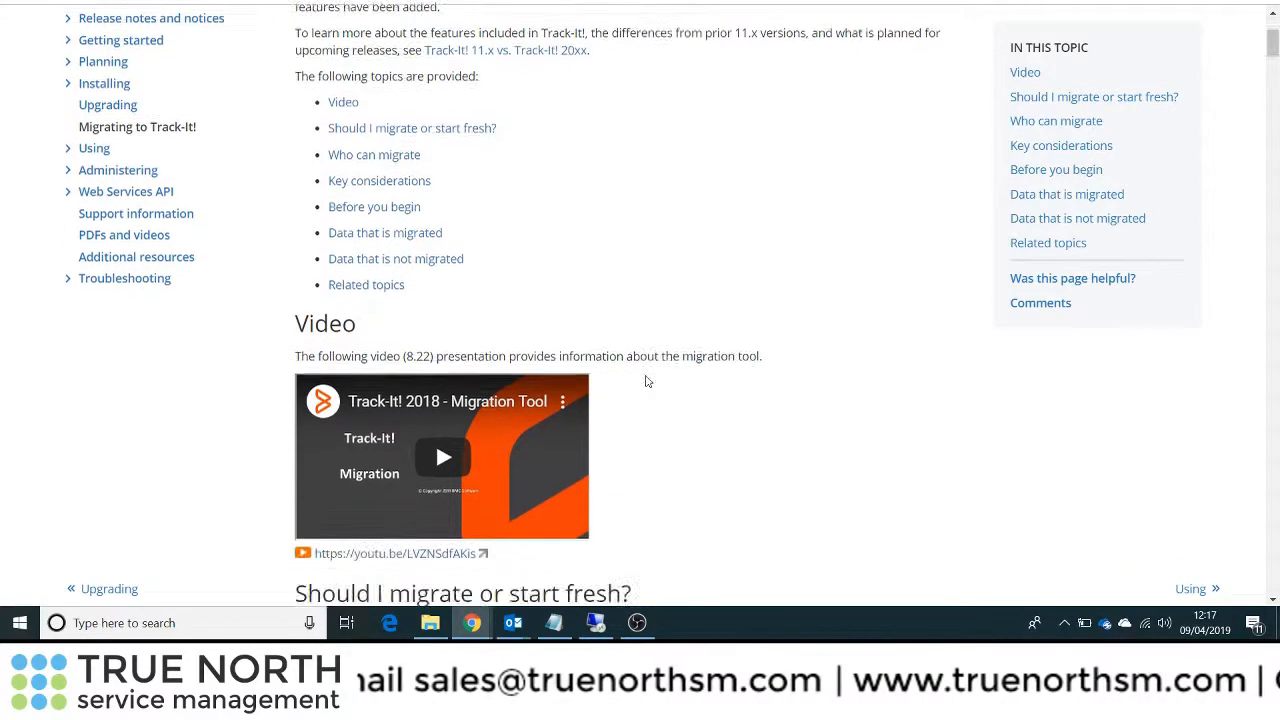
scroll("down", 3)
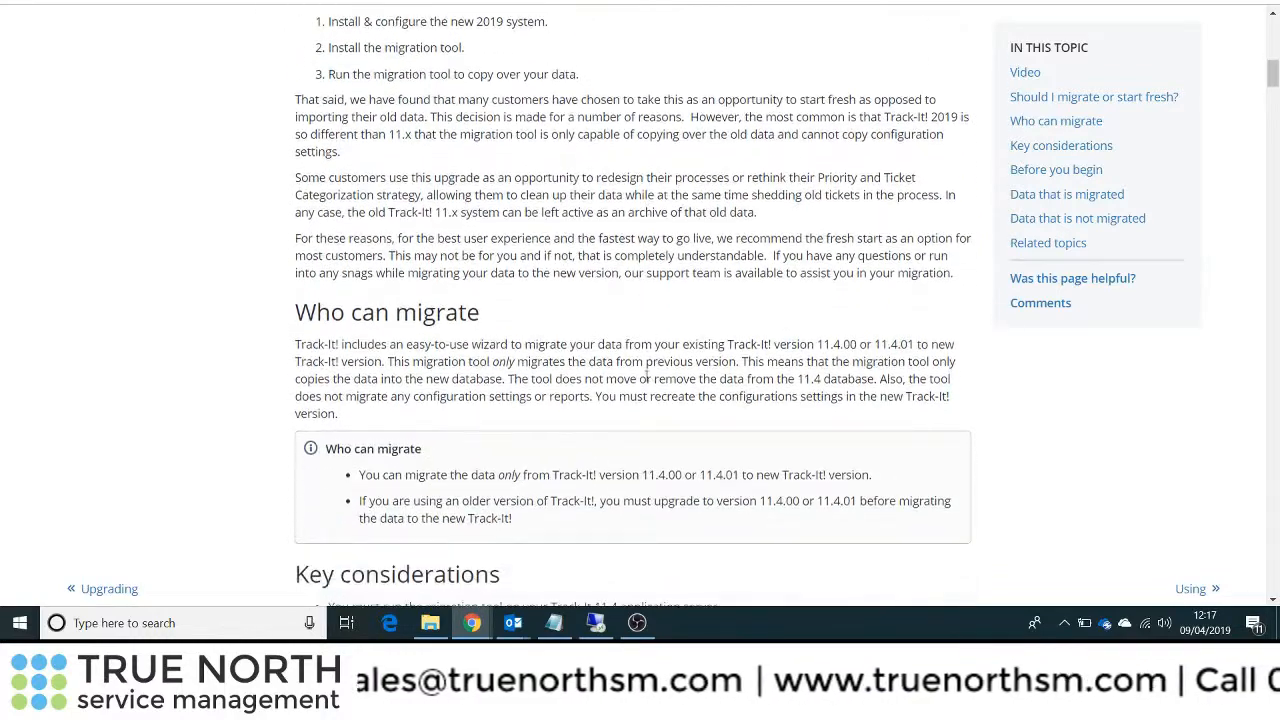
scroll("down", 3)
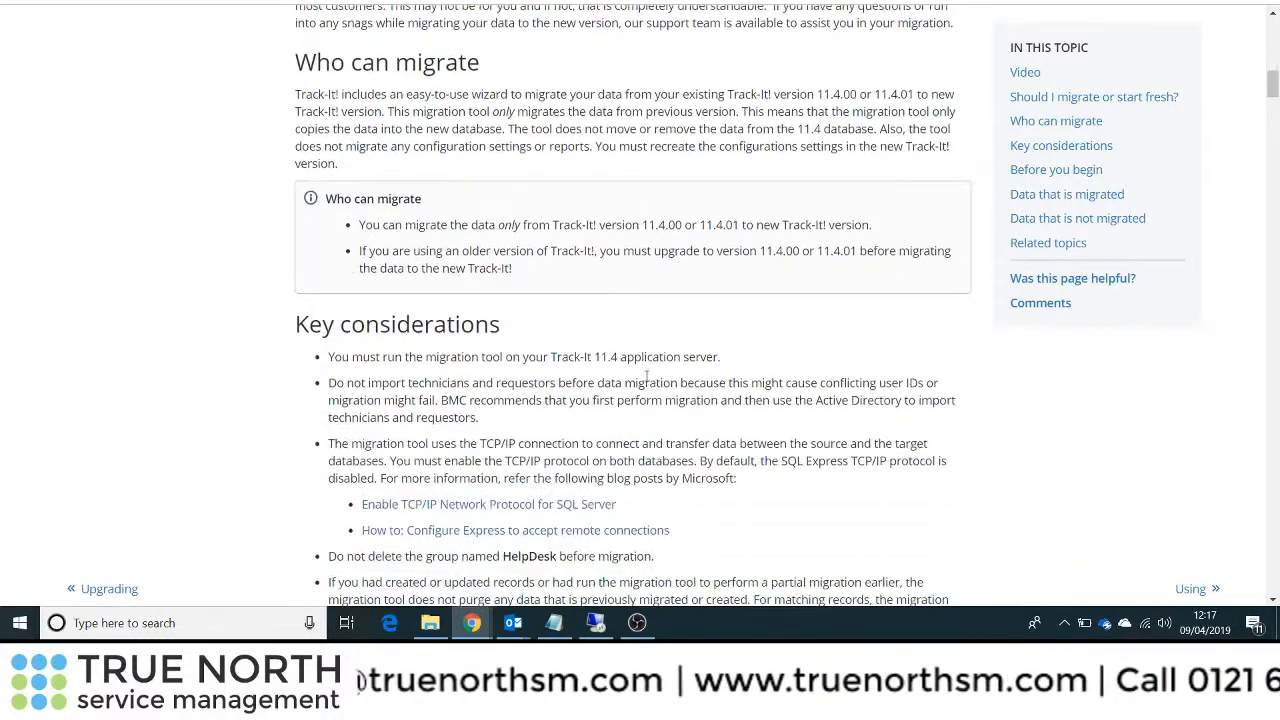
scroll("down", 3)
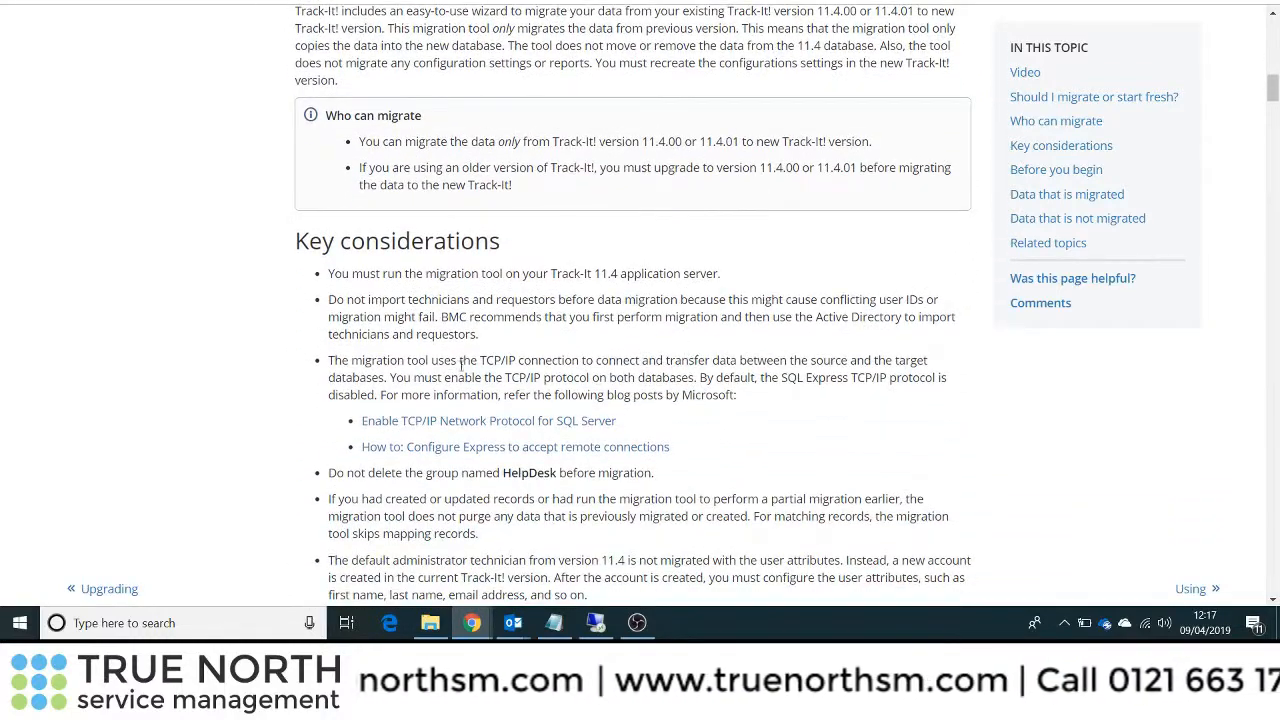
scroll("down", 3)
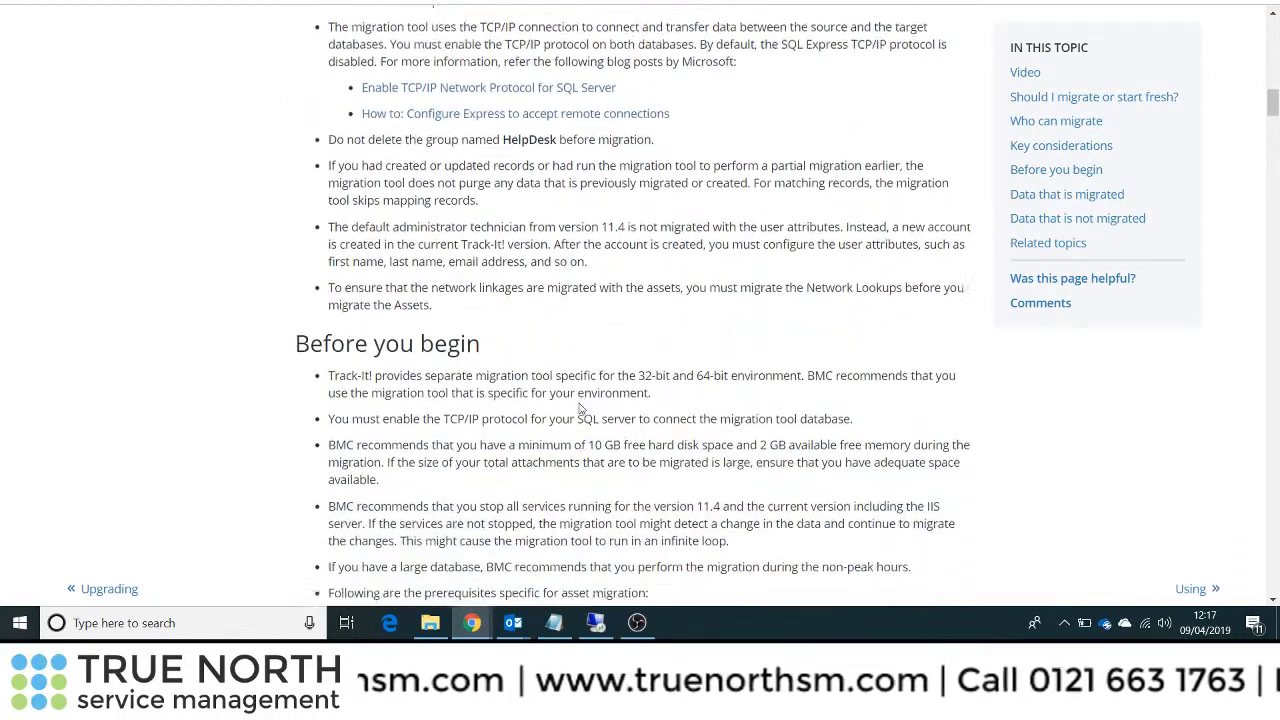
scroll("down", 3)
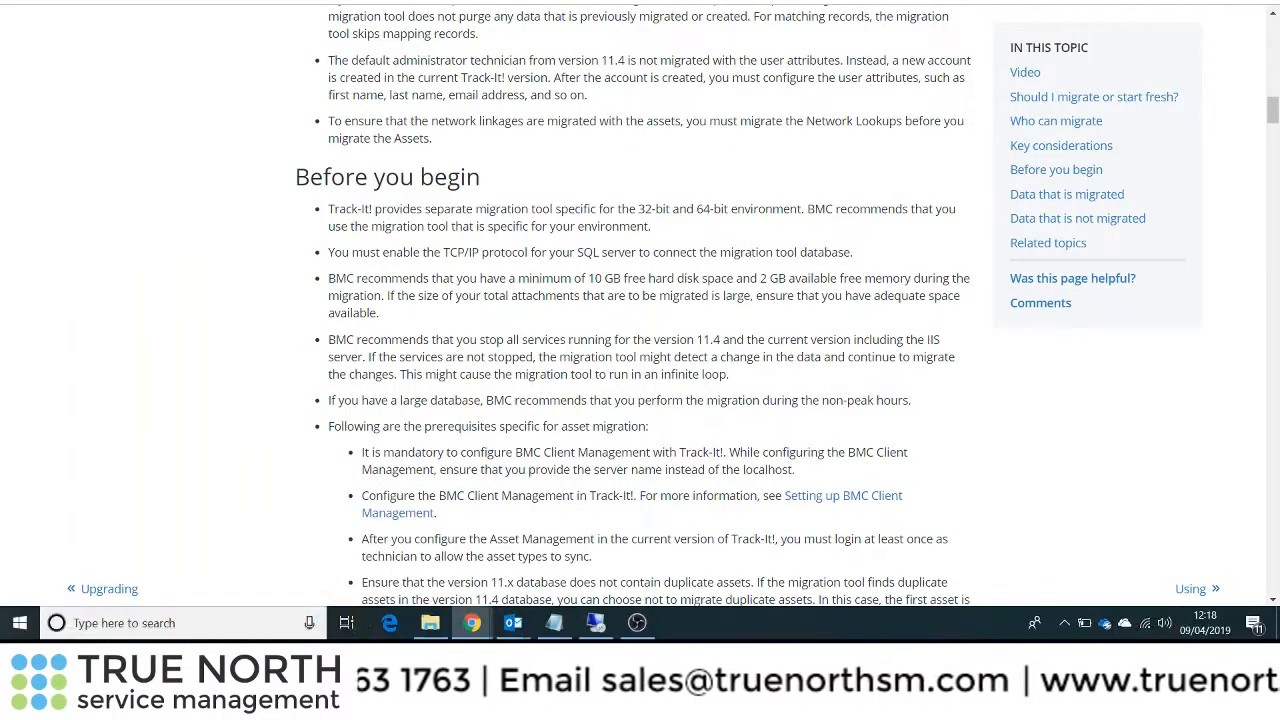
- Expand the Using section in the documentation contents to list its subtopics
scroll("up", 3)
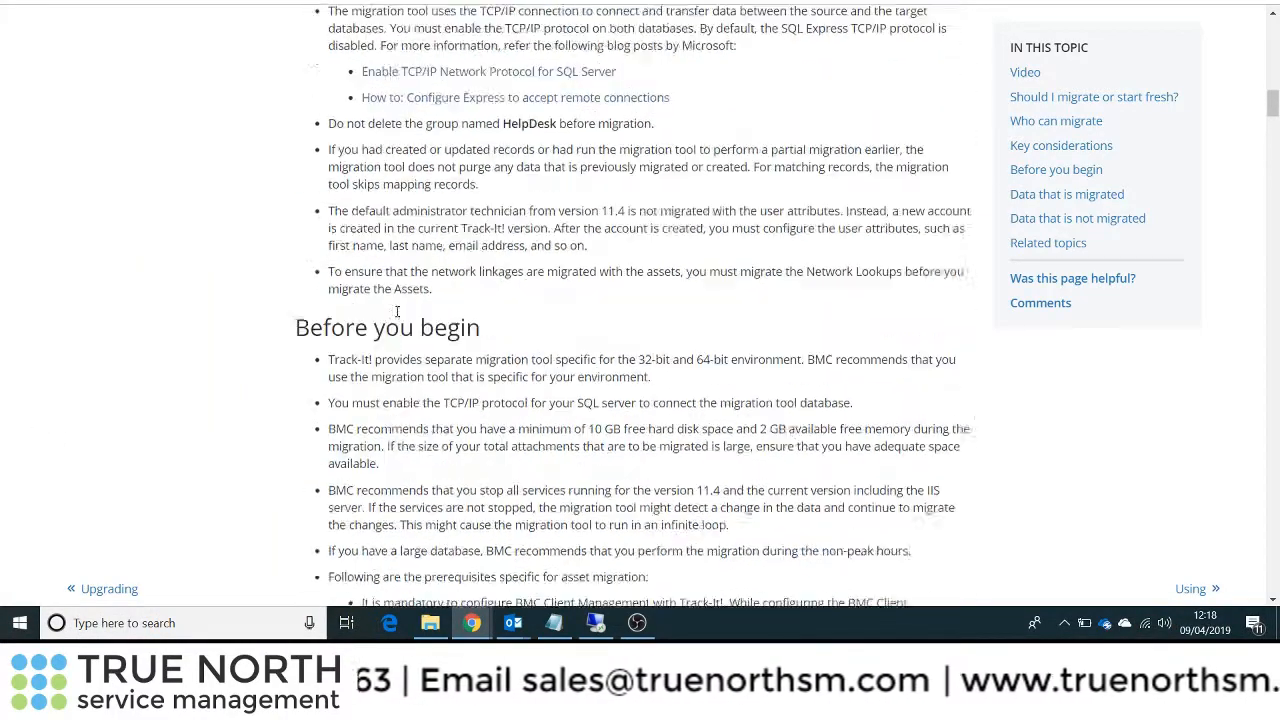
scroll("up", 3)
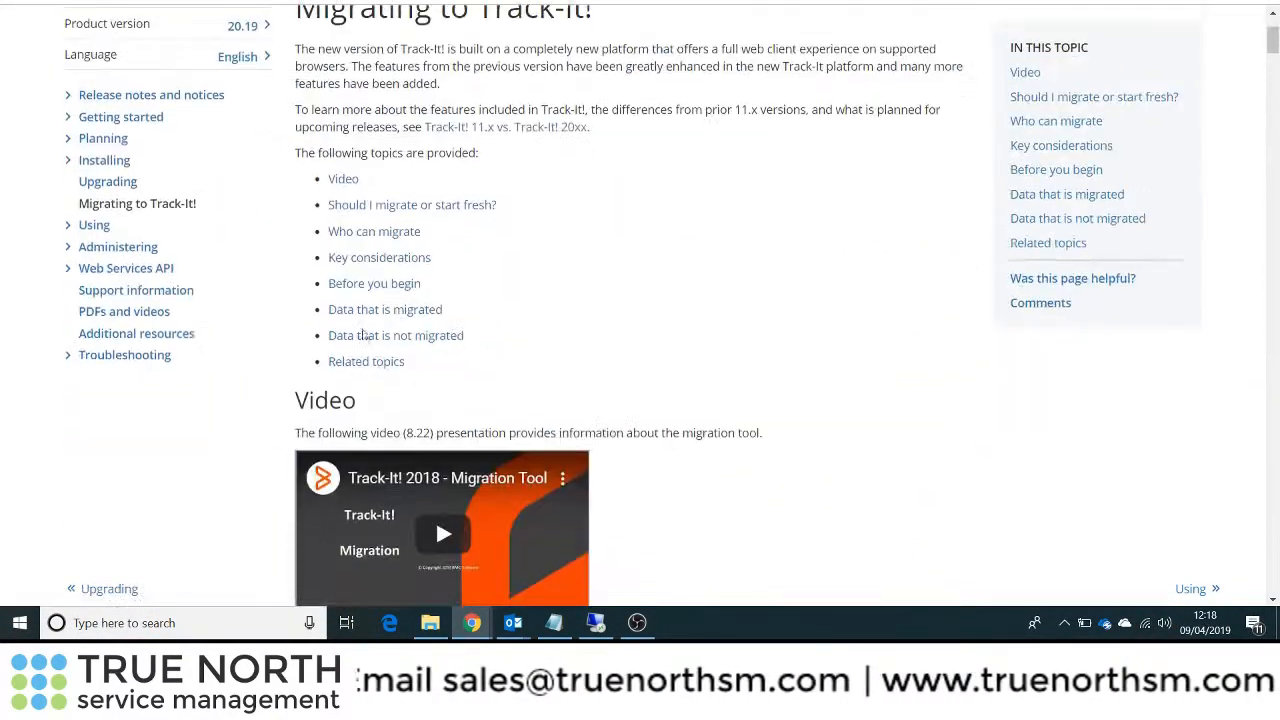
mouse_move(116, 246)
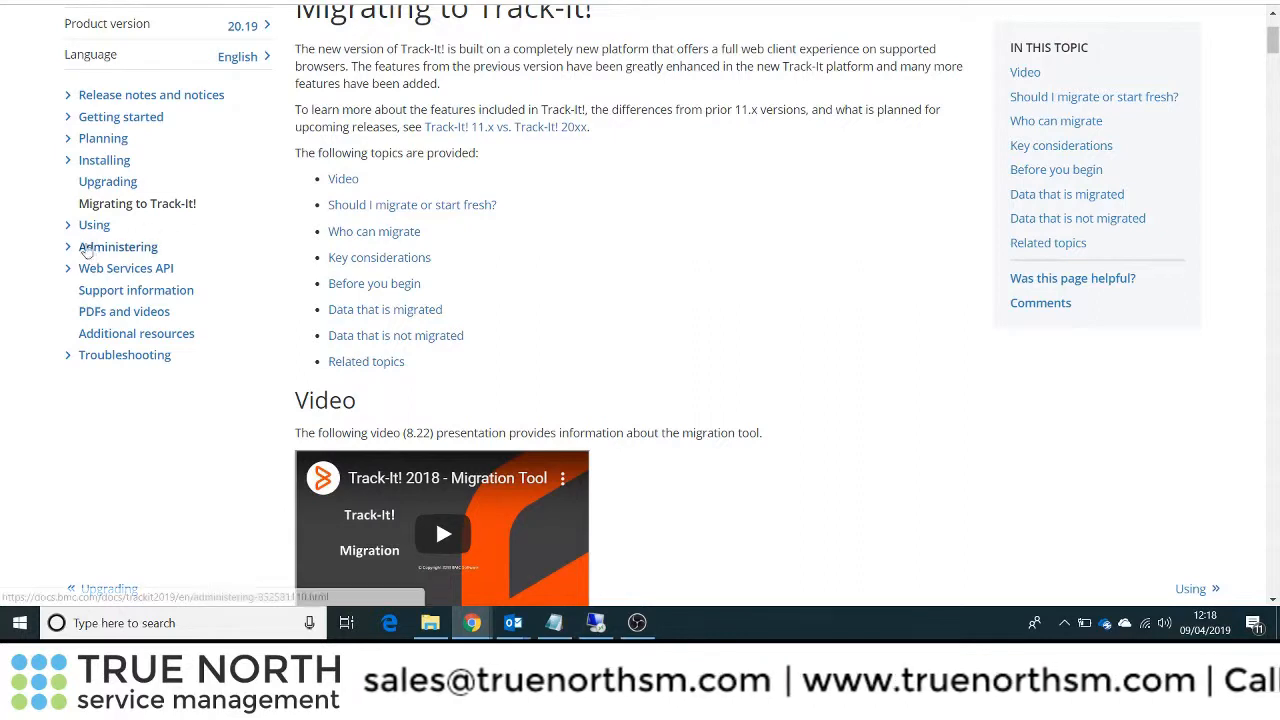
left_click(94, 224)
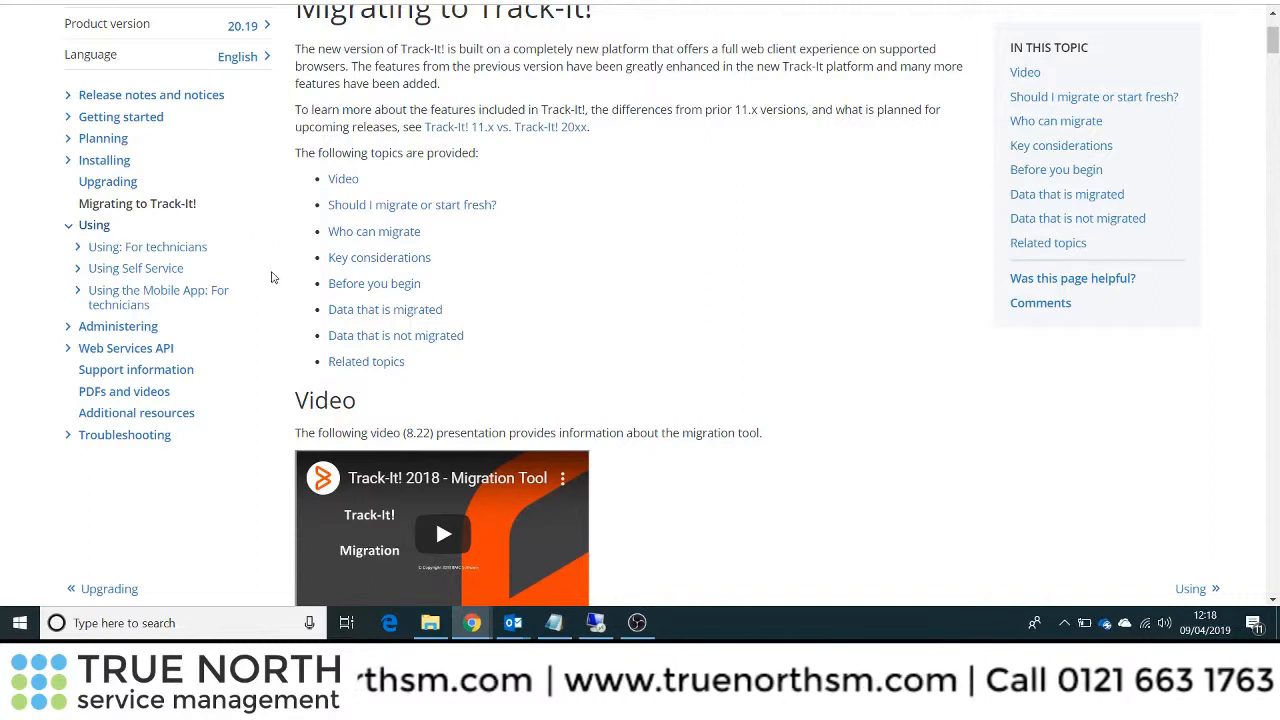
mouse_move(204, 262)
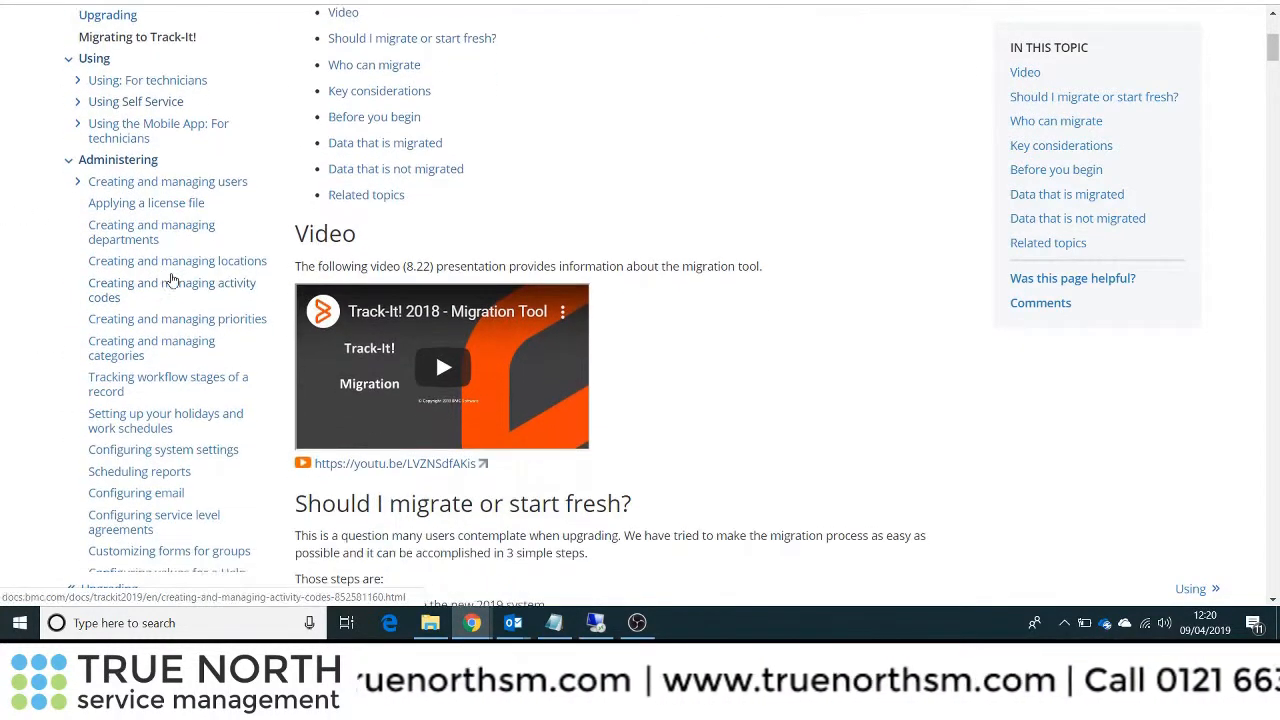
- Collapse Administering and expand Web Services API, showing Assignment, Attachment, Module, Search and Ticket APIs
left_click(68, 160)
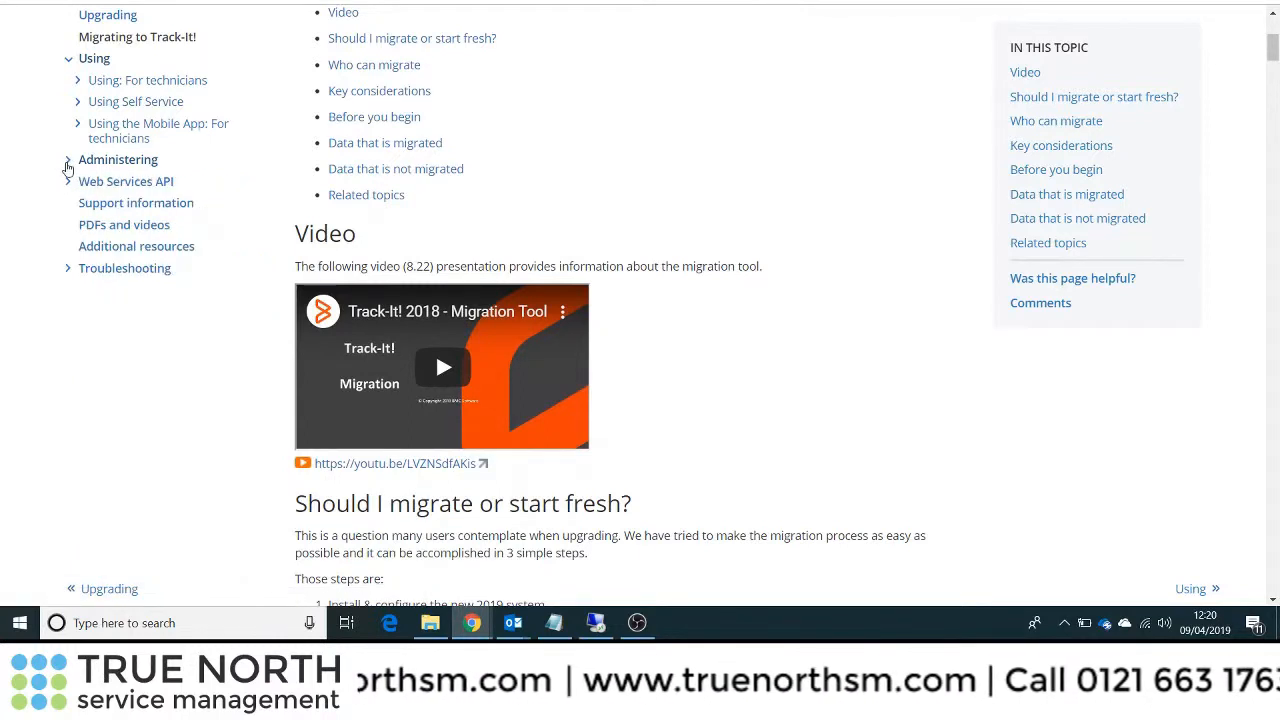
left_click(68, 180)
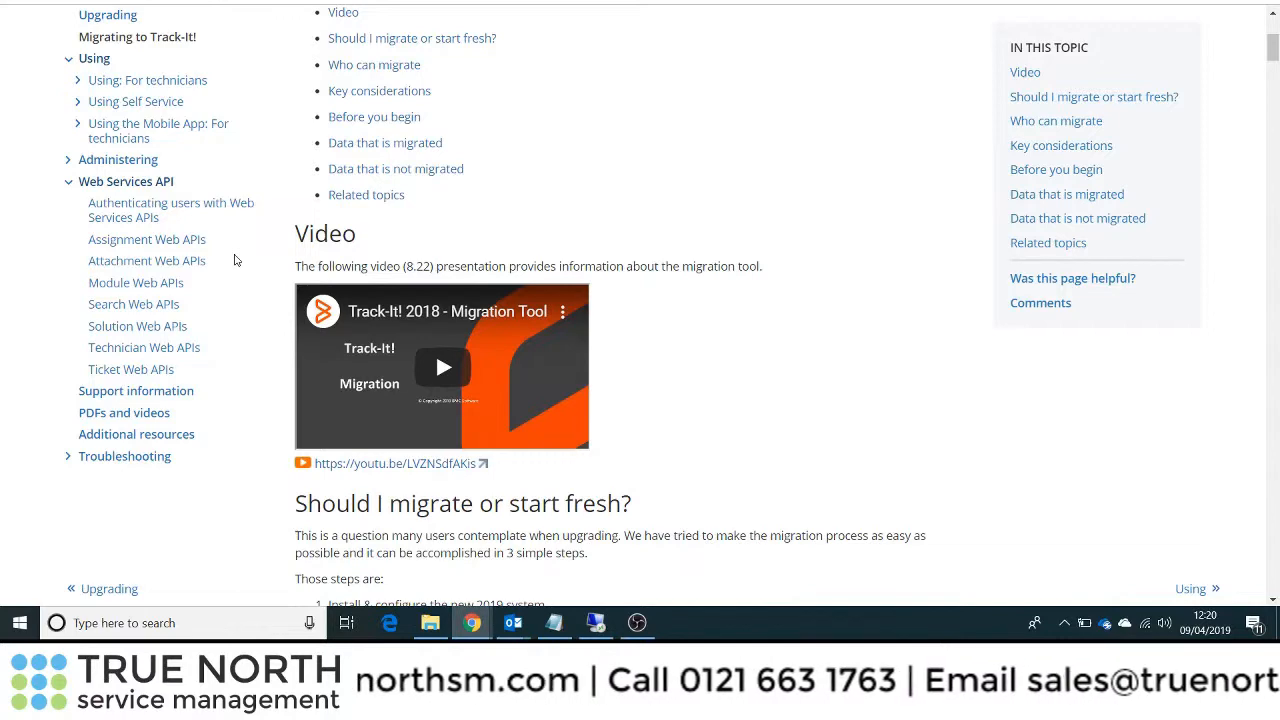
mouse_move(744, 376)
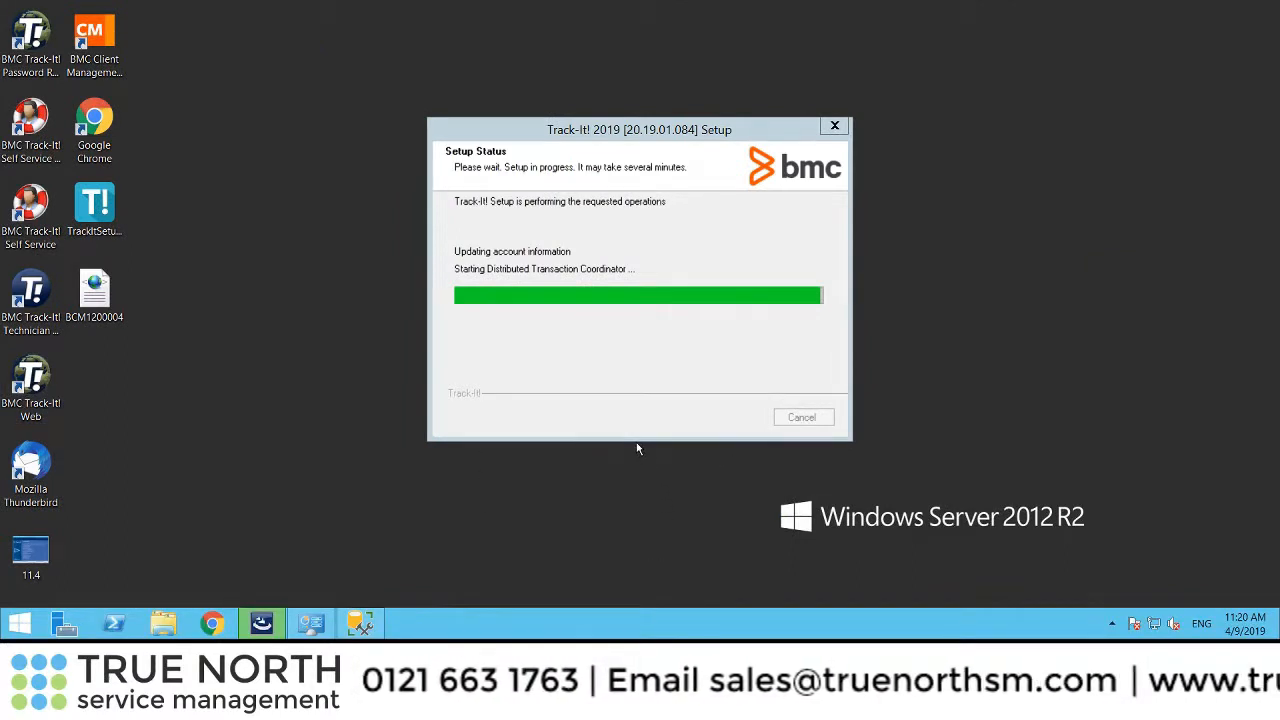
mouse_move(608, 478)
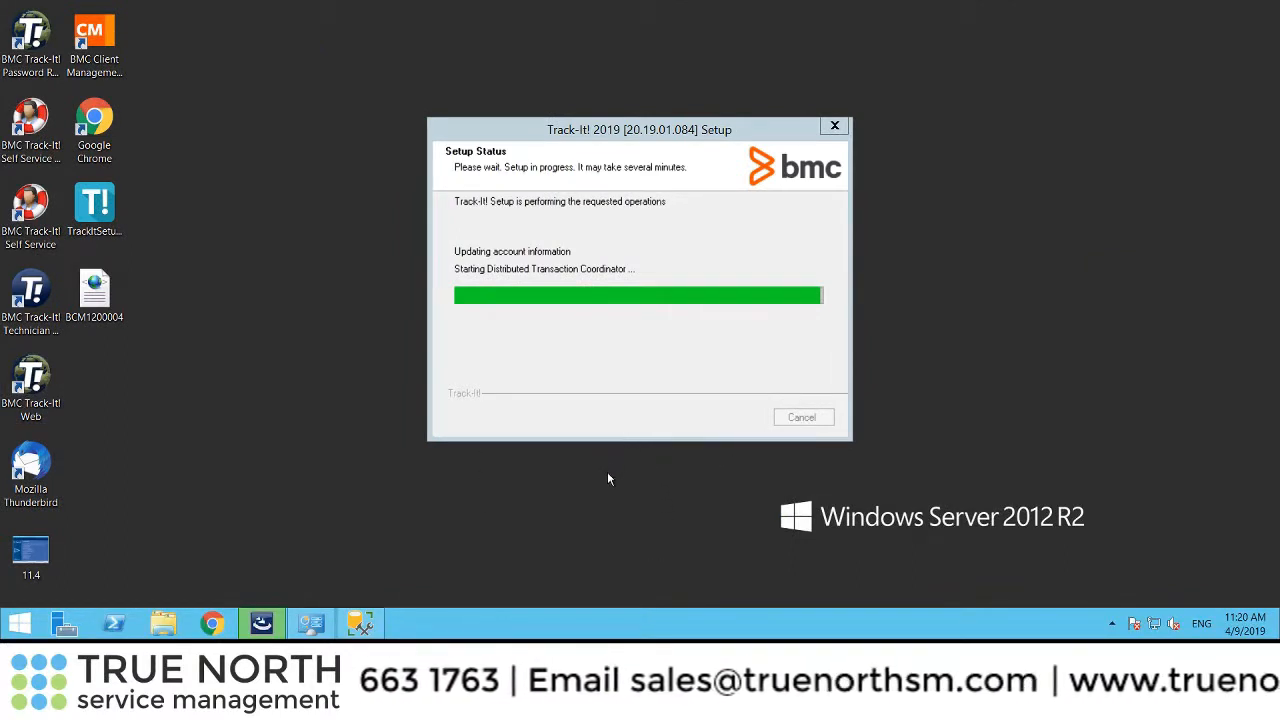
mouse_move(598, 496)
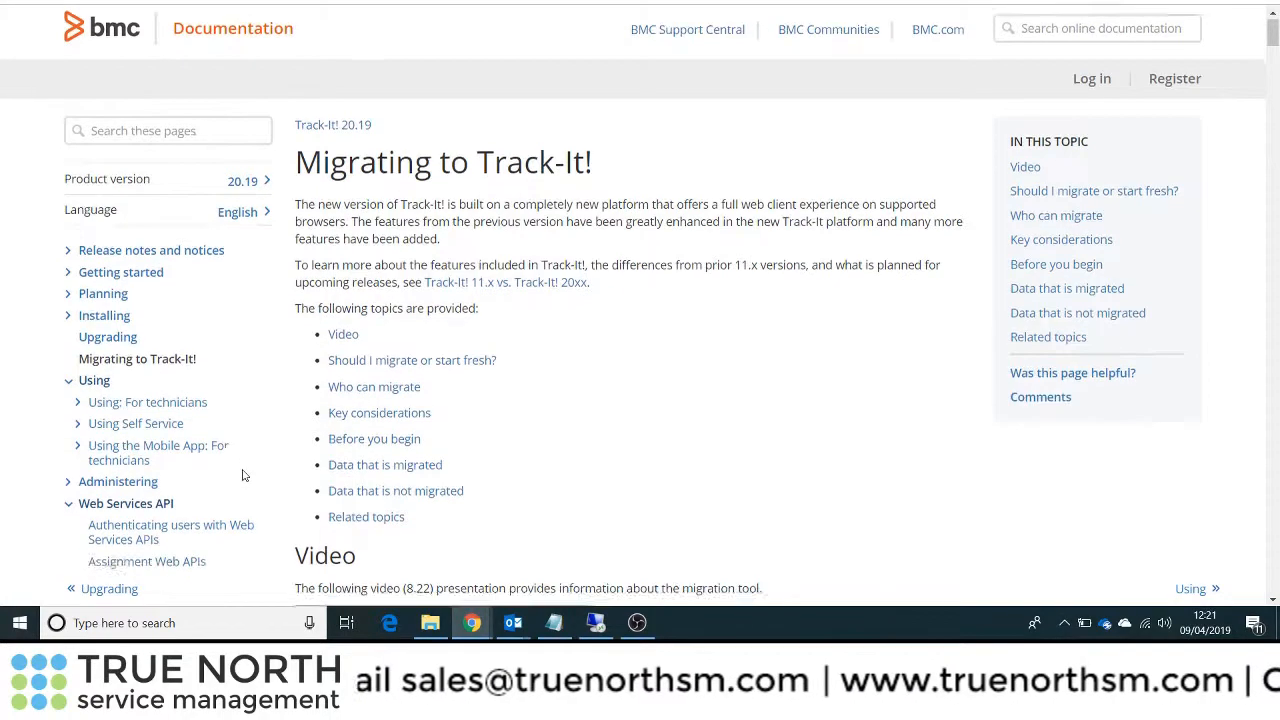
- View the Troubleshooting page about viewing log files
scroll("down", 3)
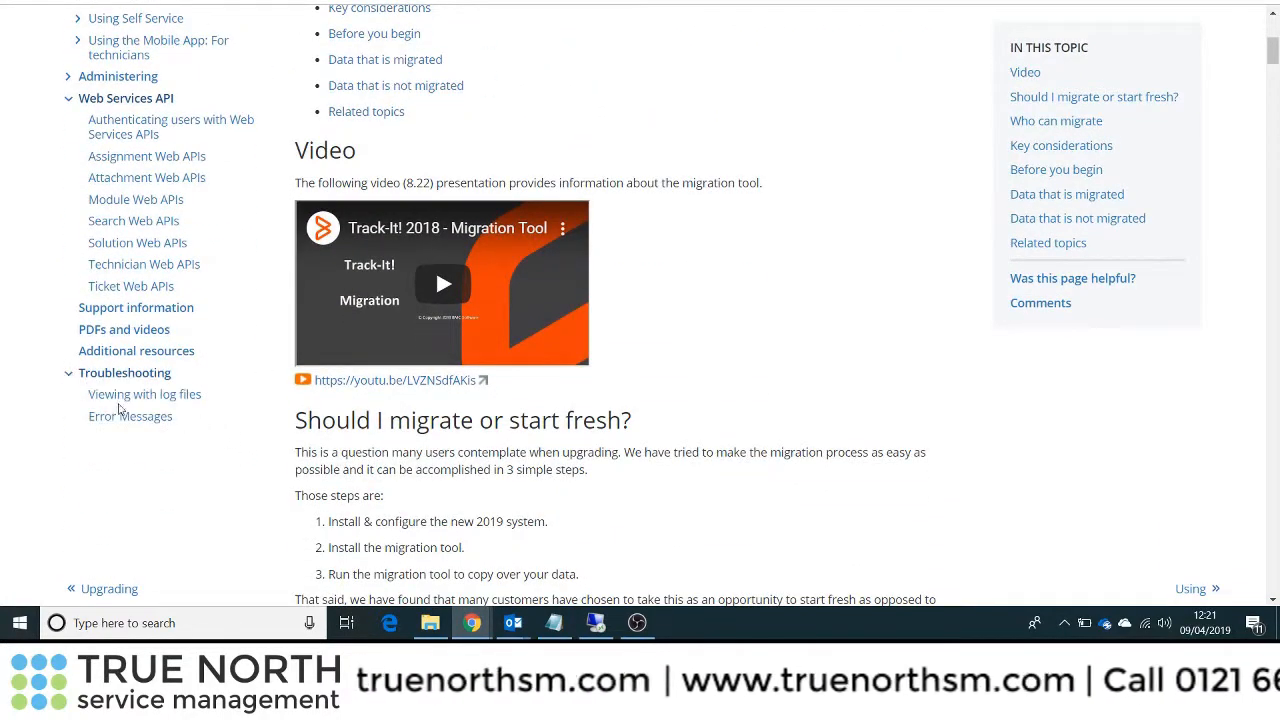
mouse_move(144, 394)
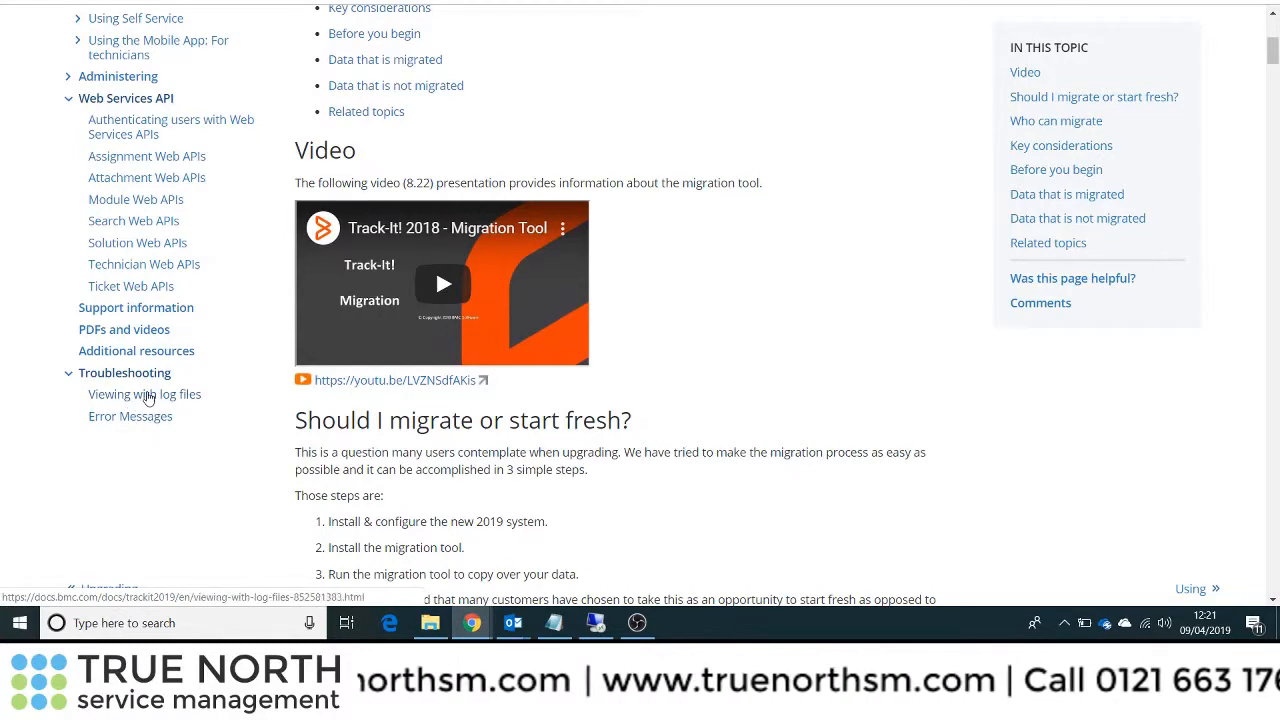
left_click(144, 394)
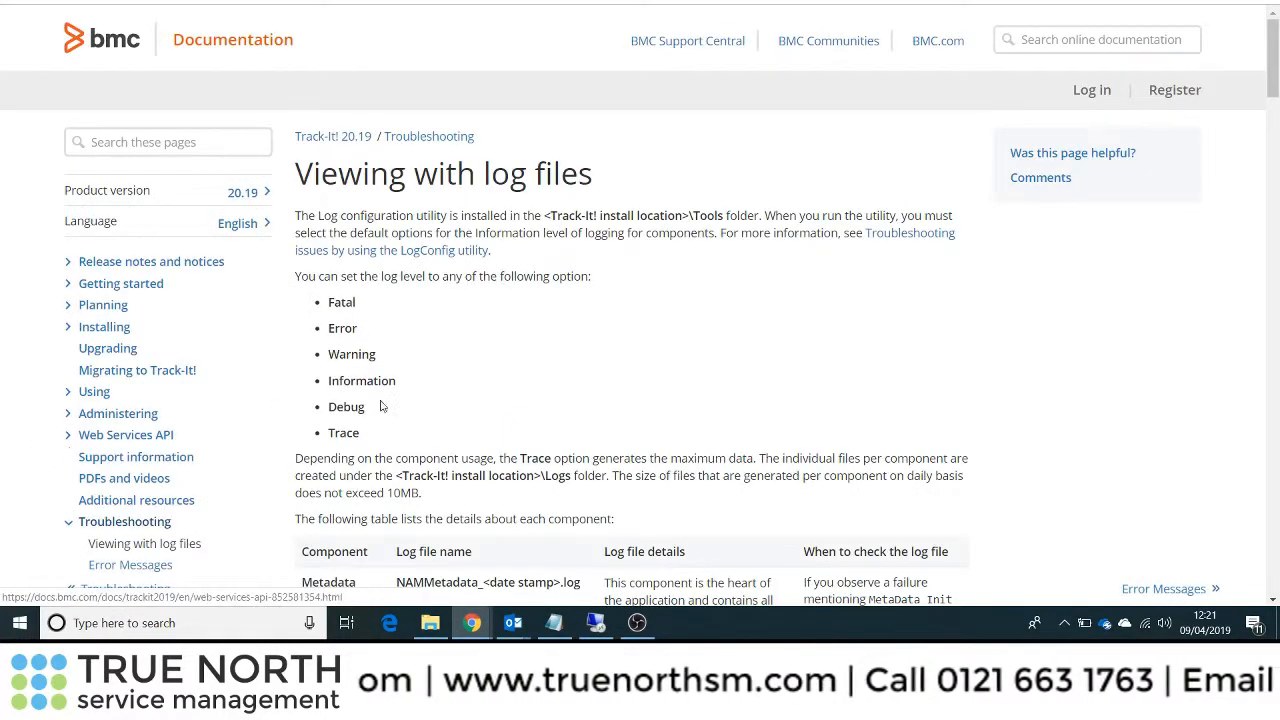
scroll("down", 3)
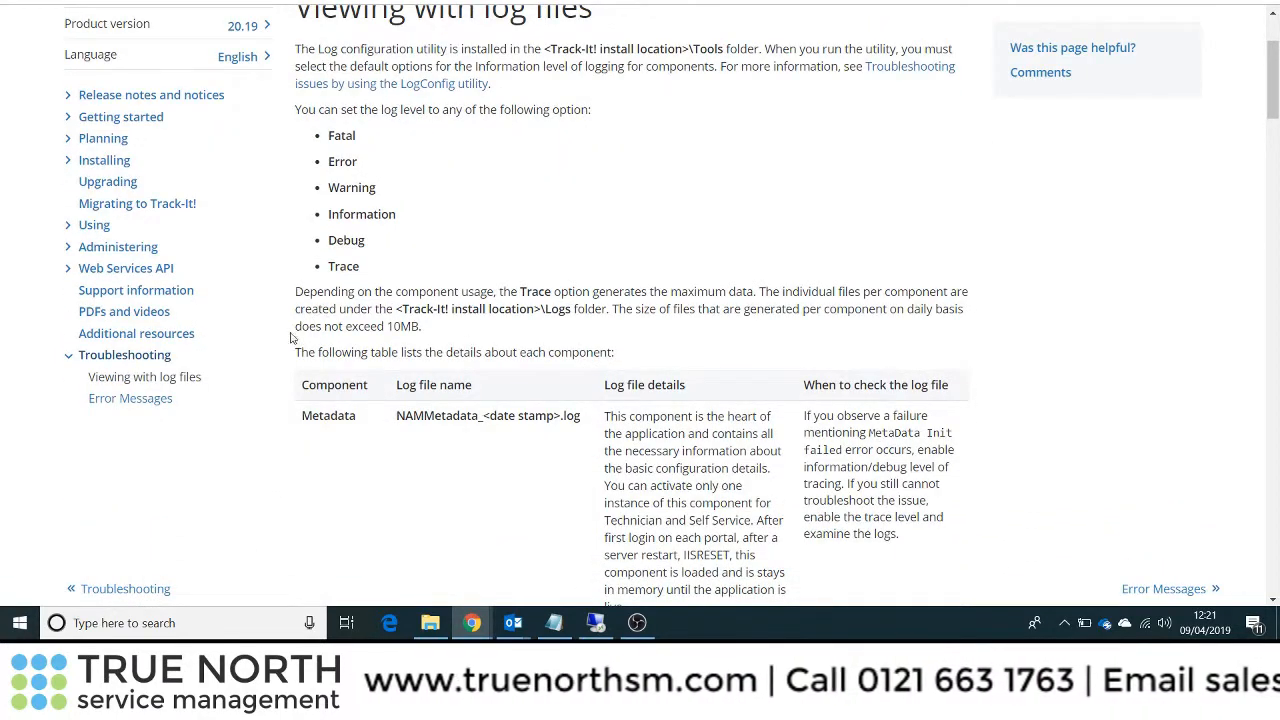
scroll("down", 3)
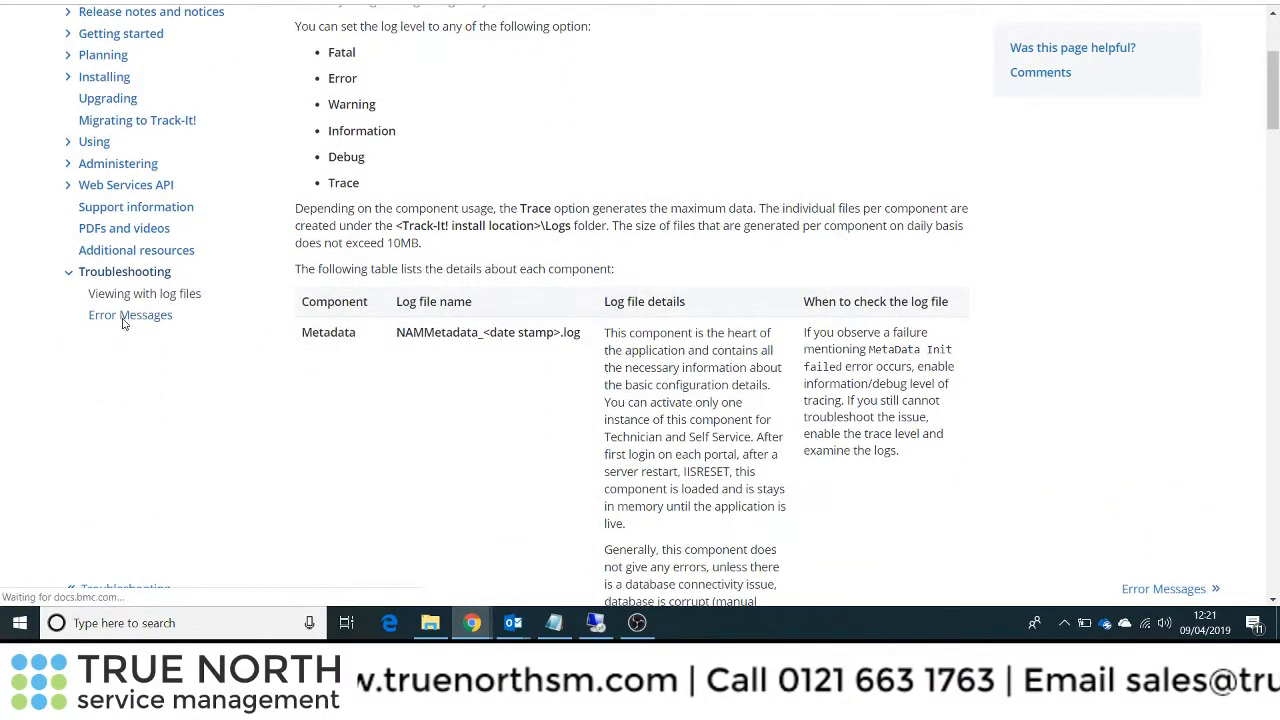
- View the Error Messages troubleshooting page and scroll through its table
left_click(130, 314)
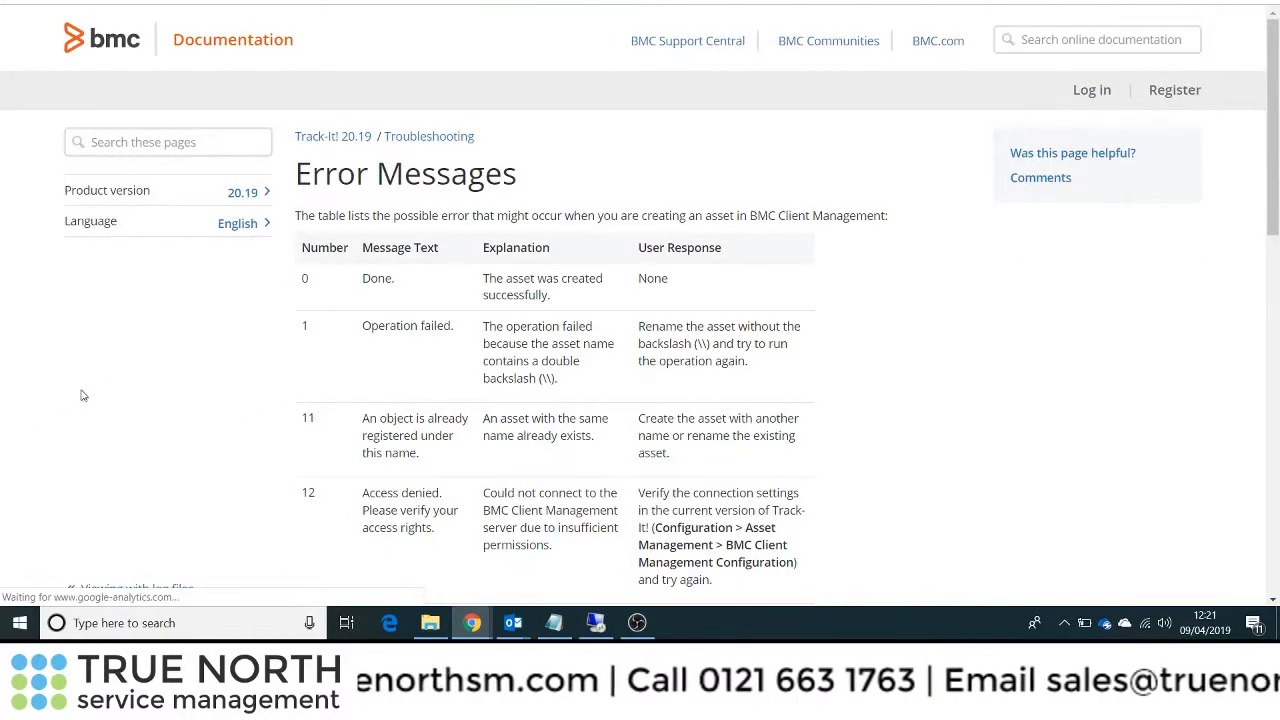
scroll("down", 3)
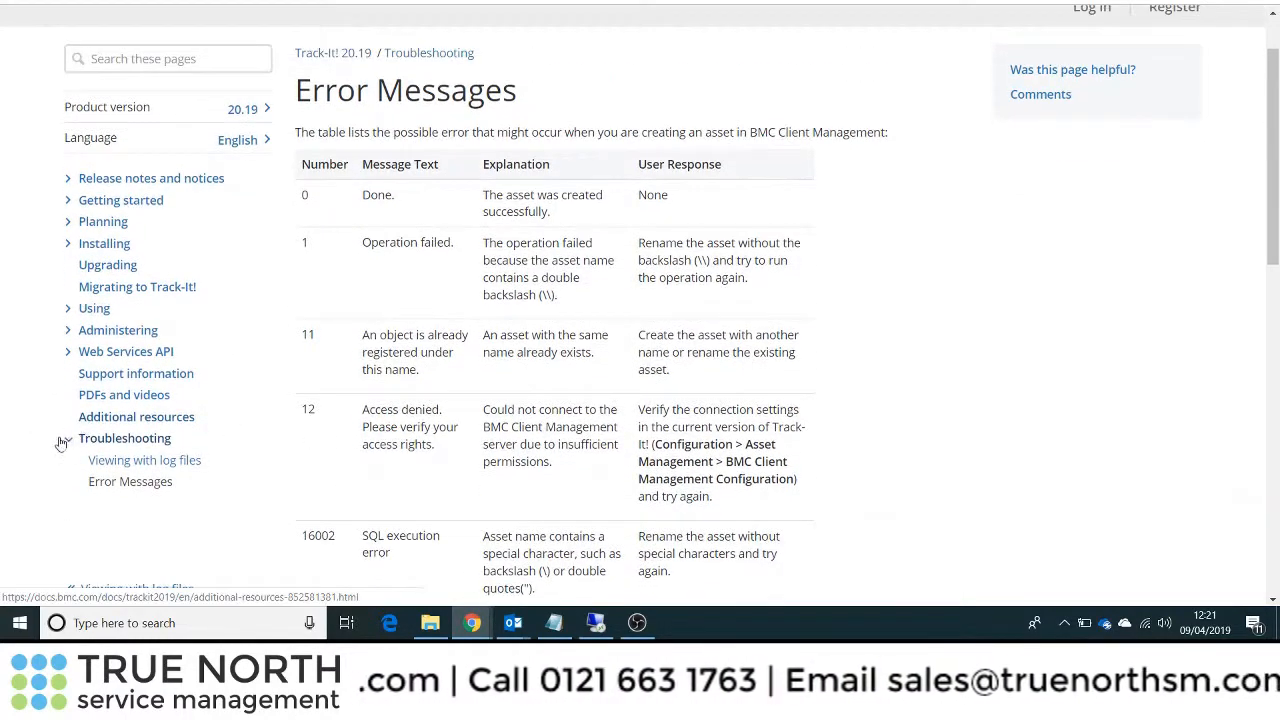
scroll("down", 3)
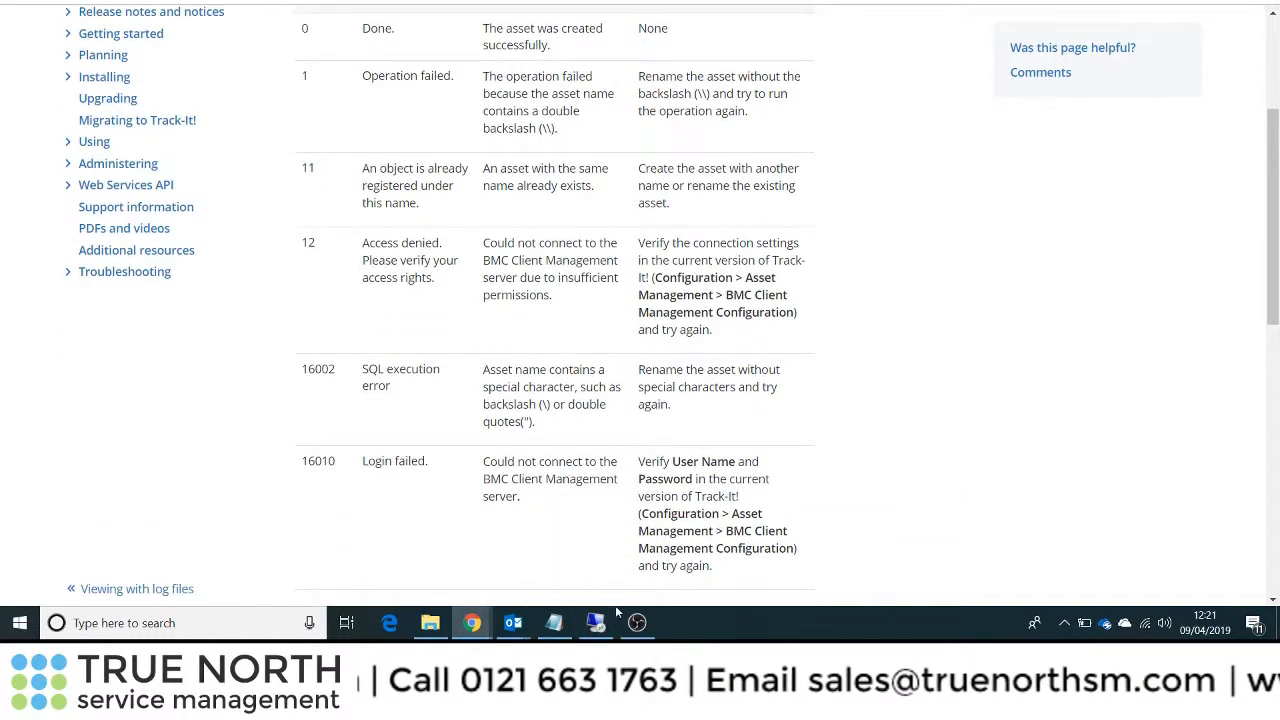
mouse_move(596, 624)
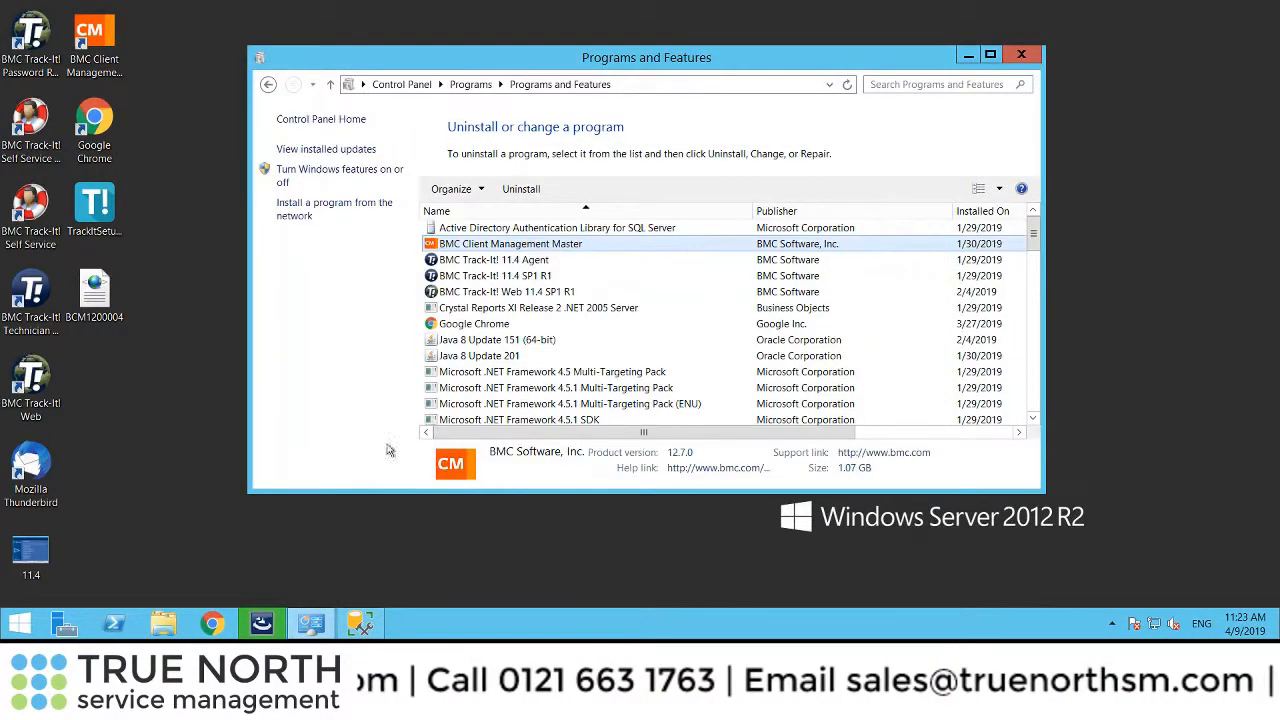
- Refresh Programs and Features by returning to Programs and reopening Uninstall a program
scroll("down", 3)
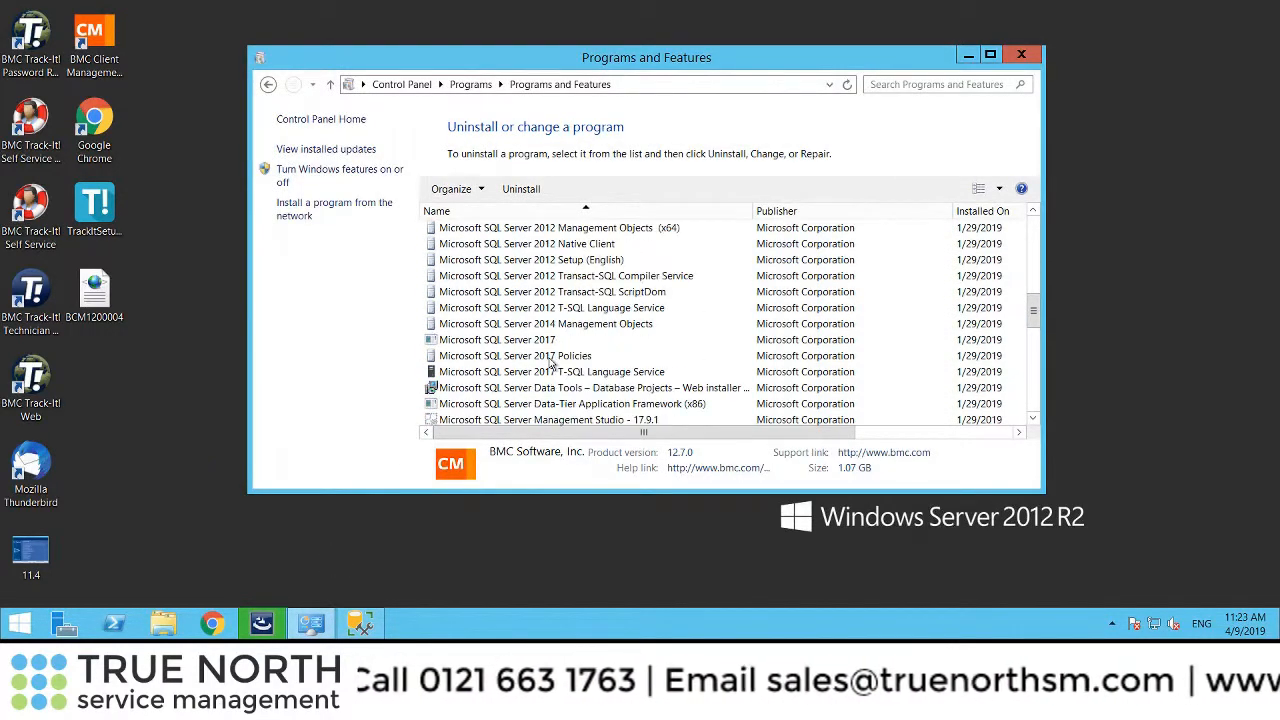
scroll("down", 3)
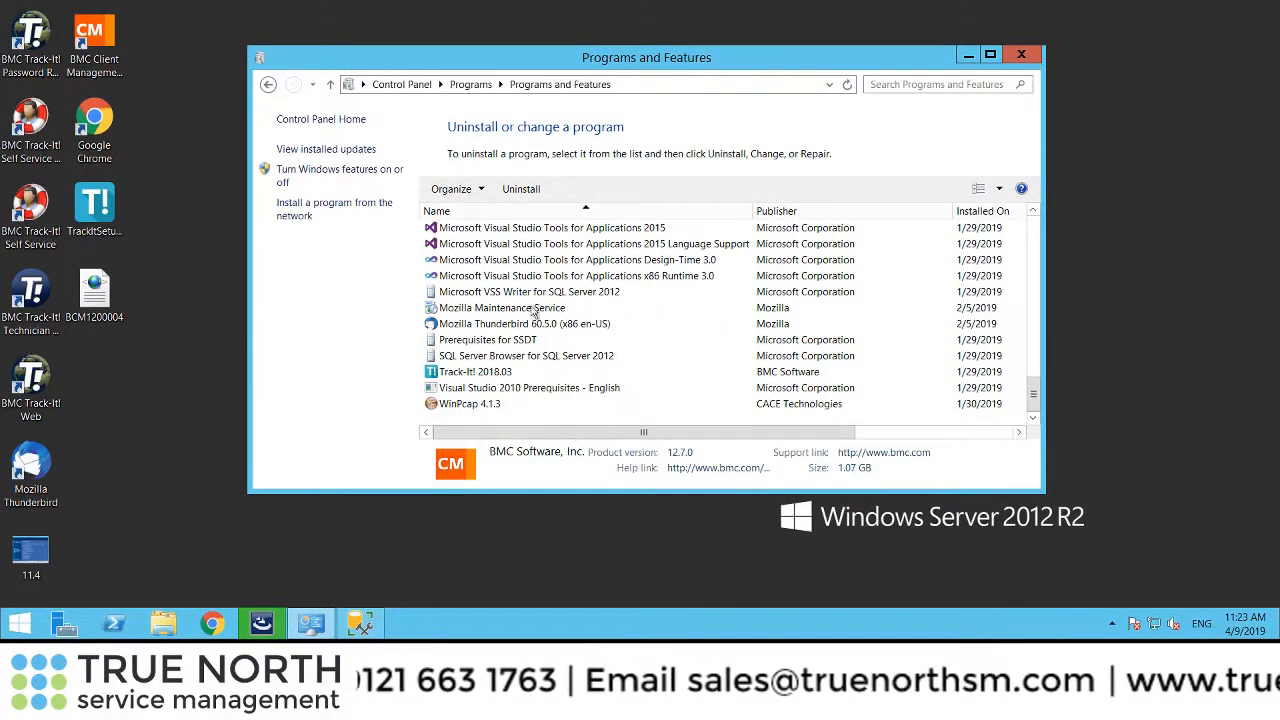
mouse_move(470, 84)
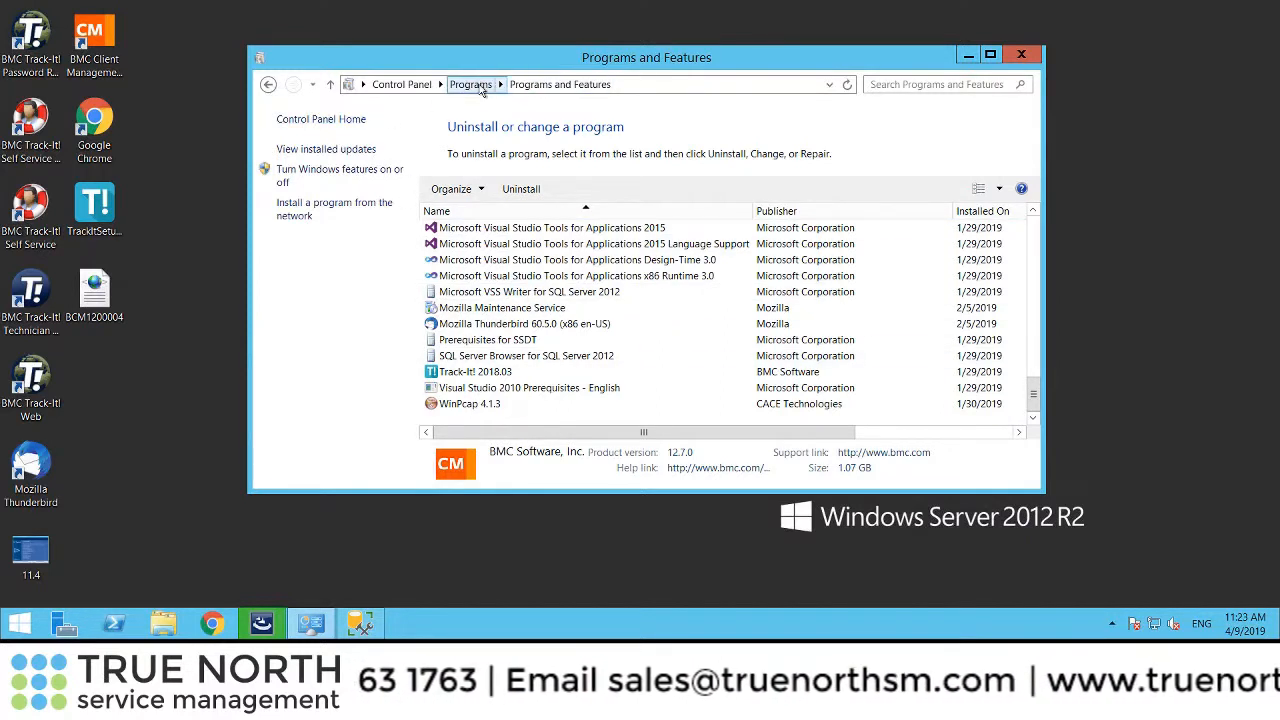
left_click(470, 84)
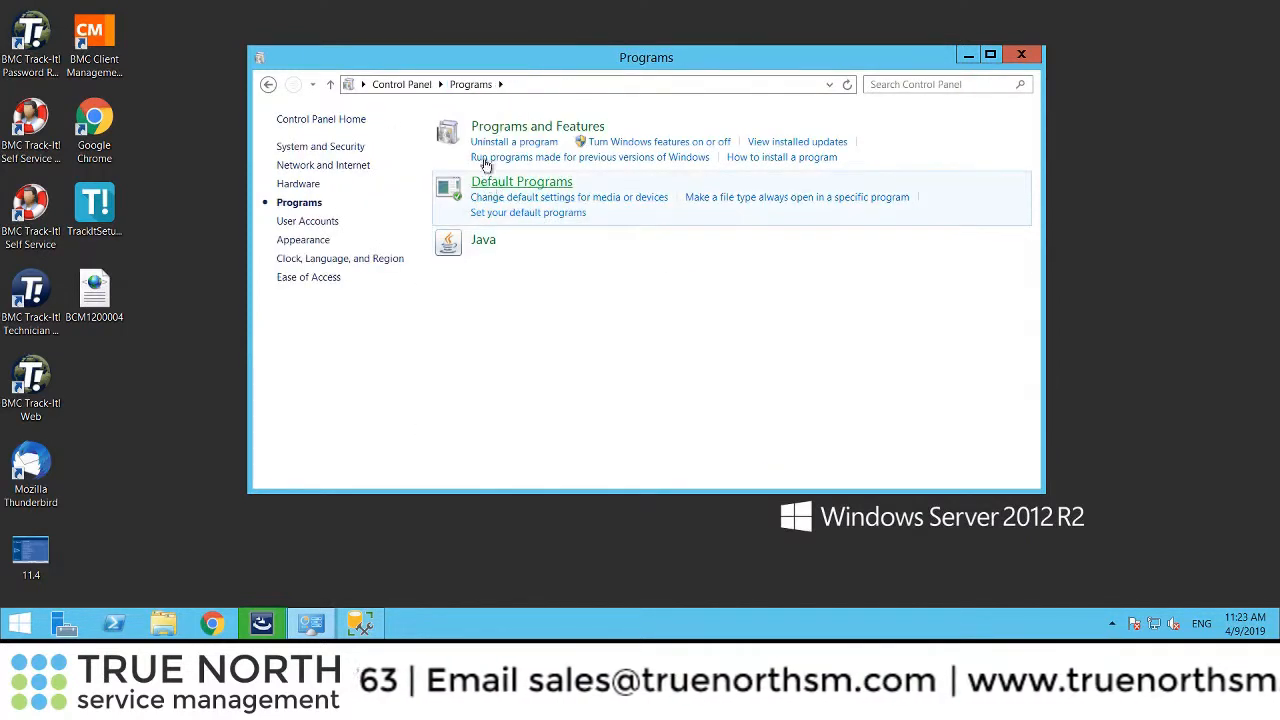
left_click(512, 140)
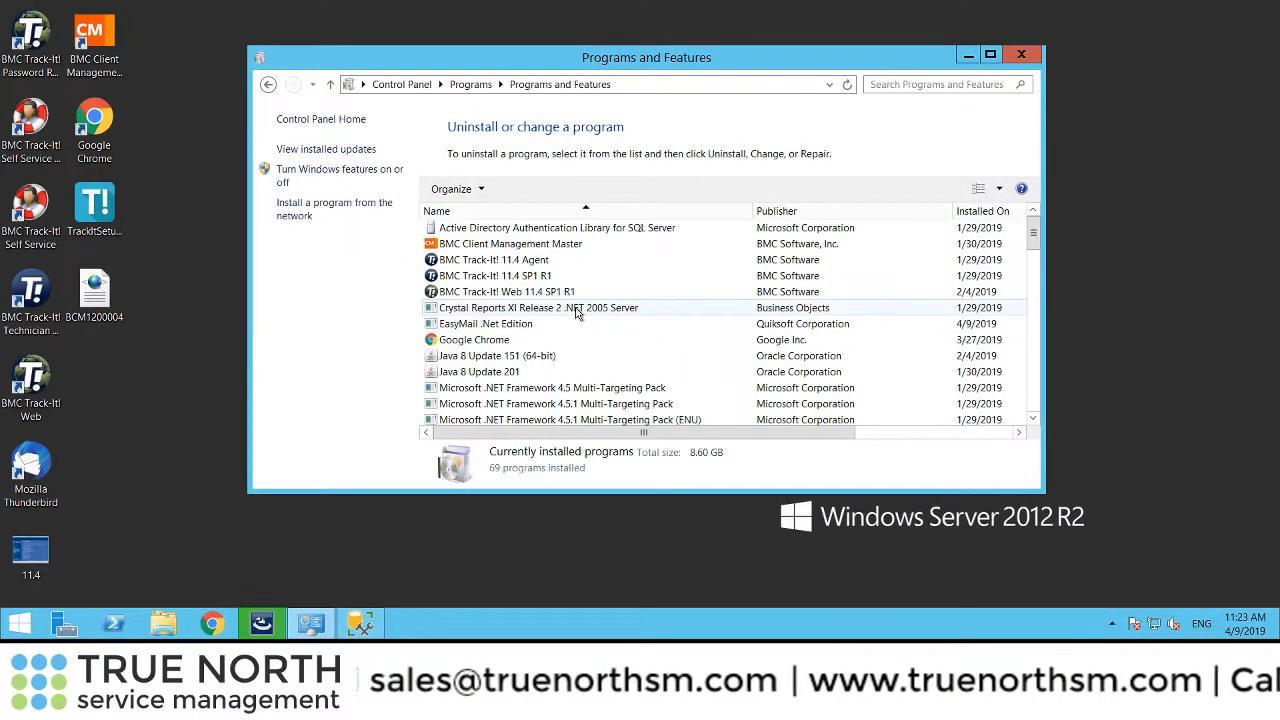
- Select Track-It! 2019 to confirm version 20.19.01.084 from BMC Software replaces Track-It! 2018
scroll("down", 3)
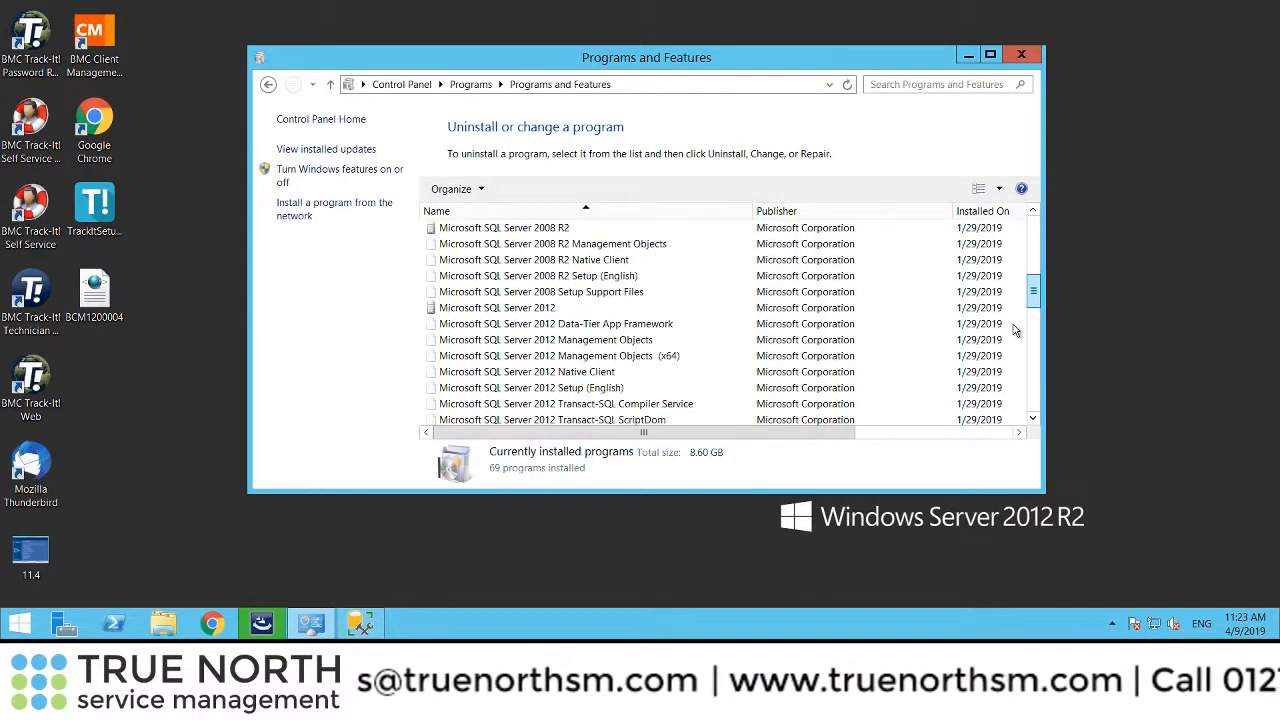
scroll("down", 3)
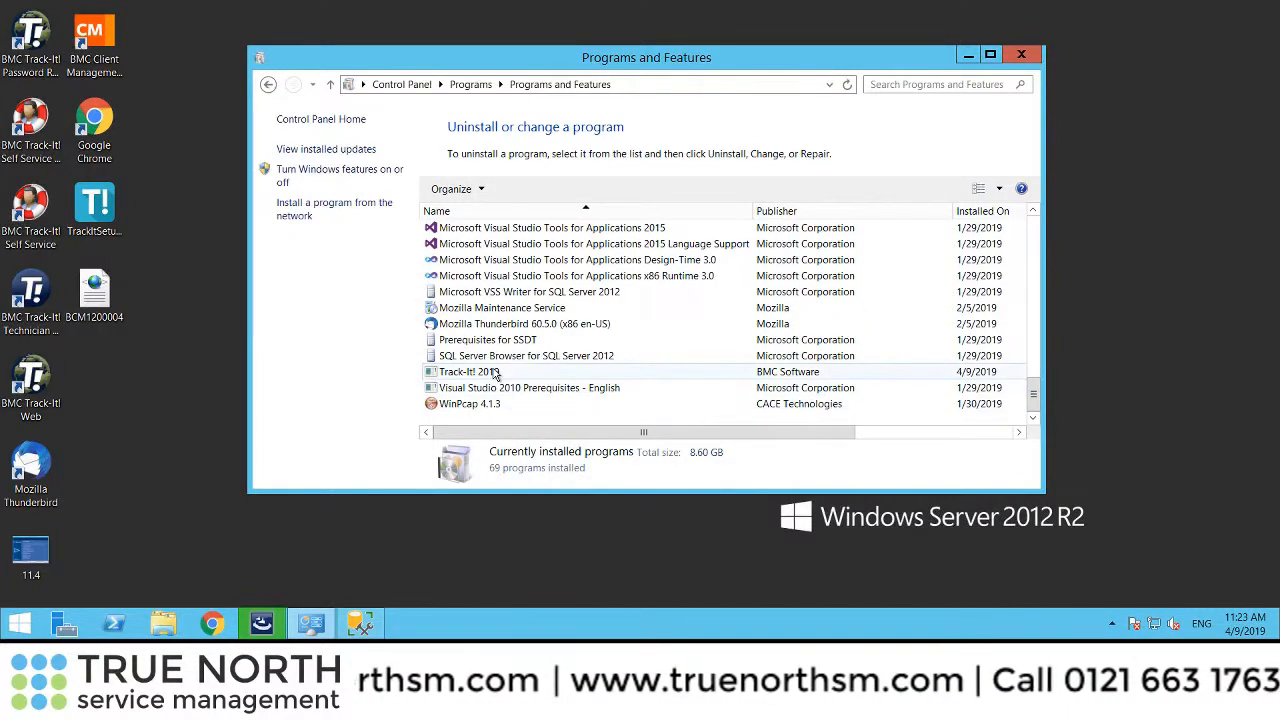
left_click(468, 370)
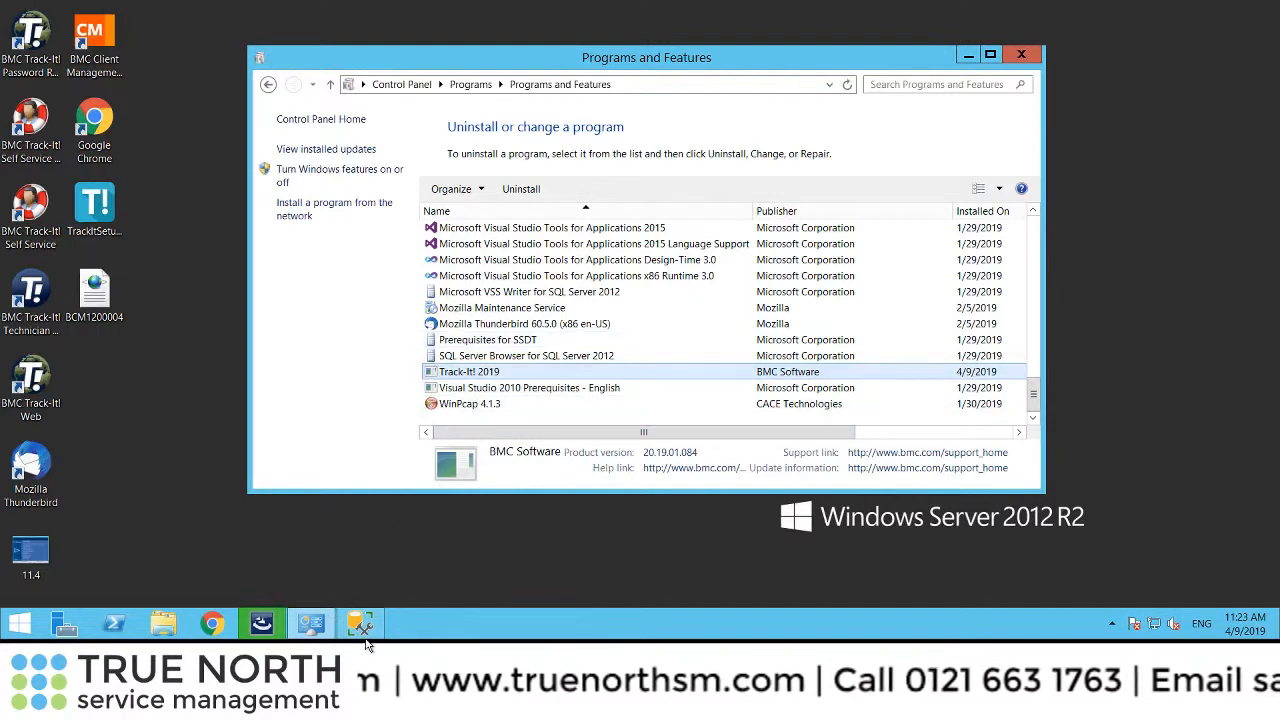
mouse_move(312, 624)
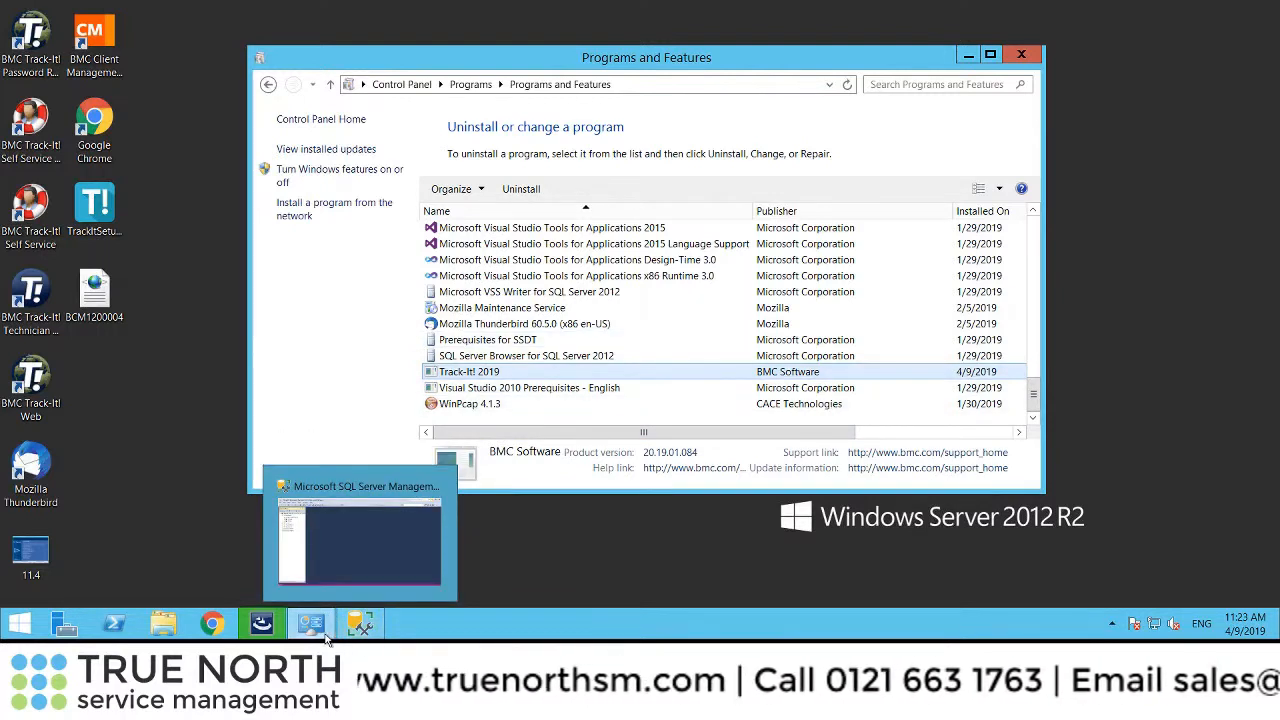
mouse_move(260, 624)
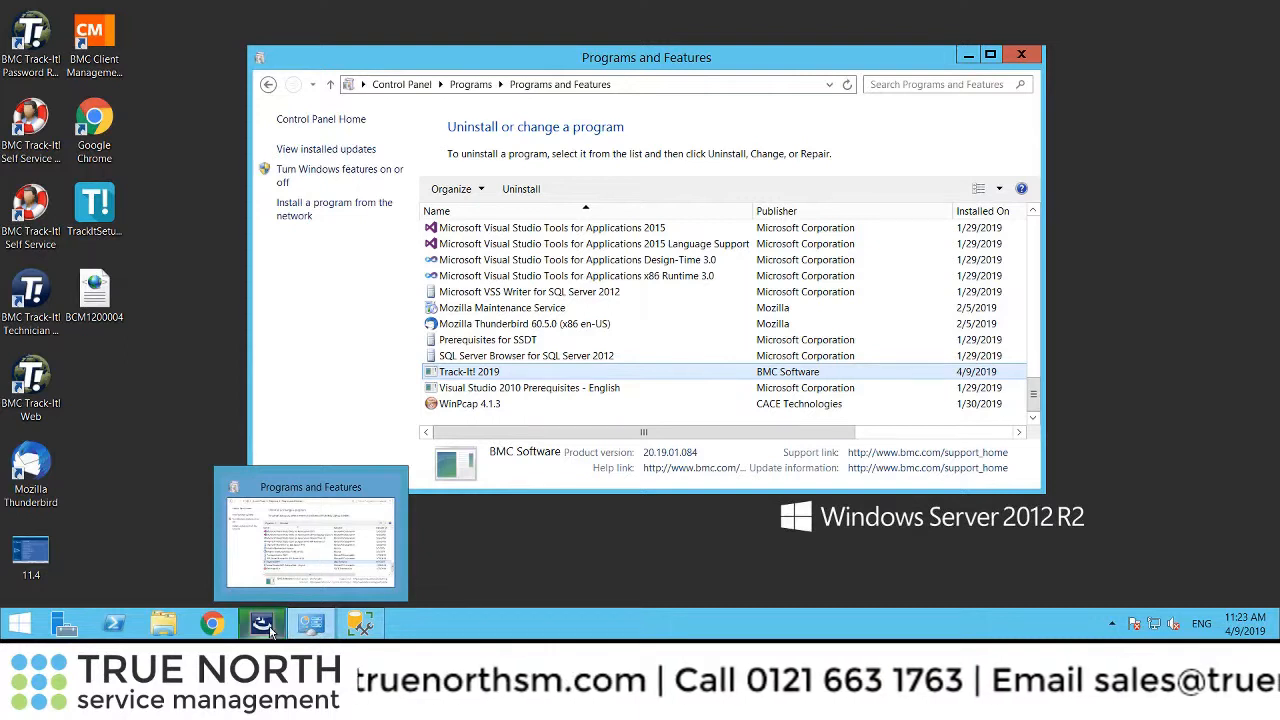
mouse_move(262, 624)
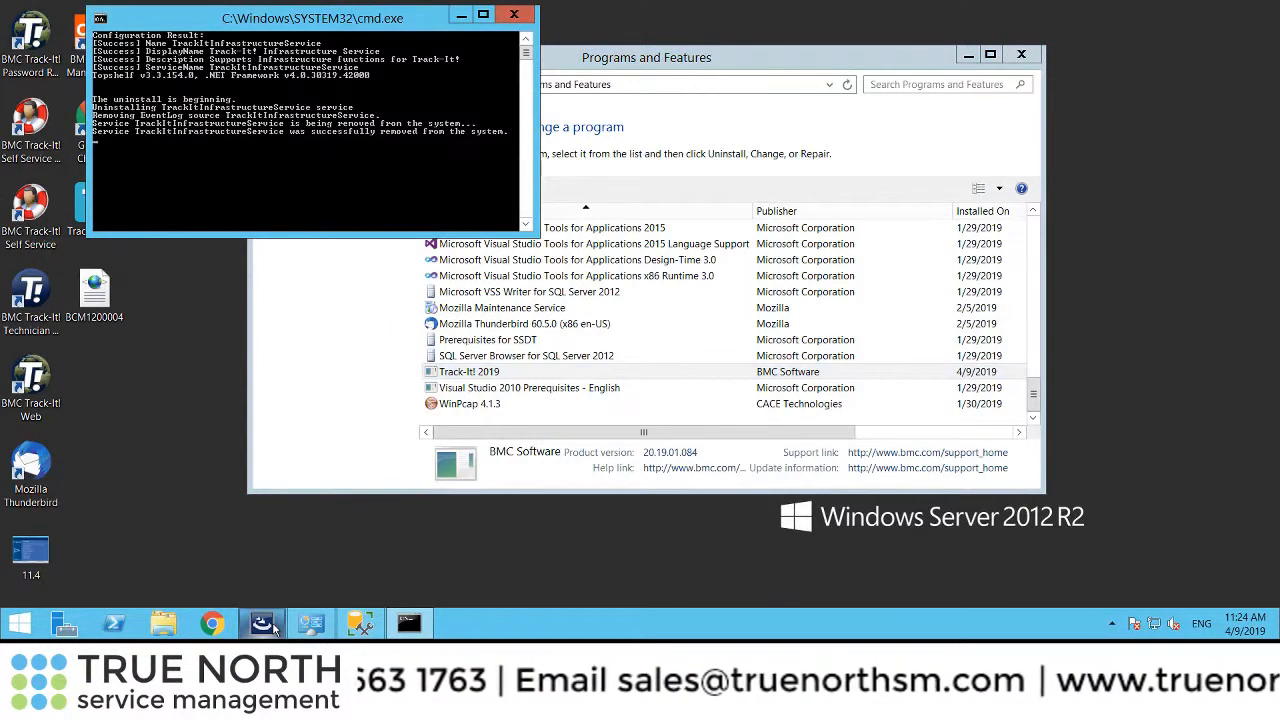
- Close Programs and Features while the service reinstall script finishes, leaving only the desktop
left_click(468, 370)
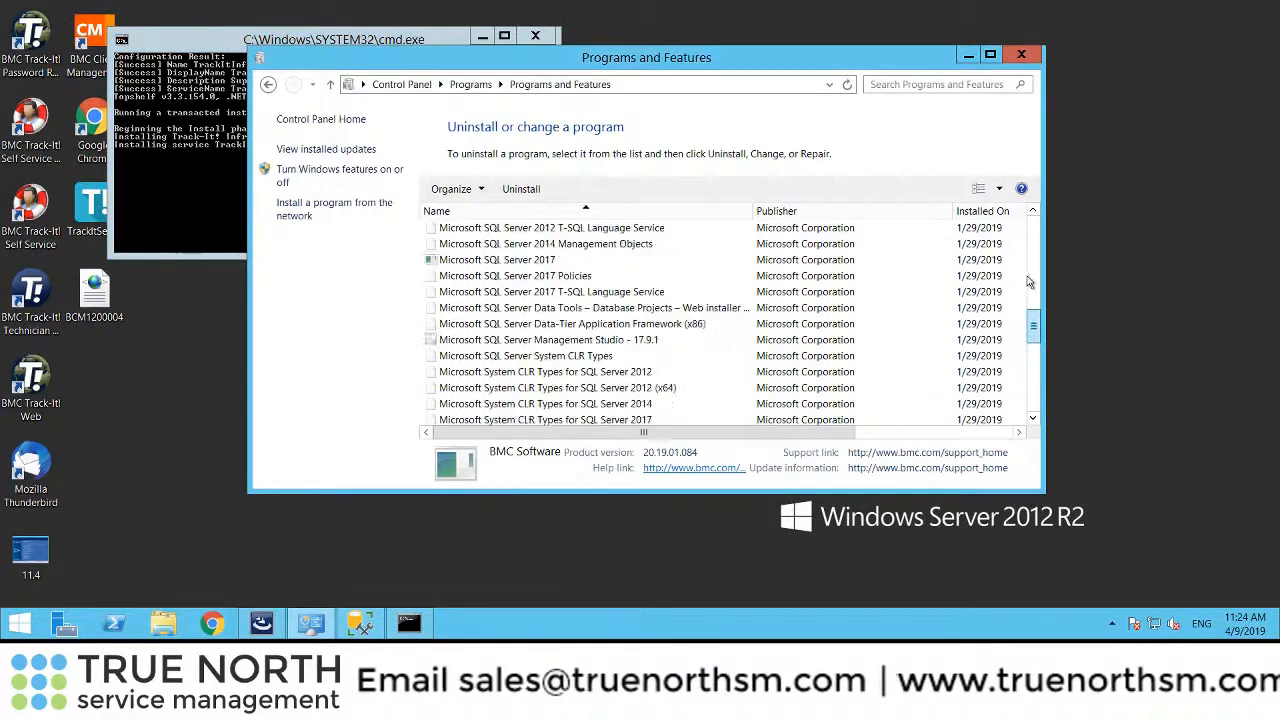
scroll("up", 3)
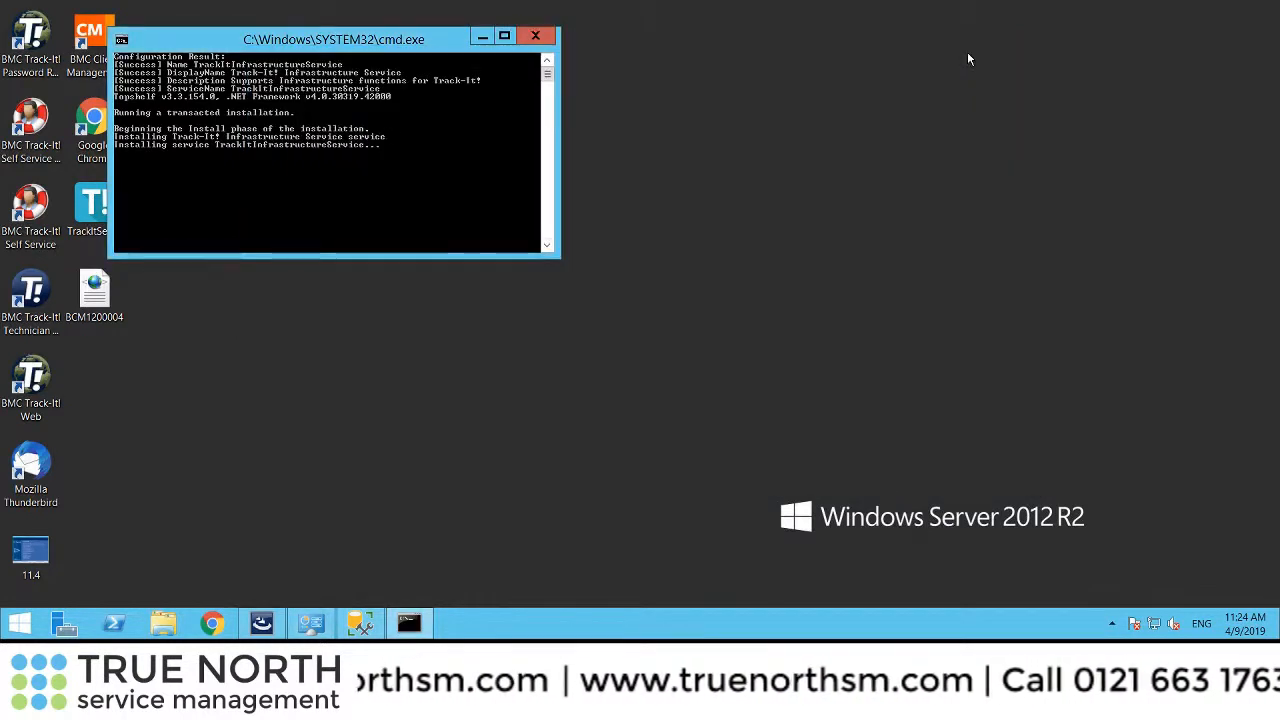
mouse_move(688, 358)
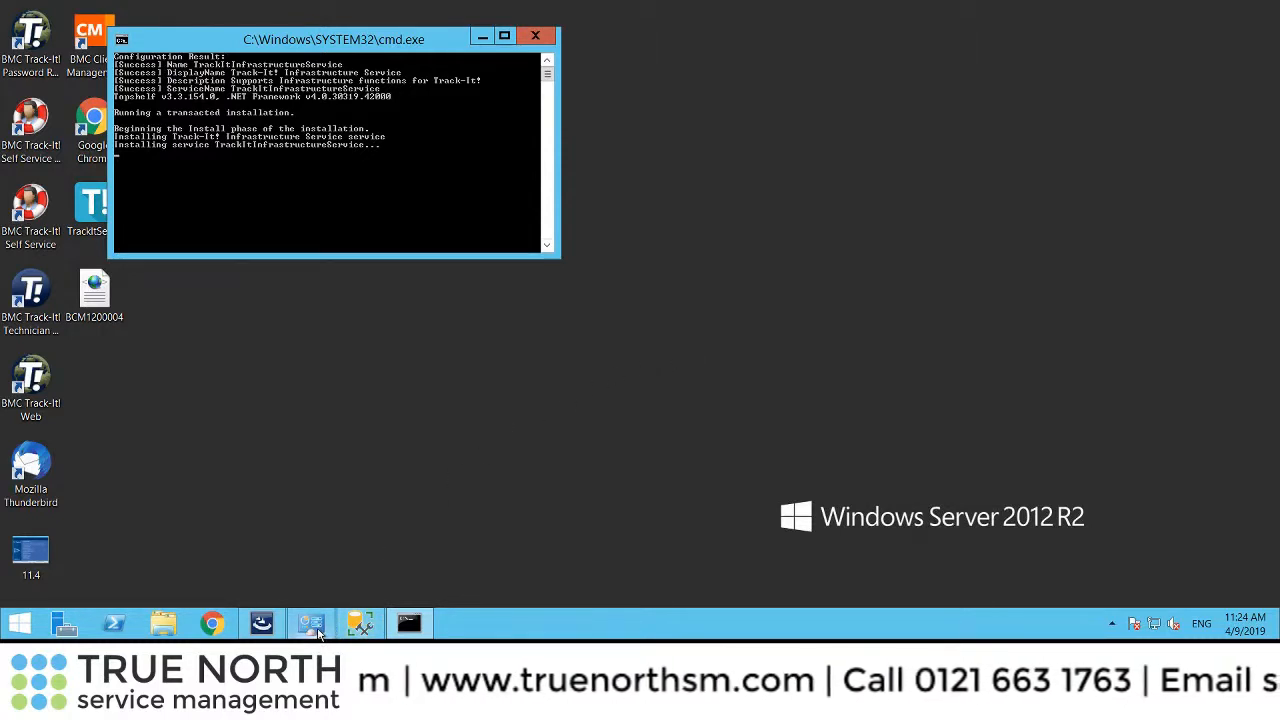
mouse_move(260, 624)
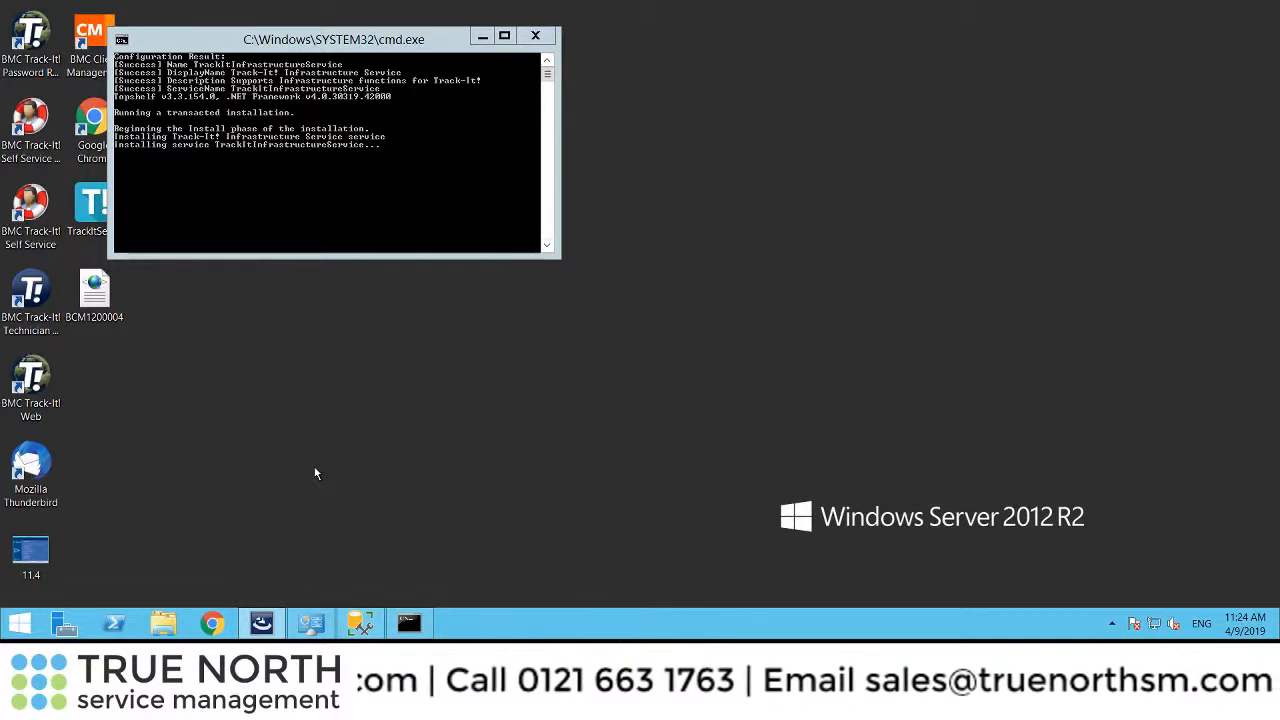
left_click(536, 38)
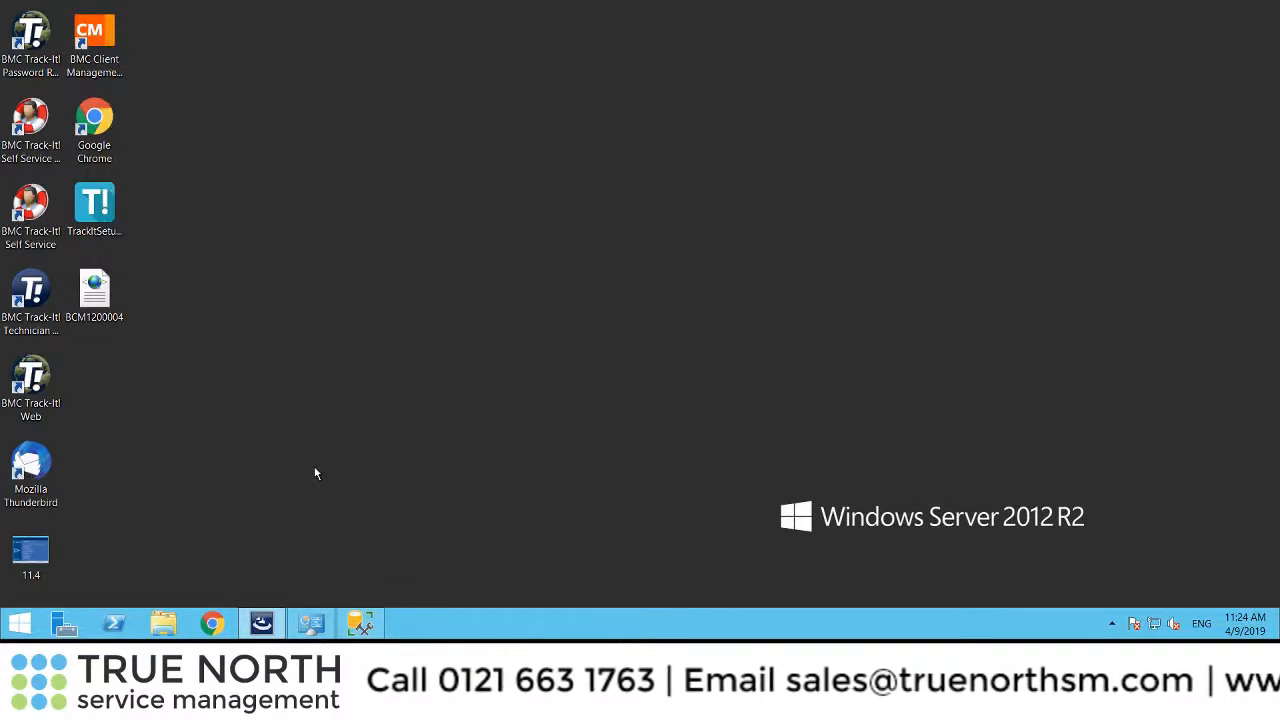